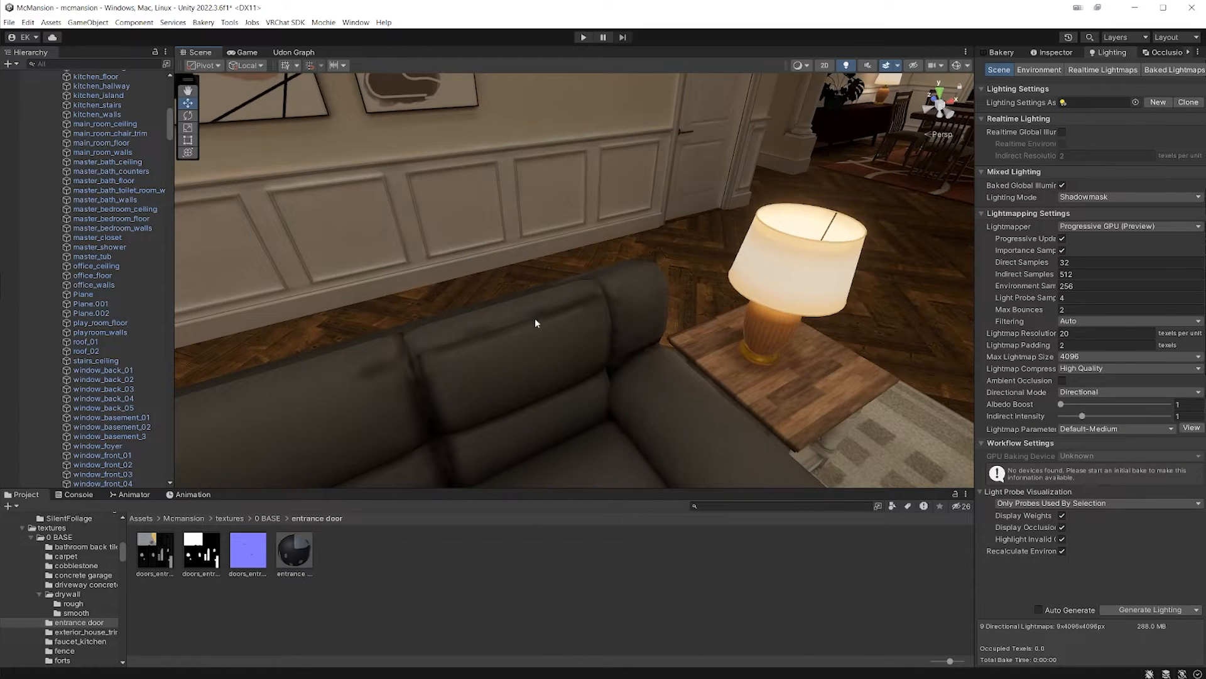
mouse_move(477, 338)
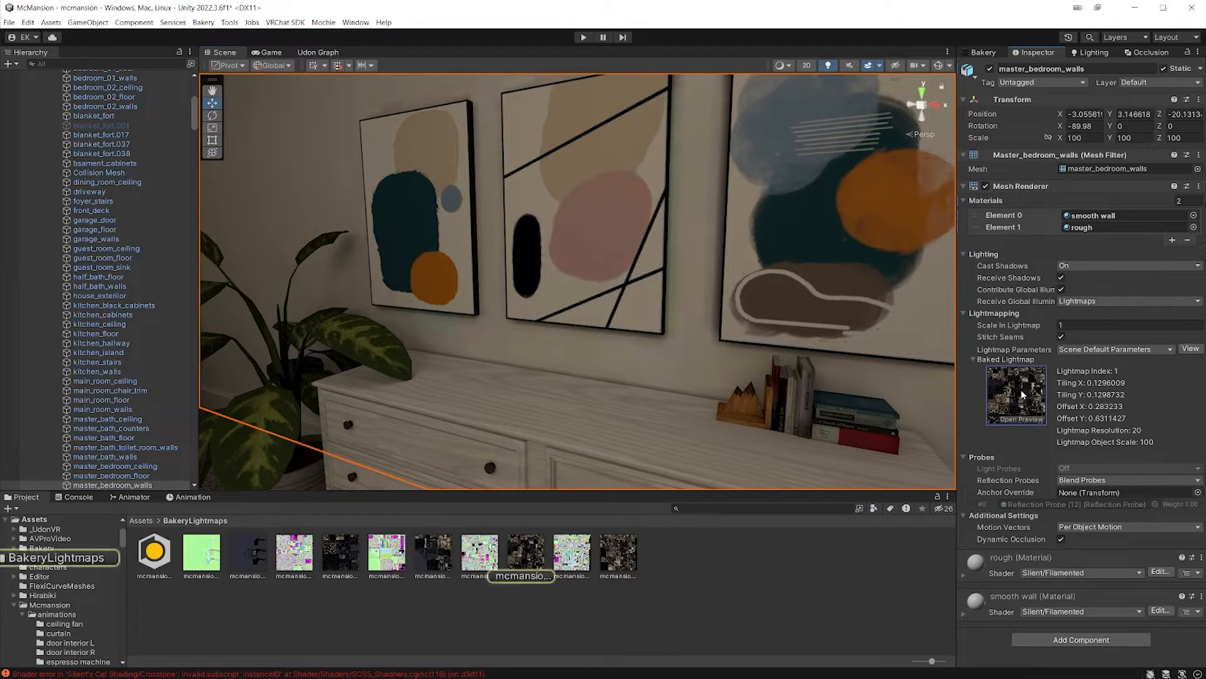
- Set mcmansion_LMA3_final's Format to RGB9e5 32 bit Shared Exponent Float and apply
click(525, 553)
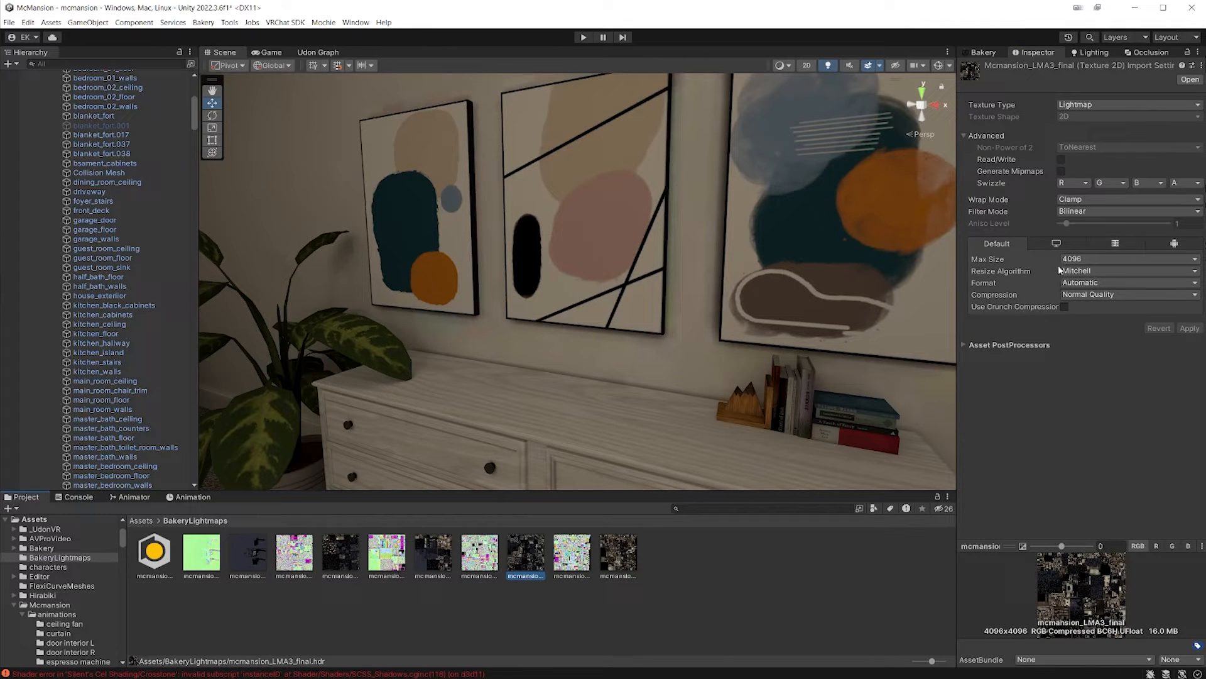
click(1128, 282)
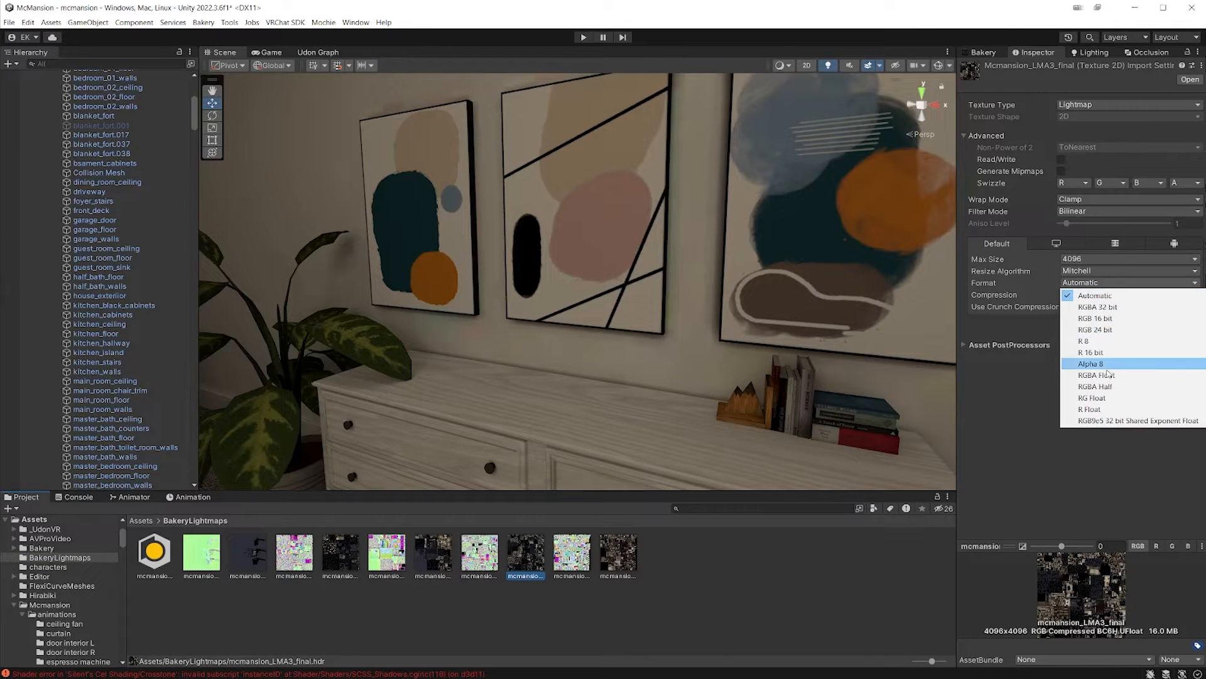
click(1131, 421)
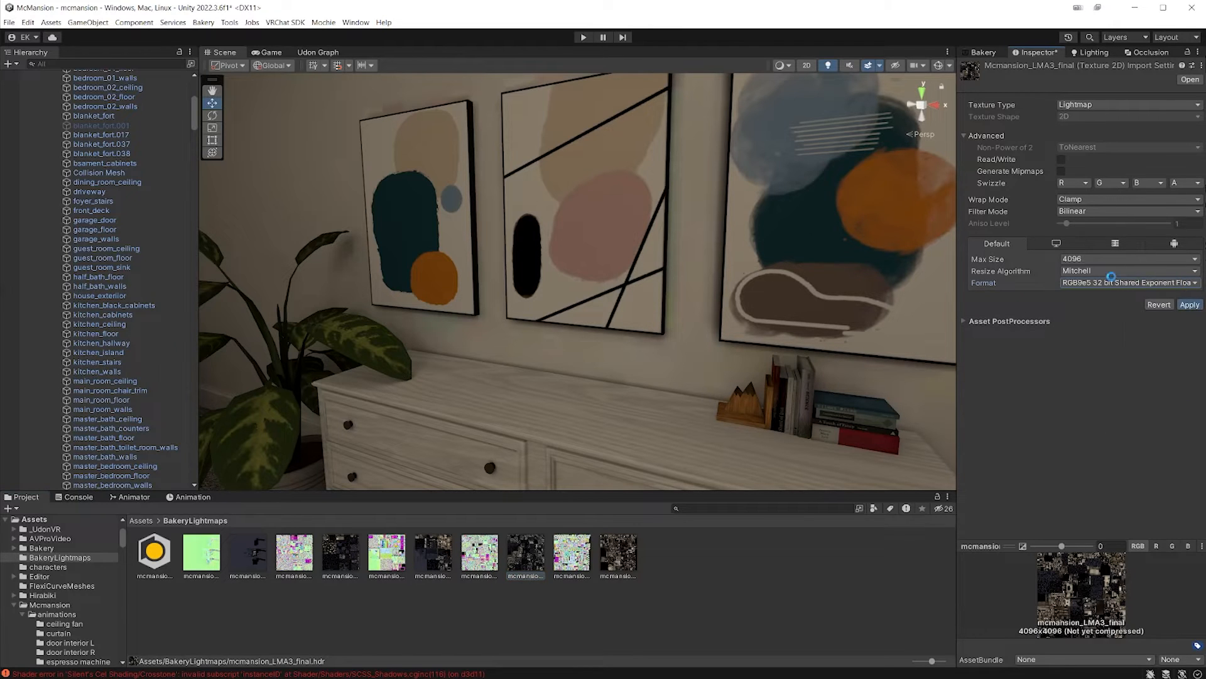
click(1189, 304)
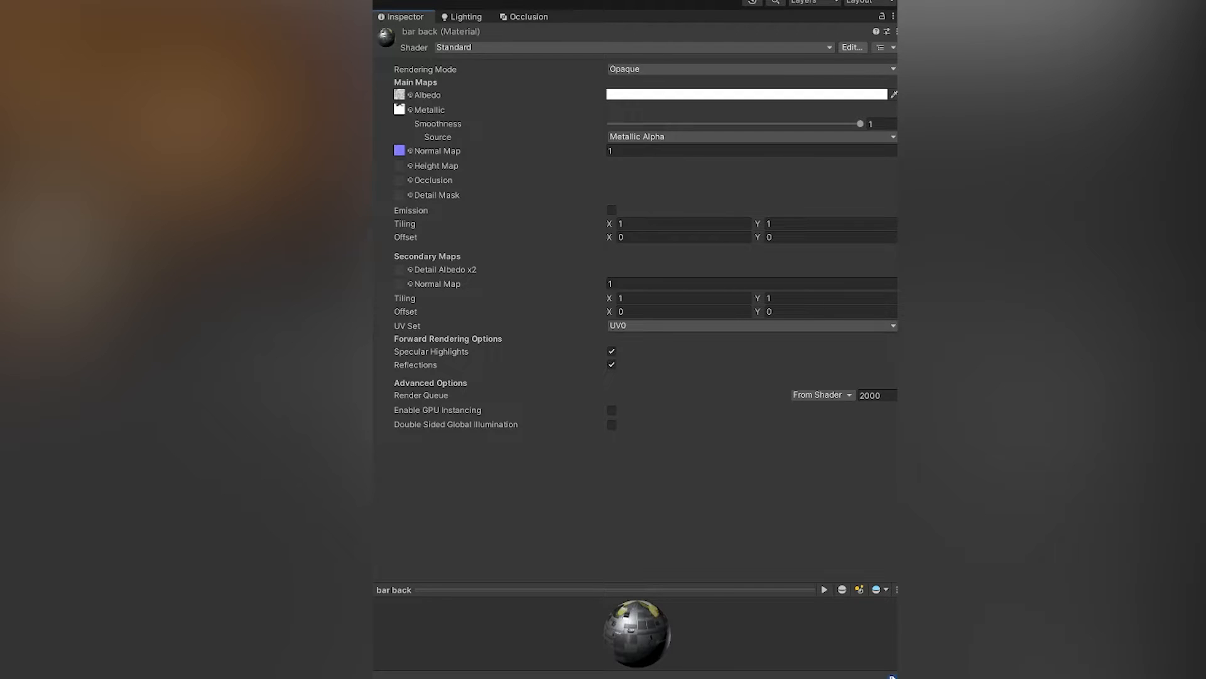
mouse_move(456, 434)
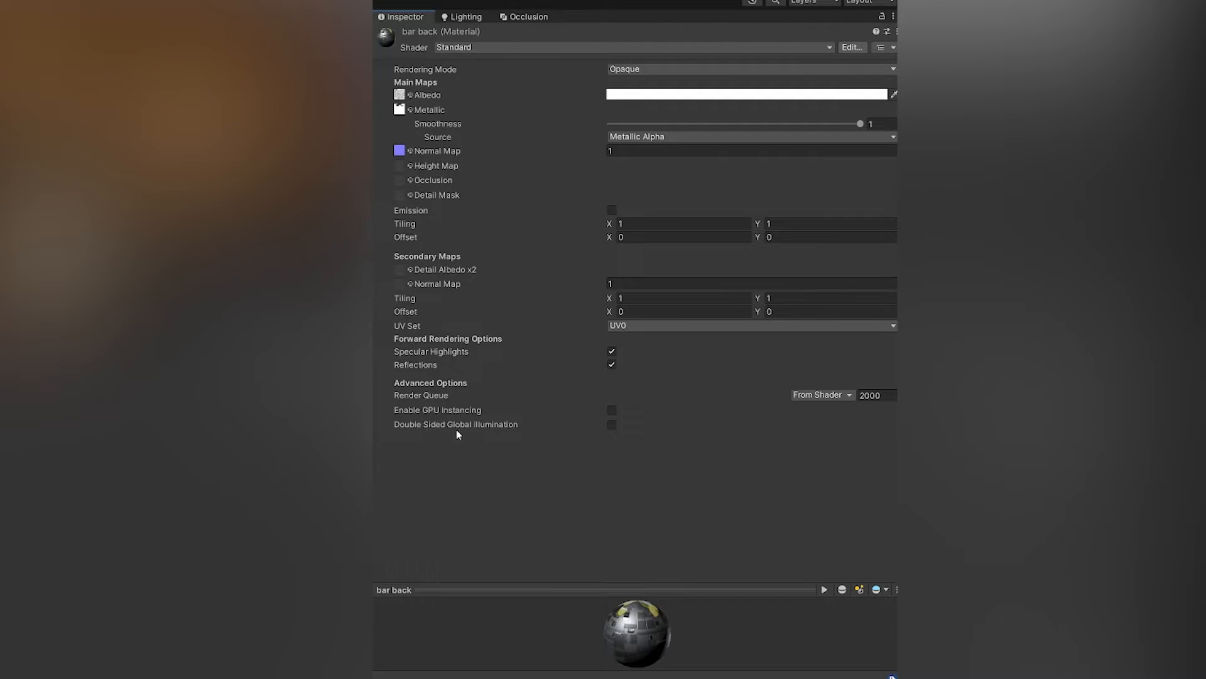
mouse_move(416, 428)
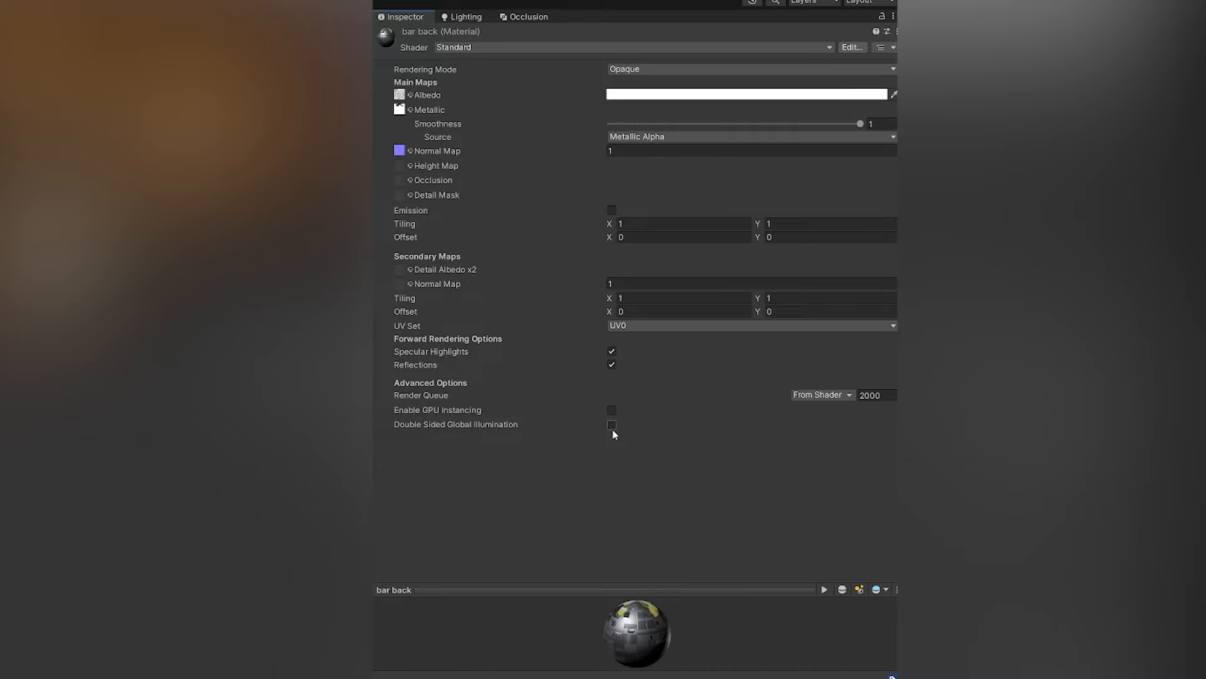
- Tick Double Sided Global Illumination in the bar back material's Advanced Options
click(611, 425)
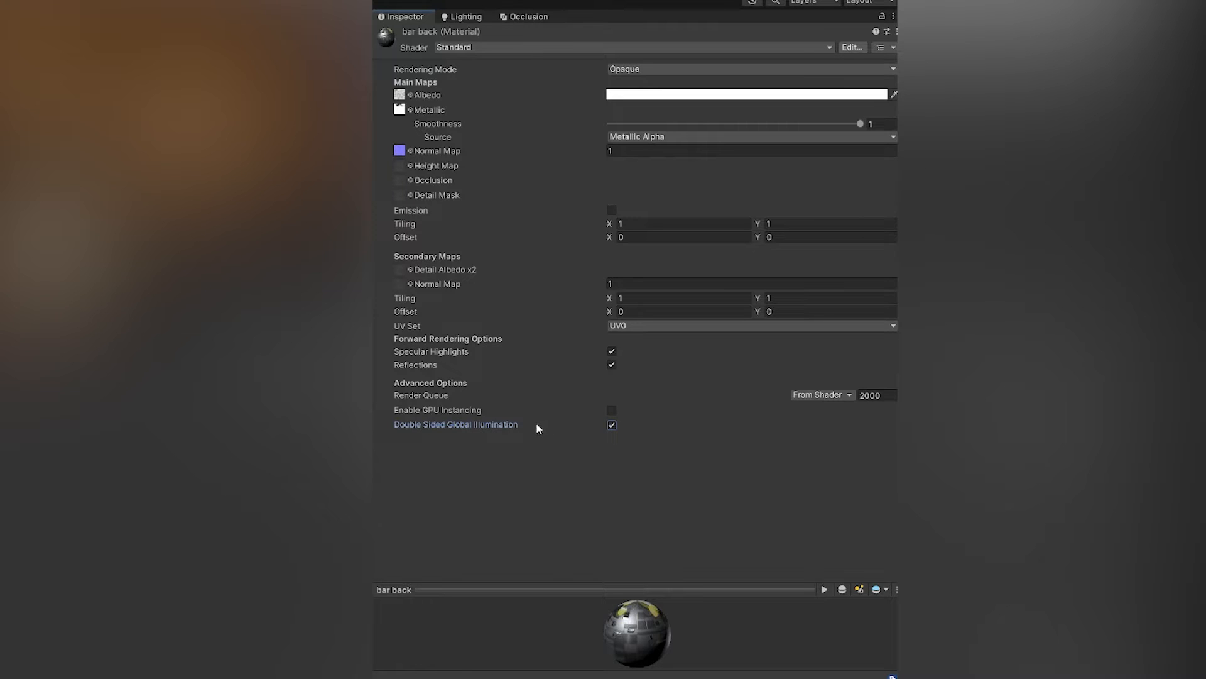
mouse_move(534, 402)
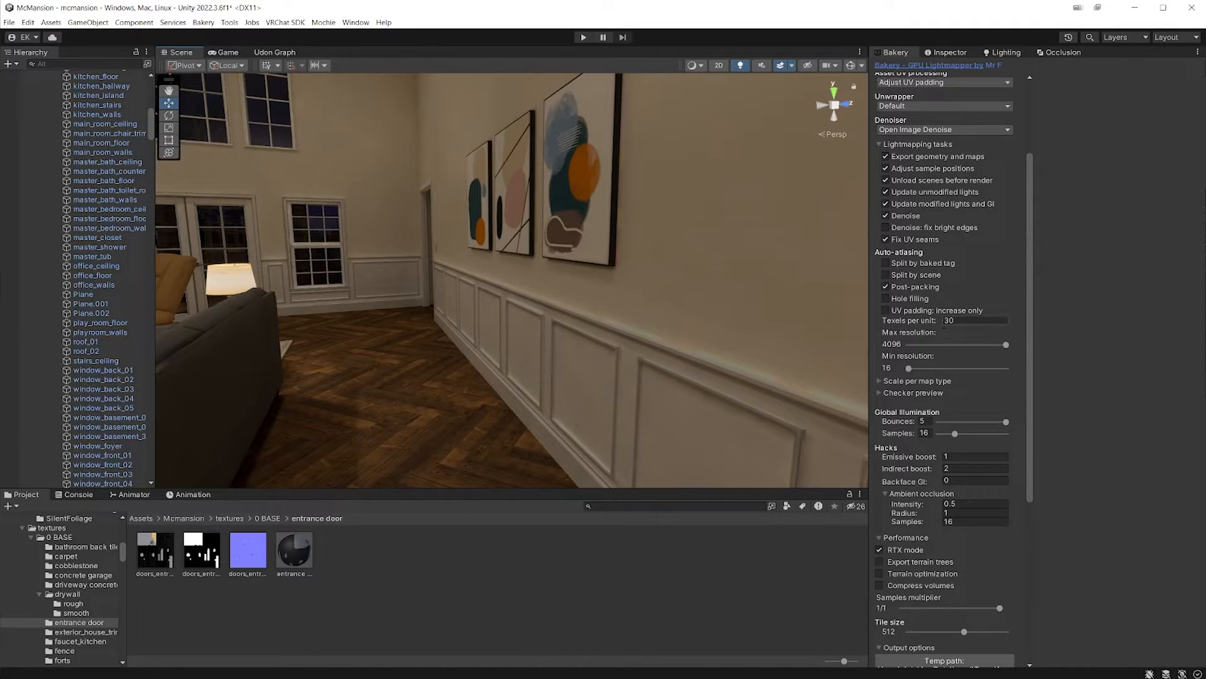
- Switch between the Bakery and Lighting tabs, finishing on the Lighting Scene settings
scroll(up, 3)
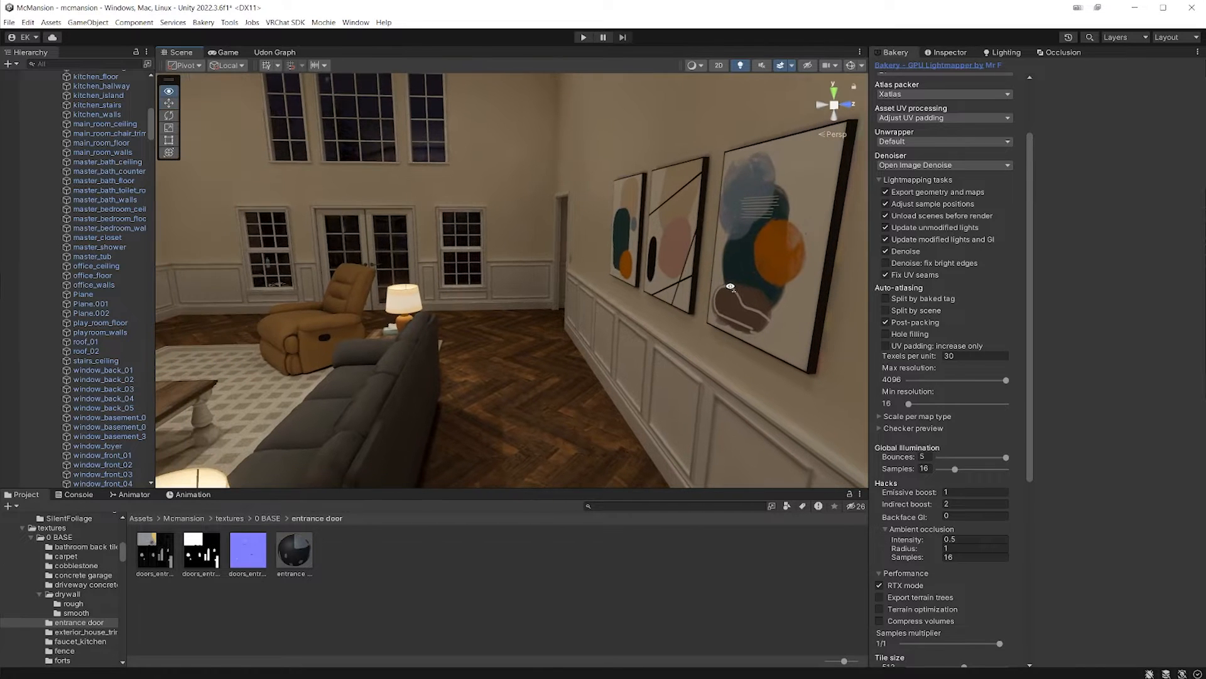
click(1006, 51)
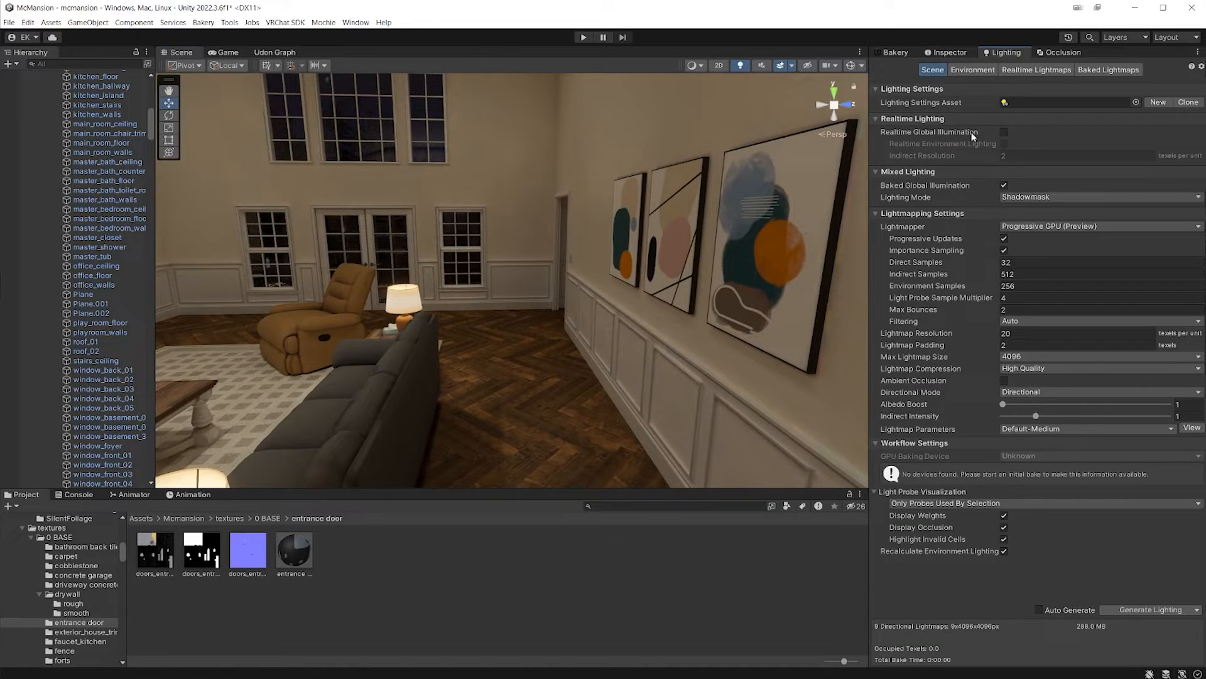
mouse_move(903, 226)
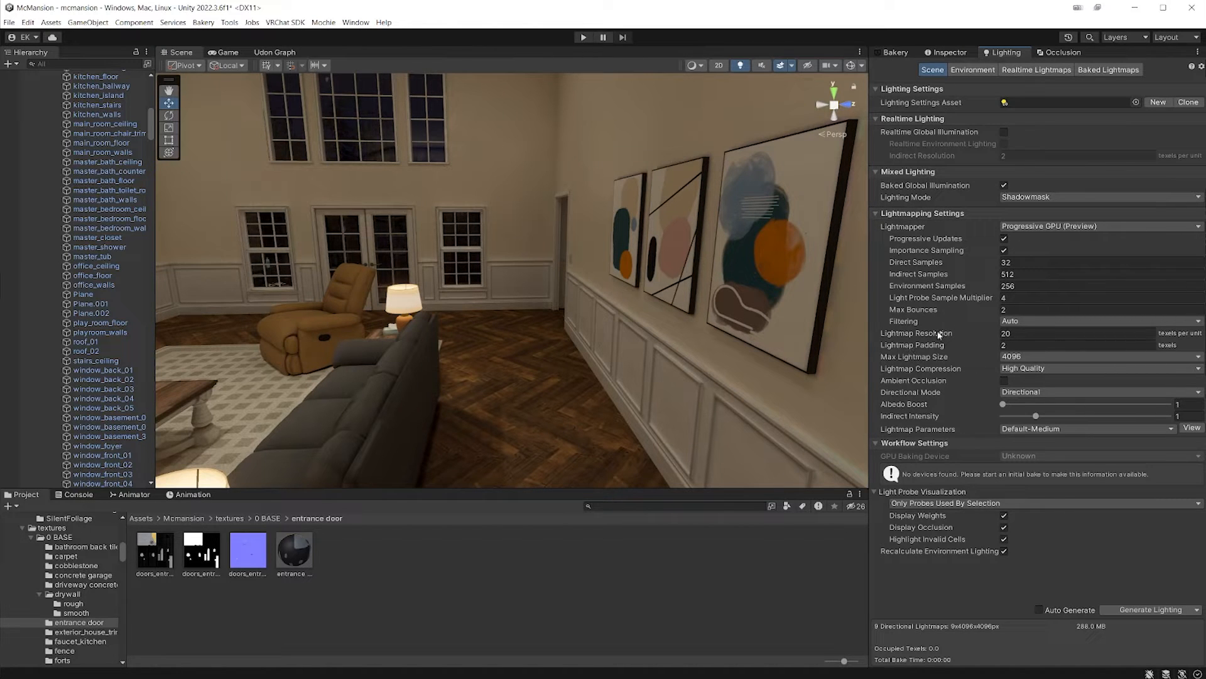
mouse_move(994, 332)
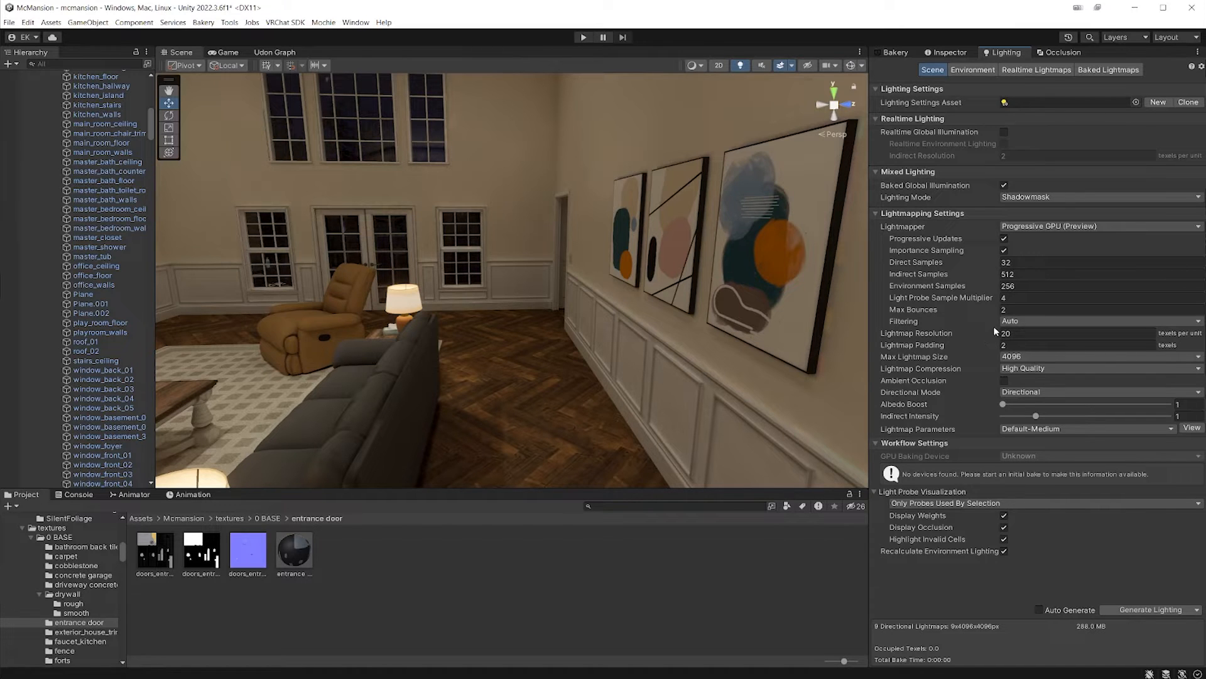
click(894, 52)
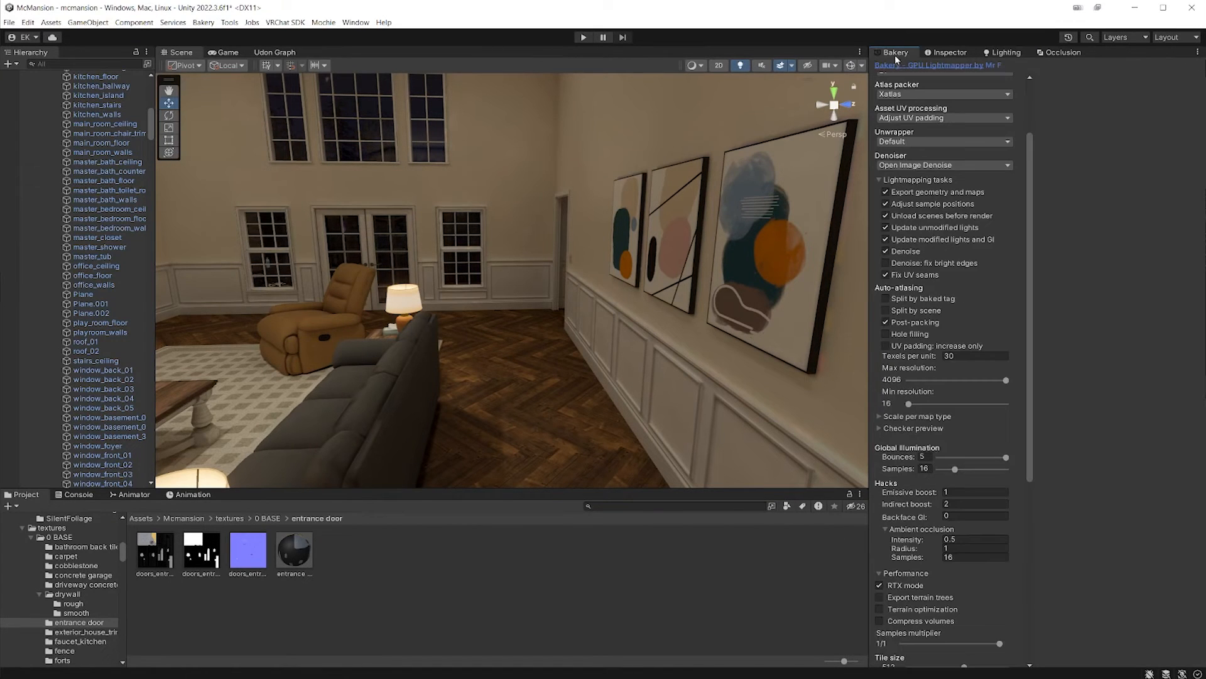
mouse_move(1004, 278)
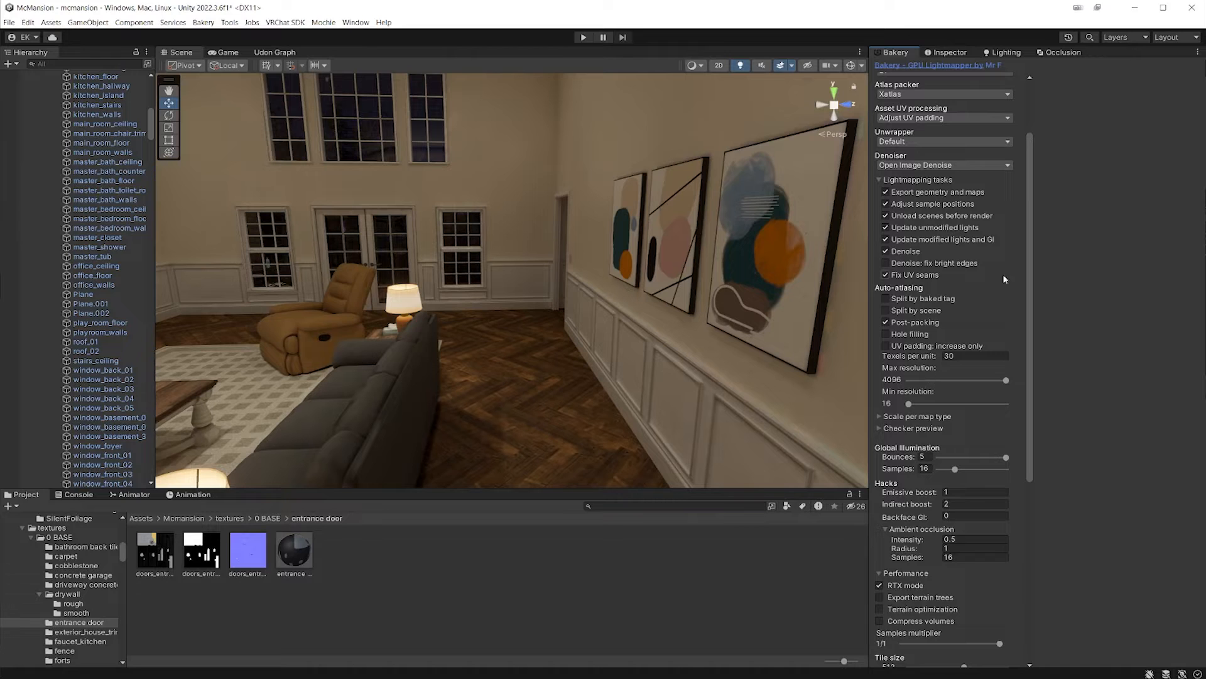
mouse_move(668, 271)
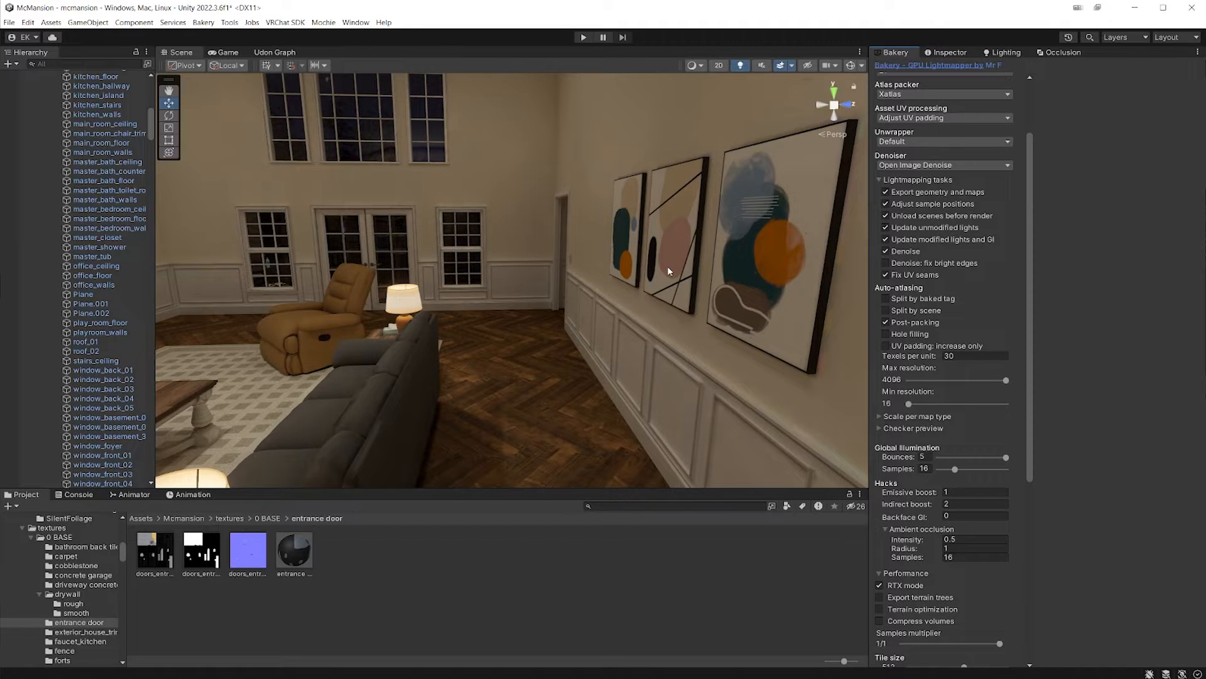
click(1006, 52)
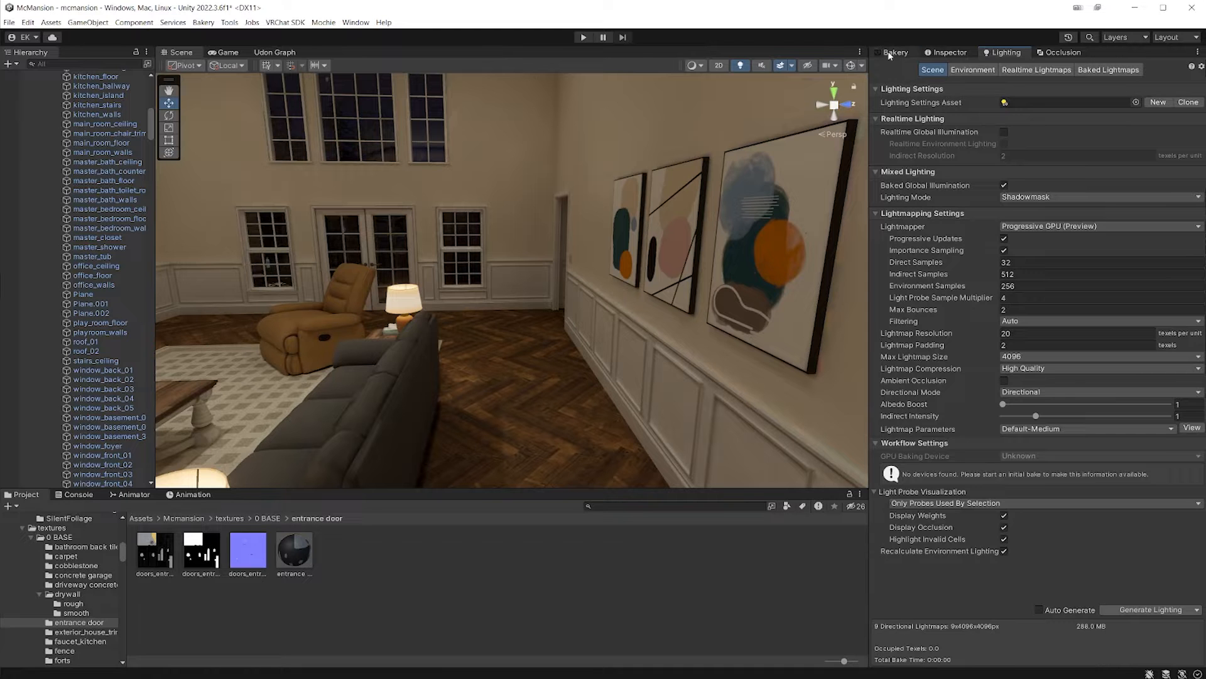
- Show the Bakery settings, then open the mcmansion_LMA3_final lightmap from Assets/BakeryLightmaps
click(894, 52)
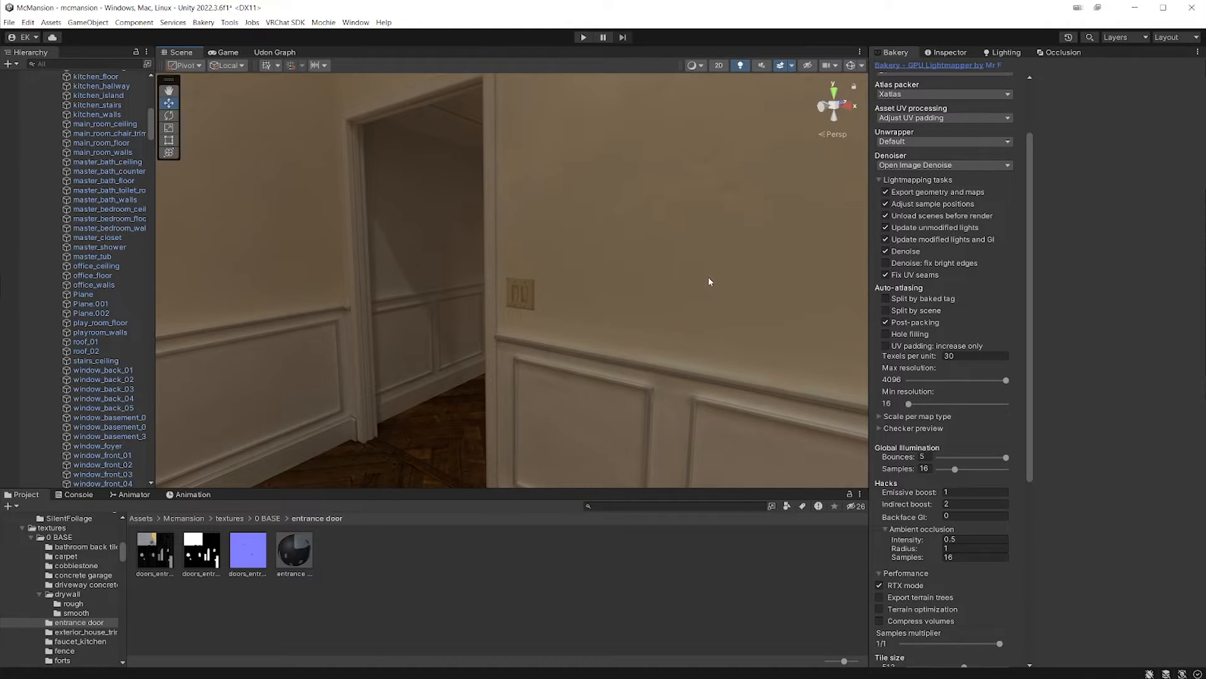
mouse_move(690, 301)
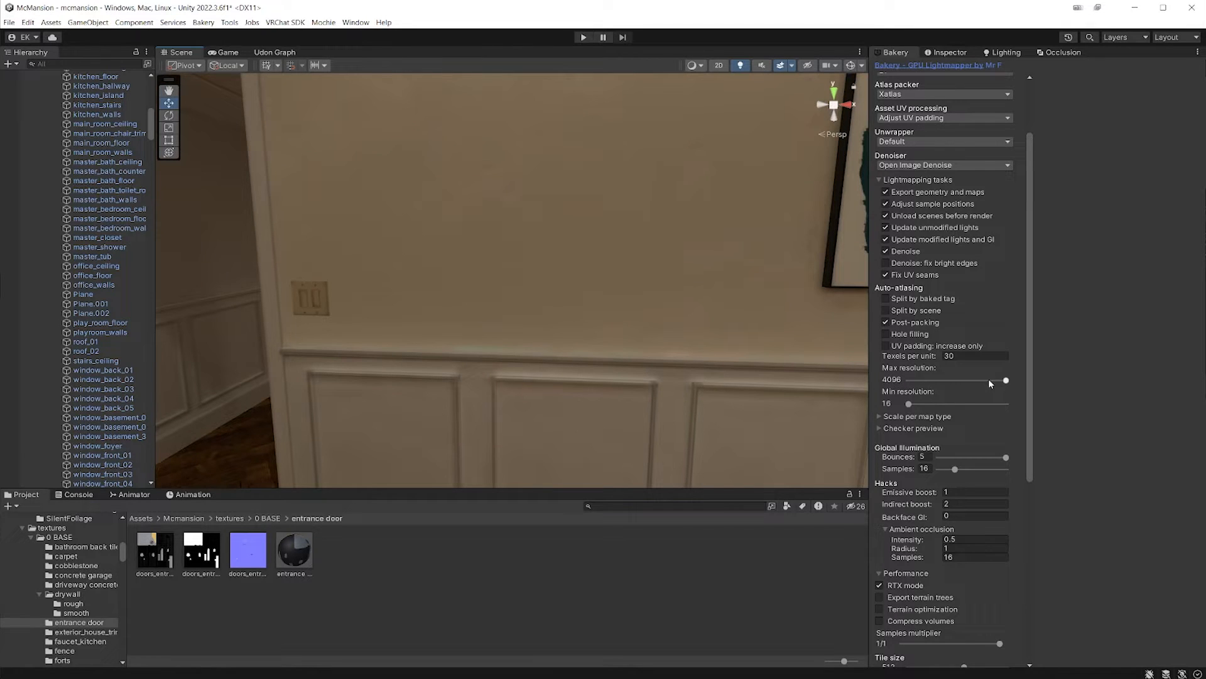
mouse_move(873, 360)
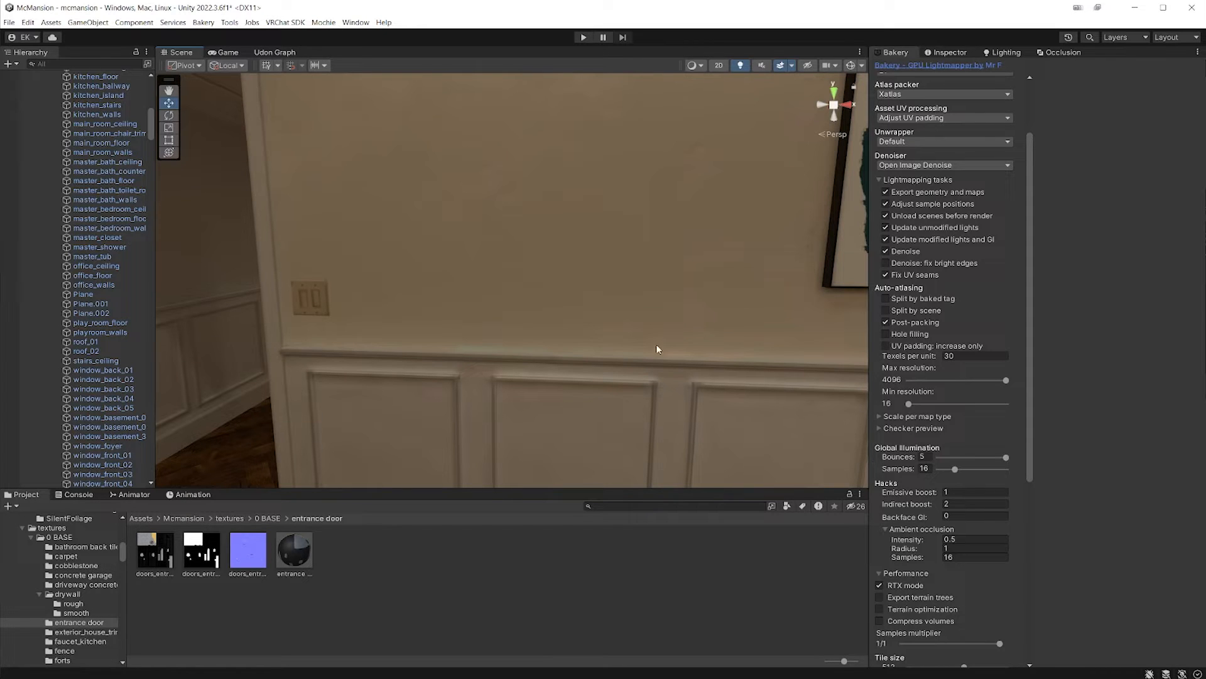
mouse_move(747, 340)
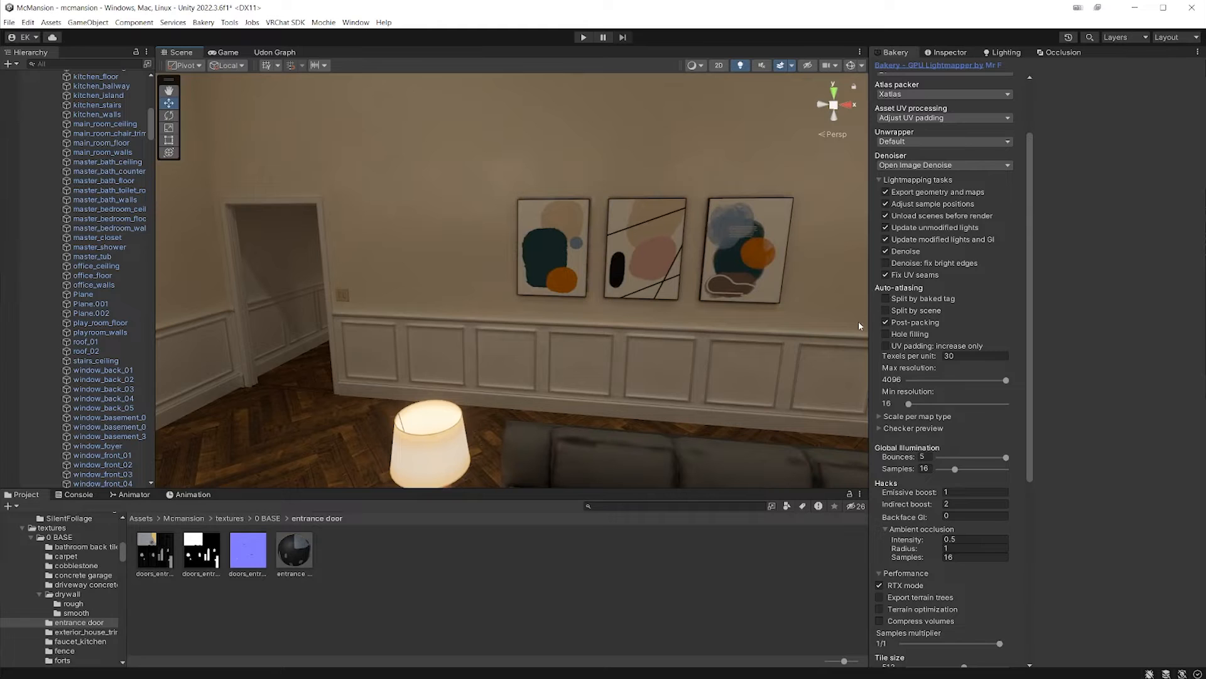
mouse_move(760, 351)
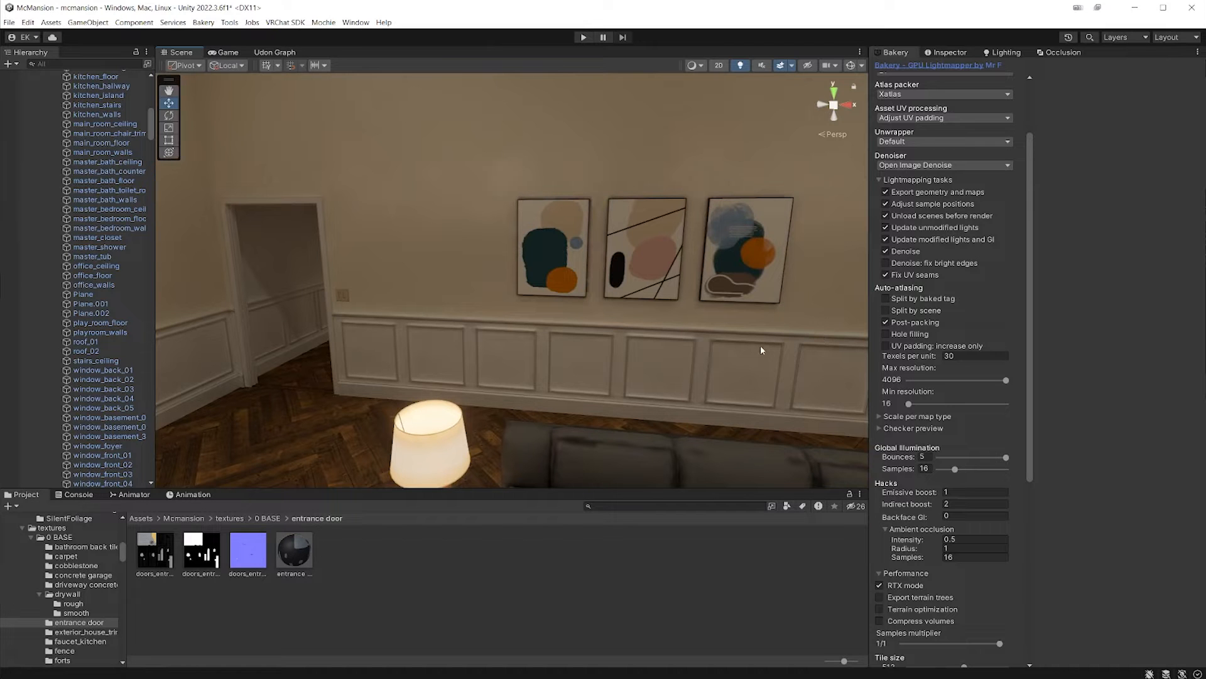
mouse_move(691, 360)
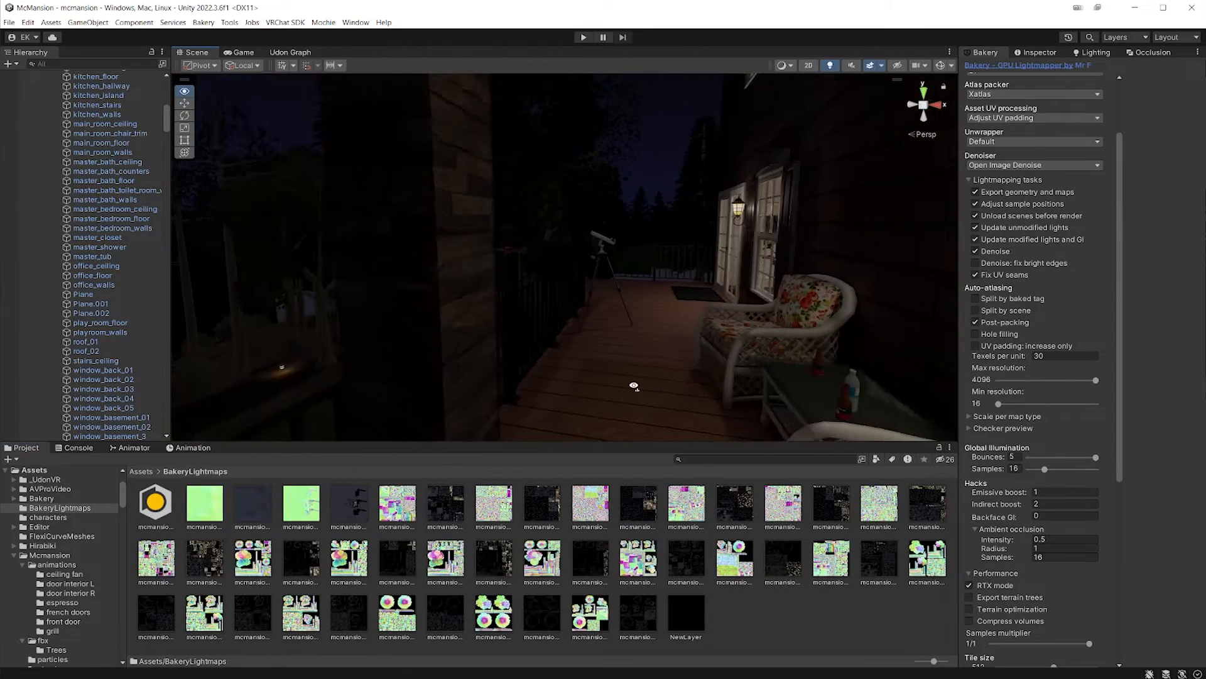
click(541, 504)
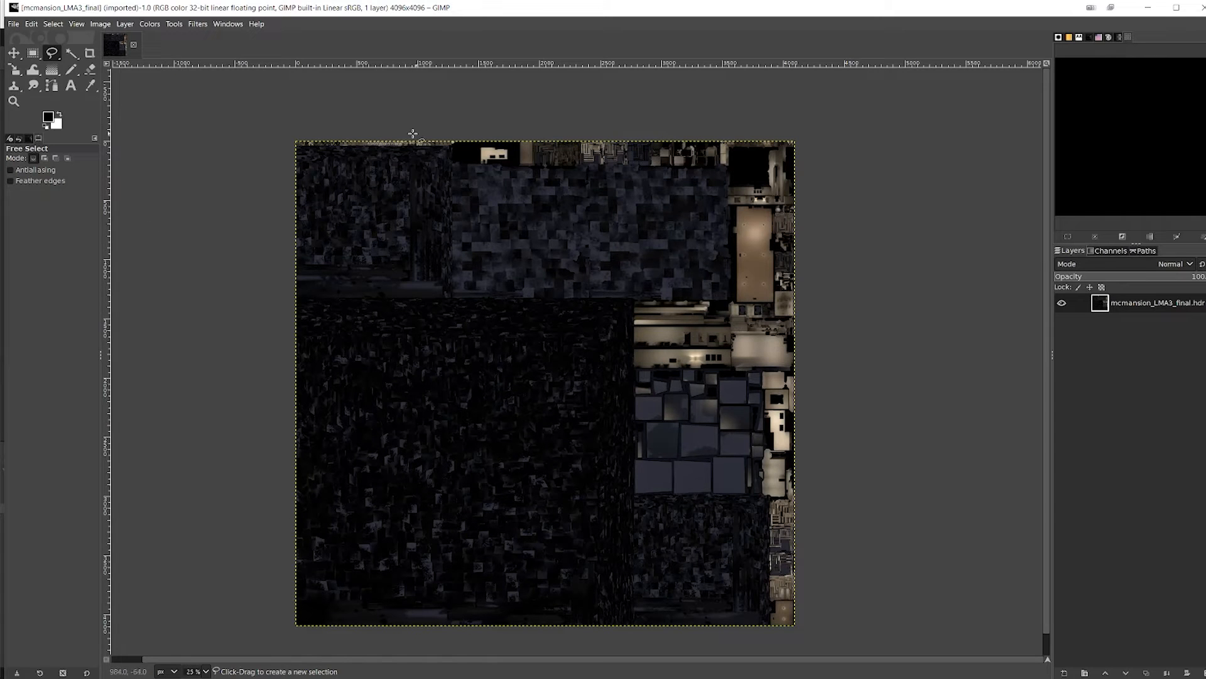
mouse_move(377, 144)
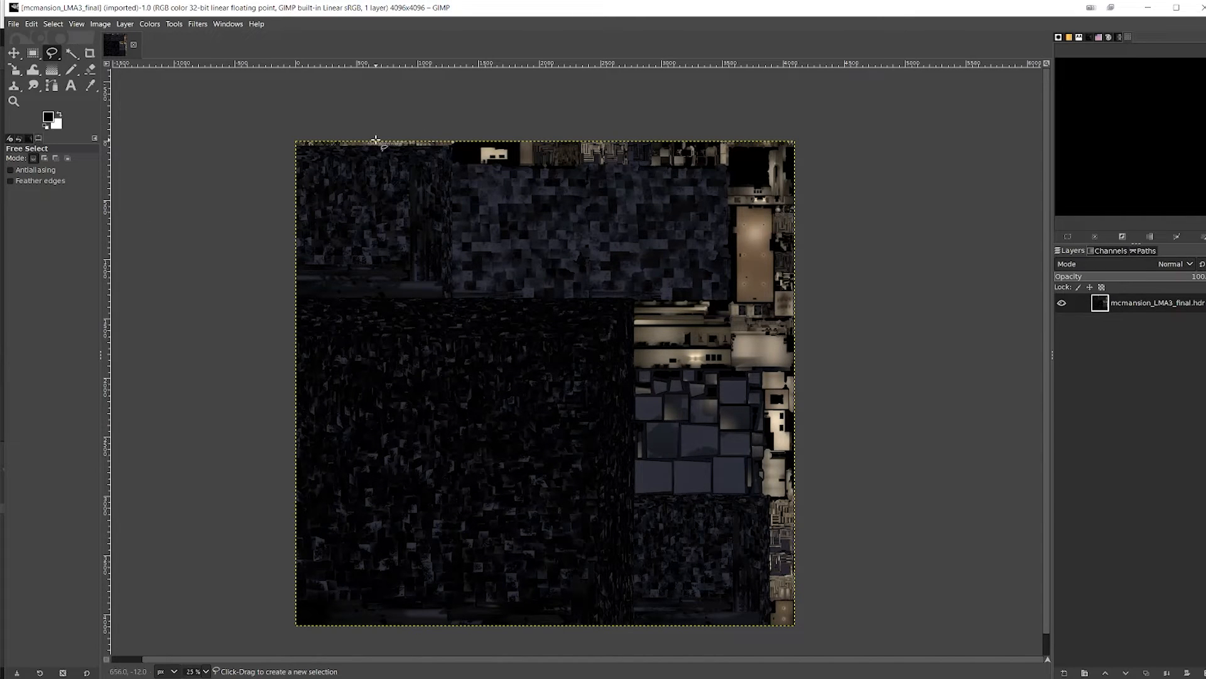
mouse_move(473, 151)
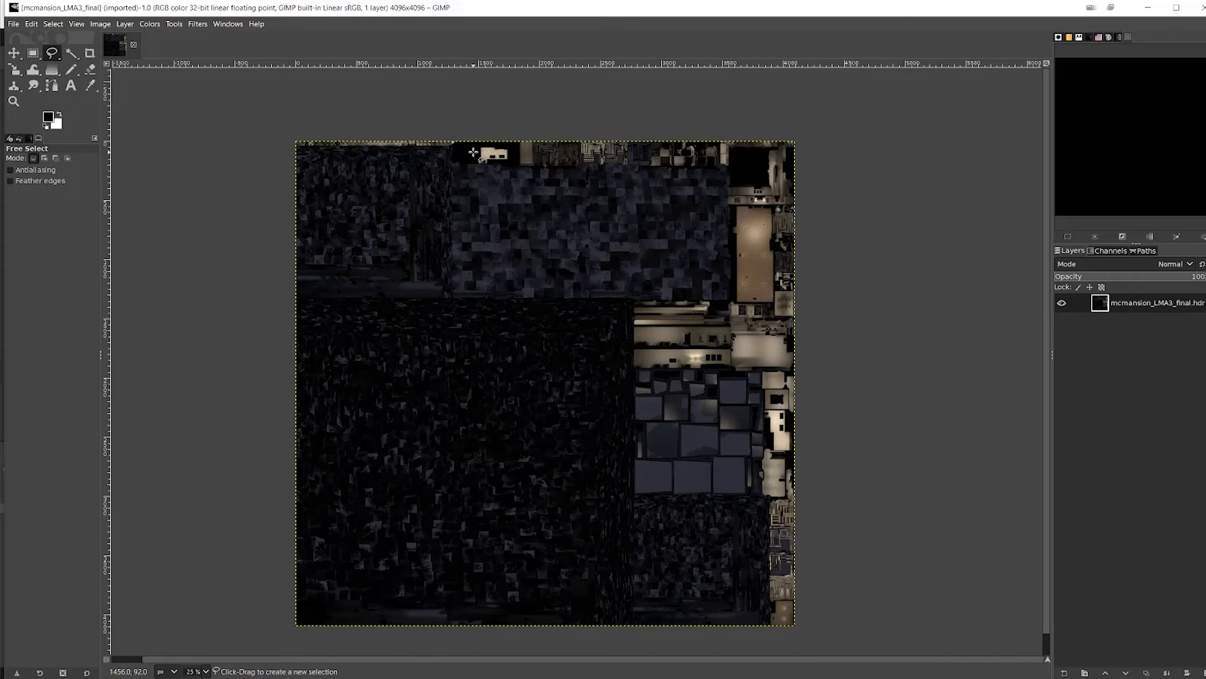
mouse_move(753, 410)
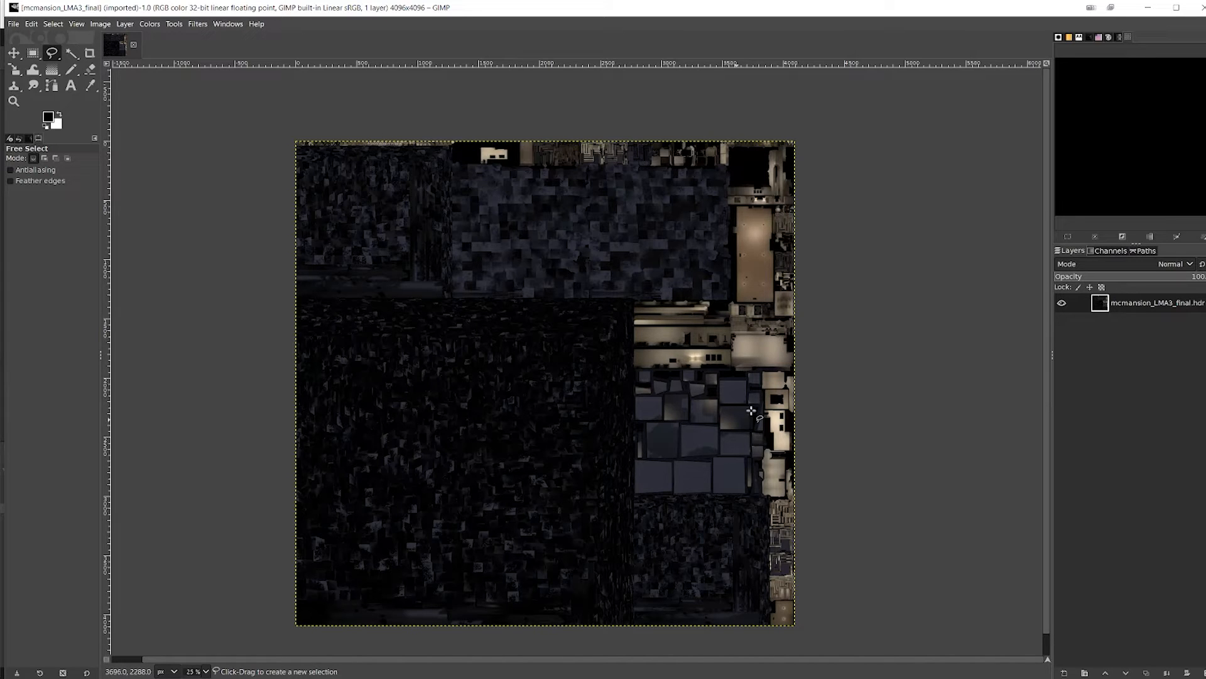
mouse_move(782, 595)
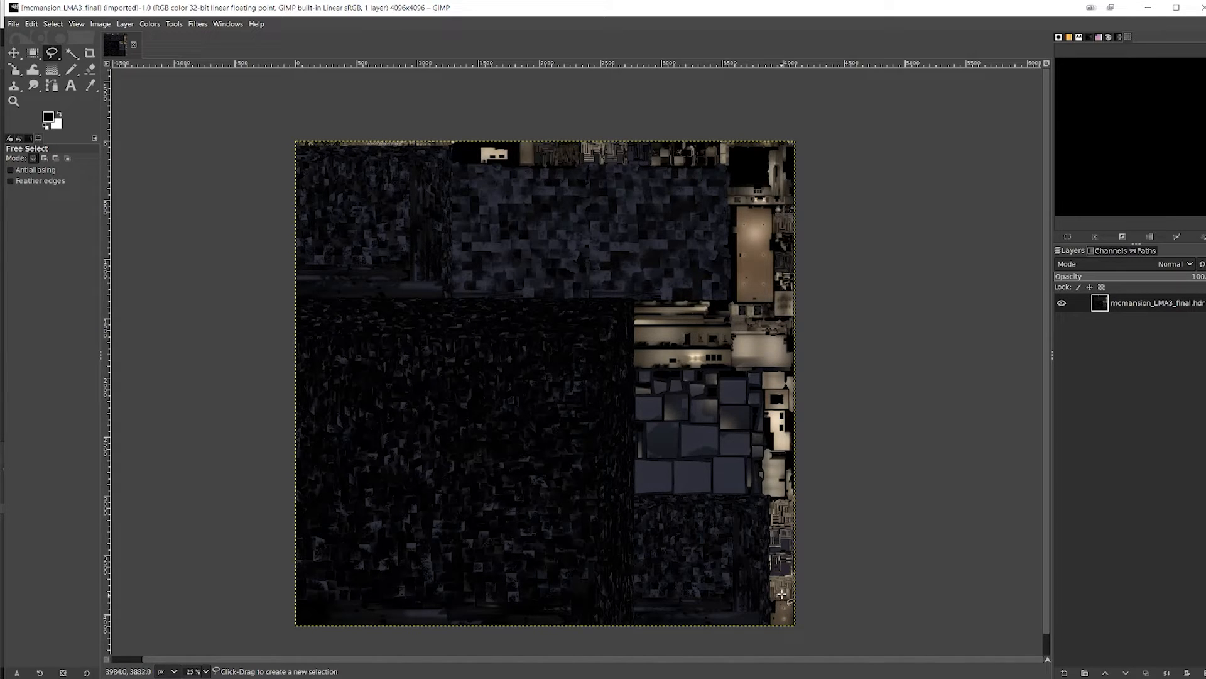
mouse_move(718, 347)
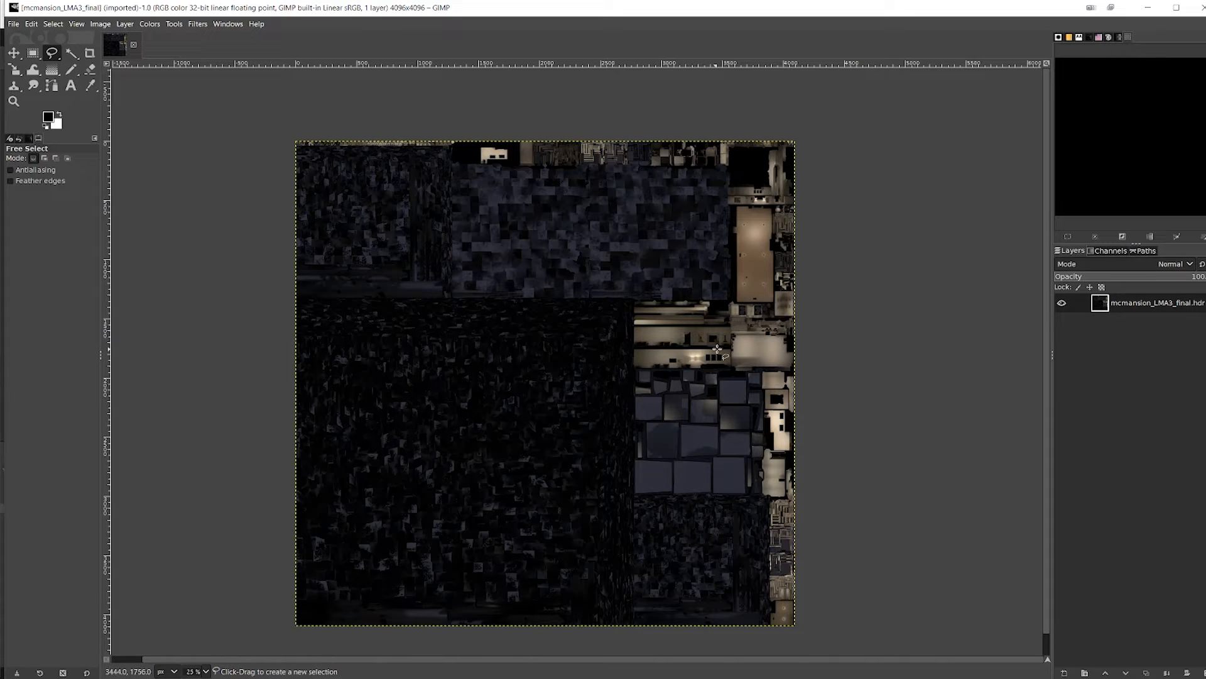
mouse_move(762, 364)
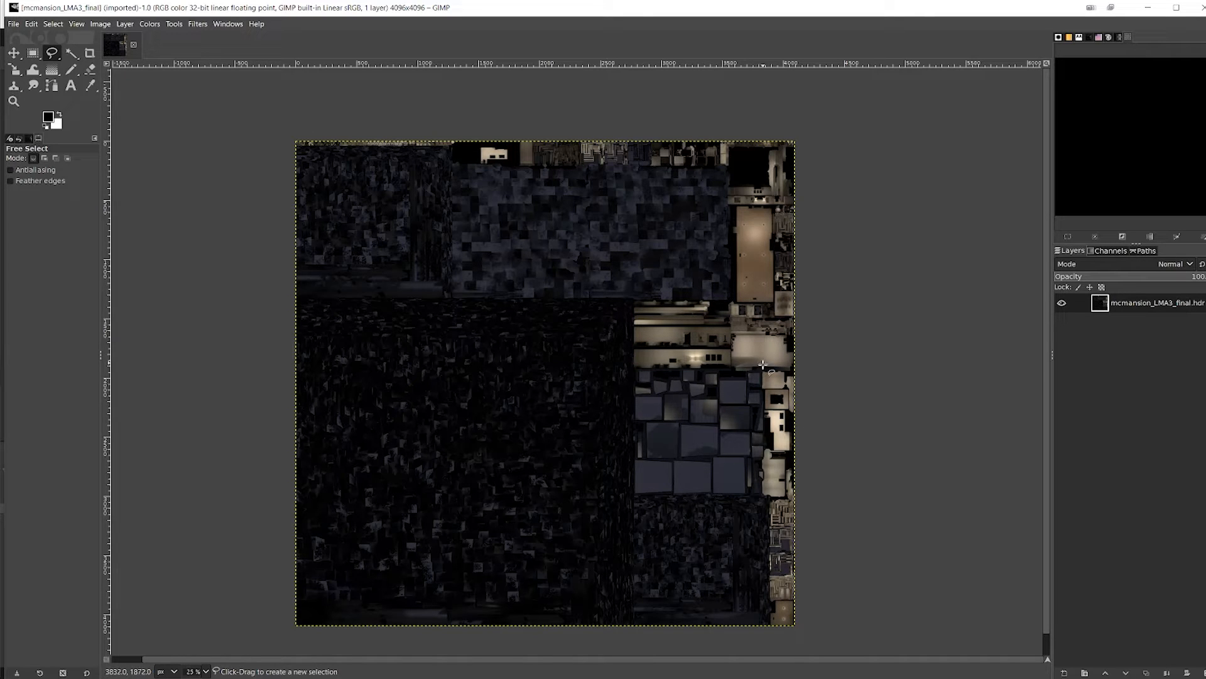
mouse_move(373, 318)
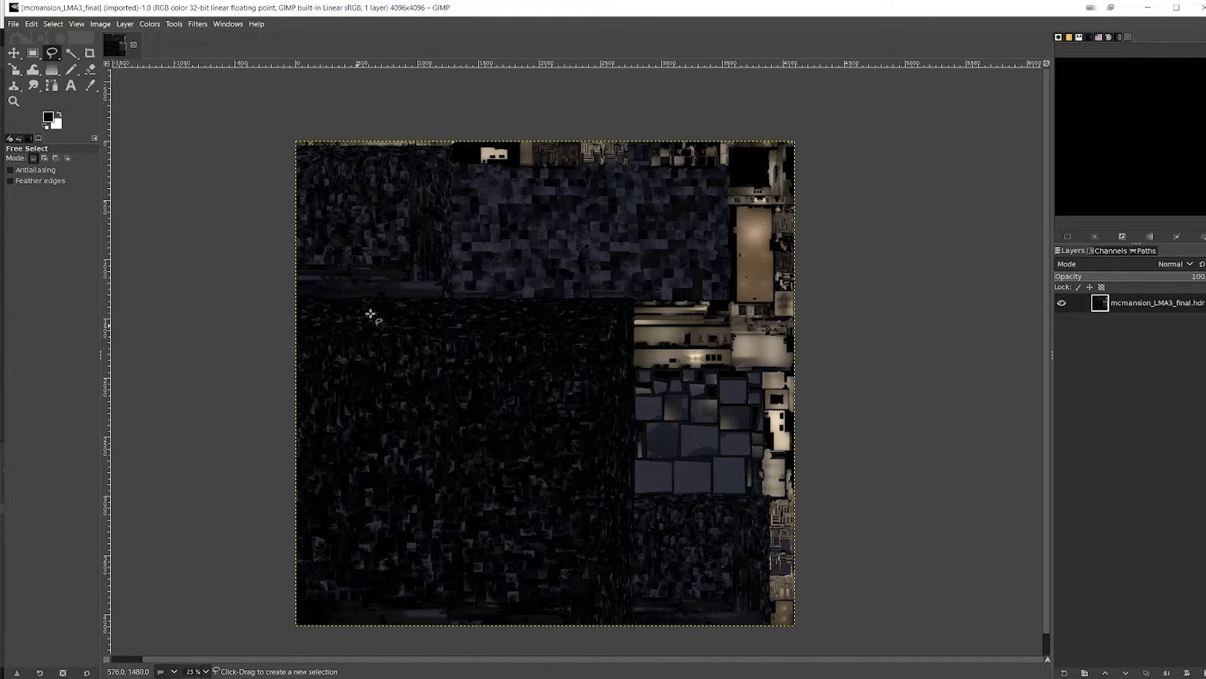
mouse_move(384, 311)
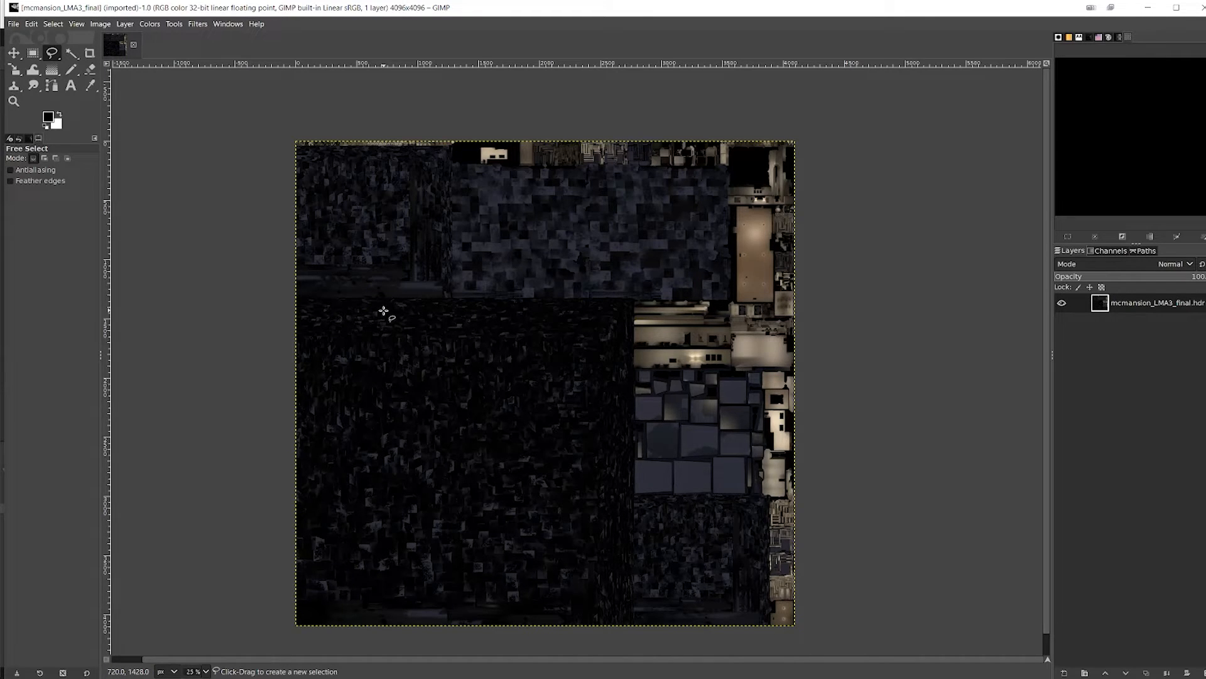
mouse_move(262, 345)
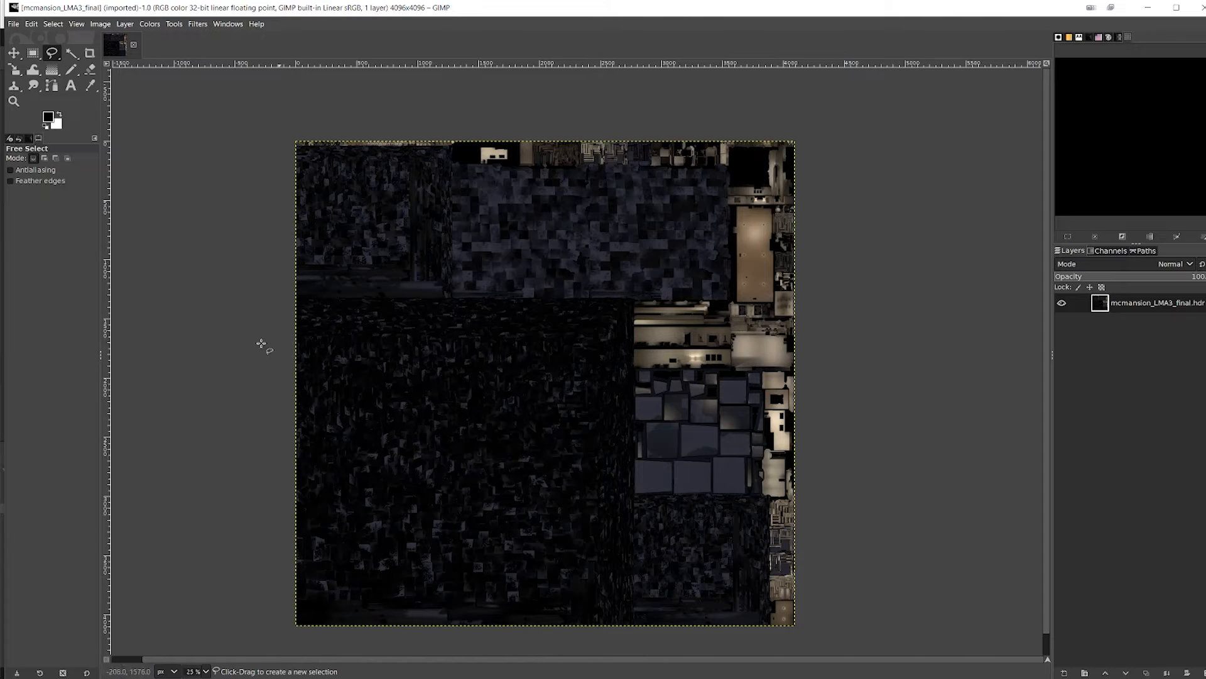
mouse_move(517, 416)
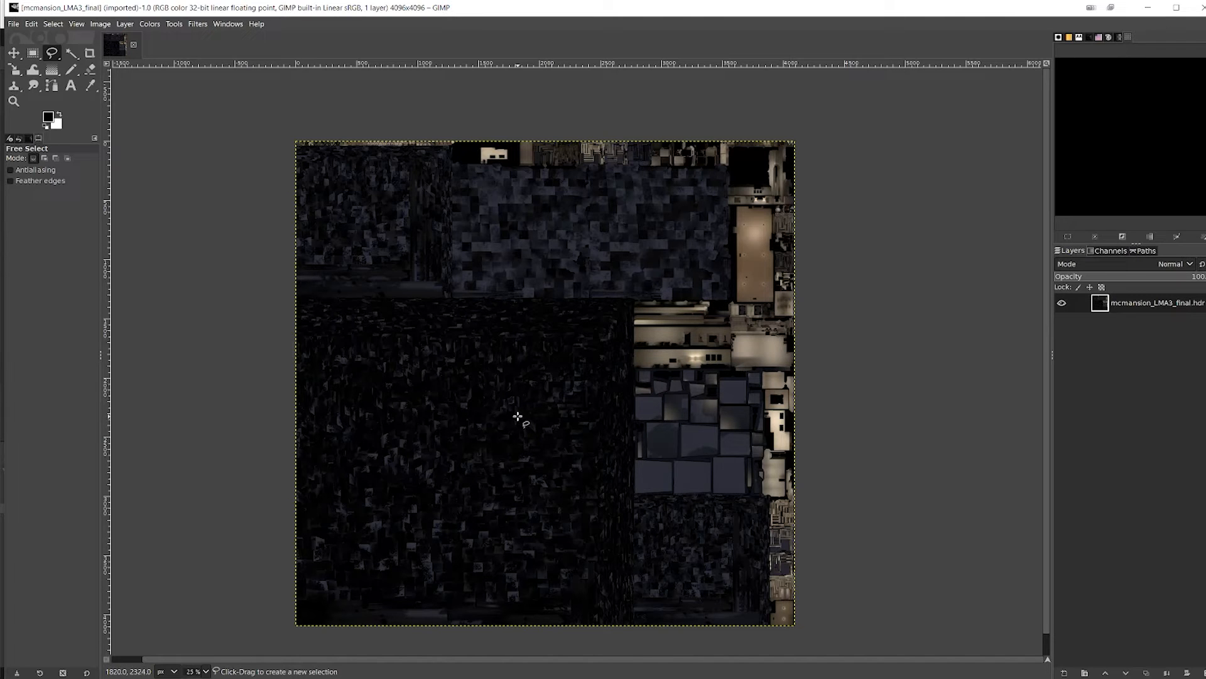
mouse_move(544, 417)
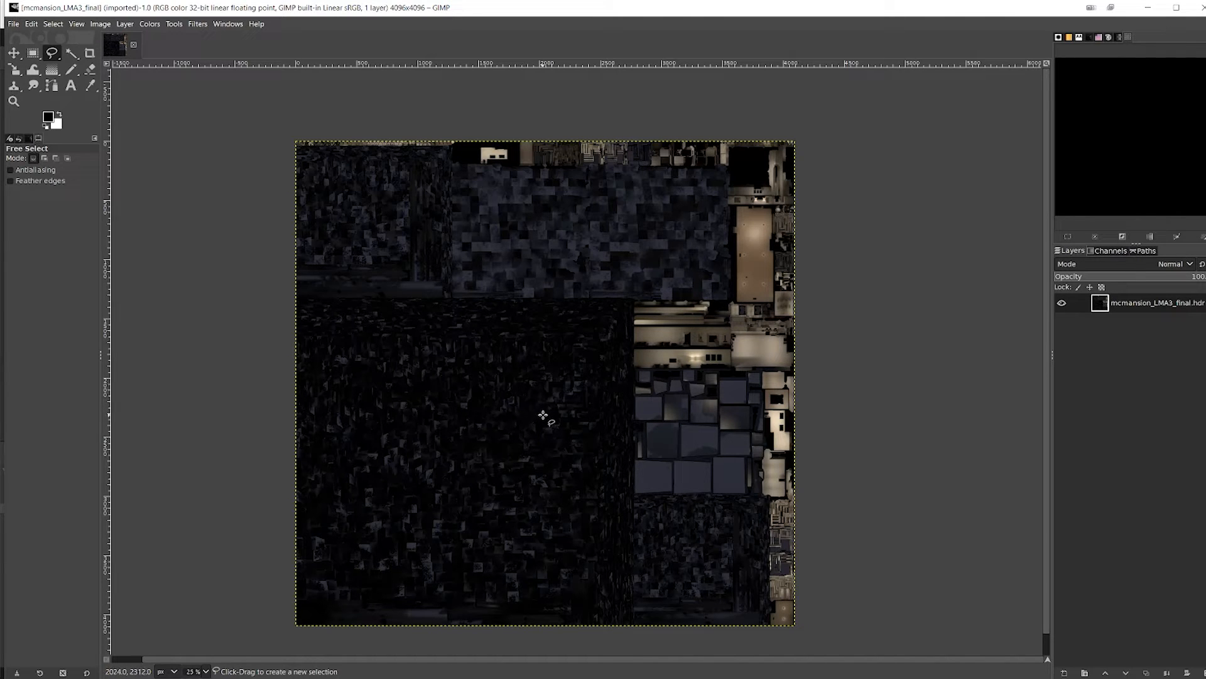
mouse_move(267, 91)
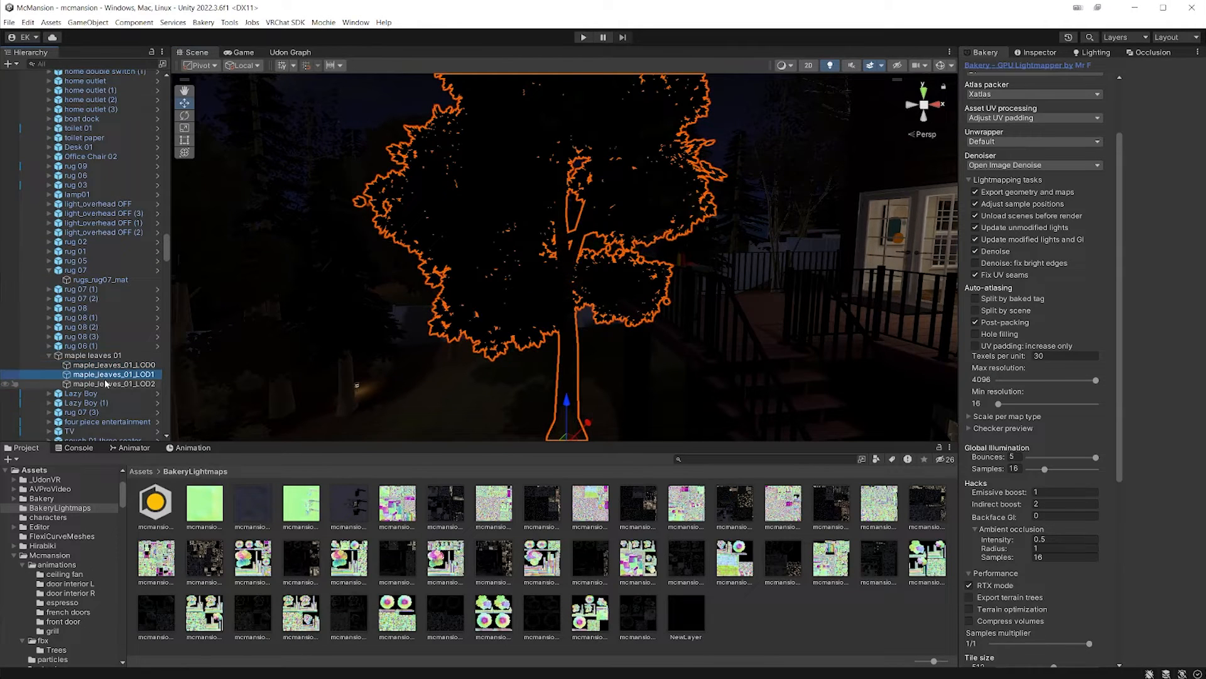
- Select the maple_leaves_01 LOD0 to LOD2 meshes to show their 0.22 lightmap scale
click(115, 364)
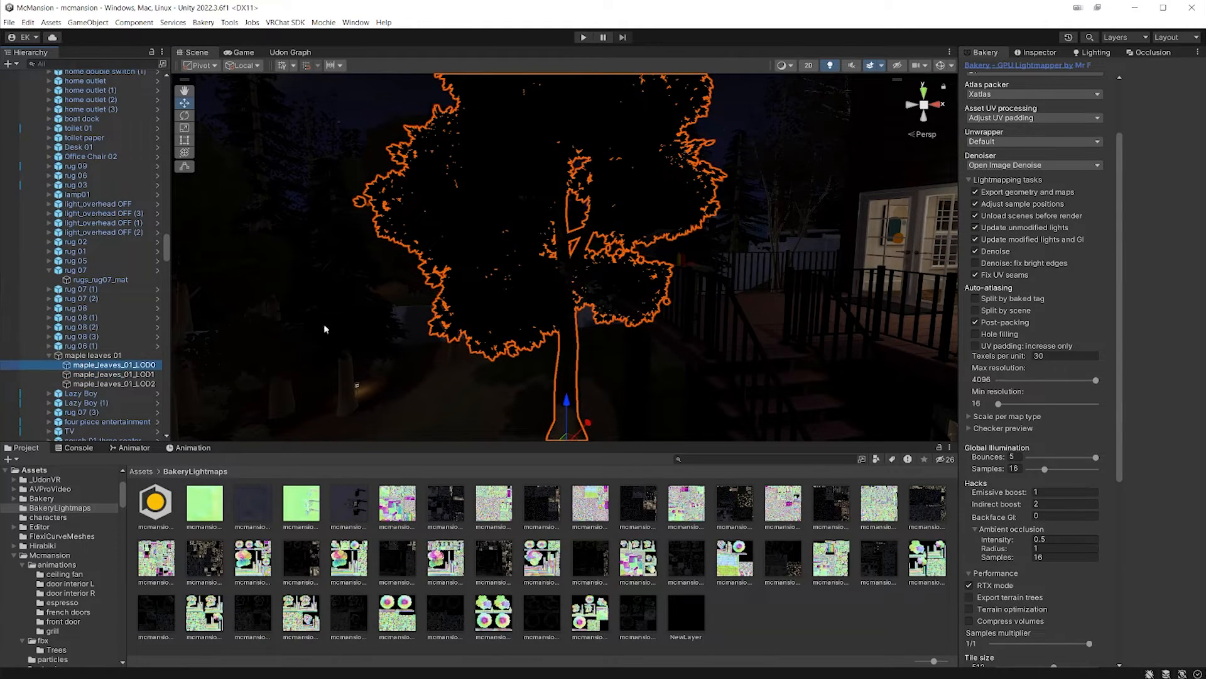
click(116, 384)
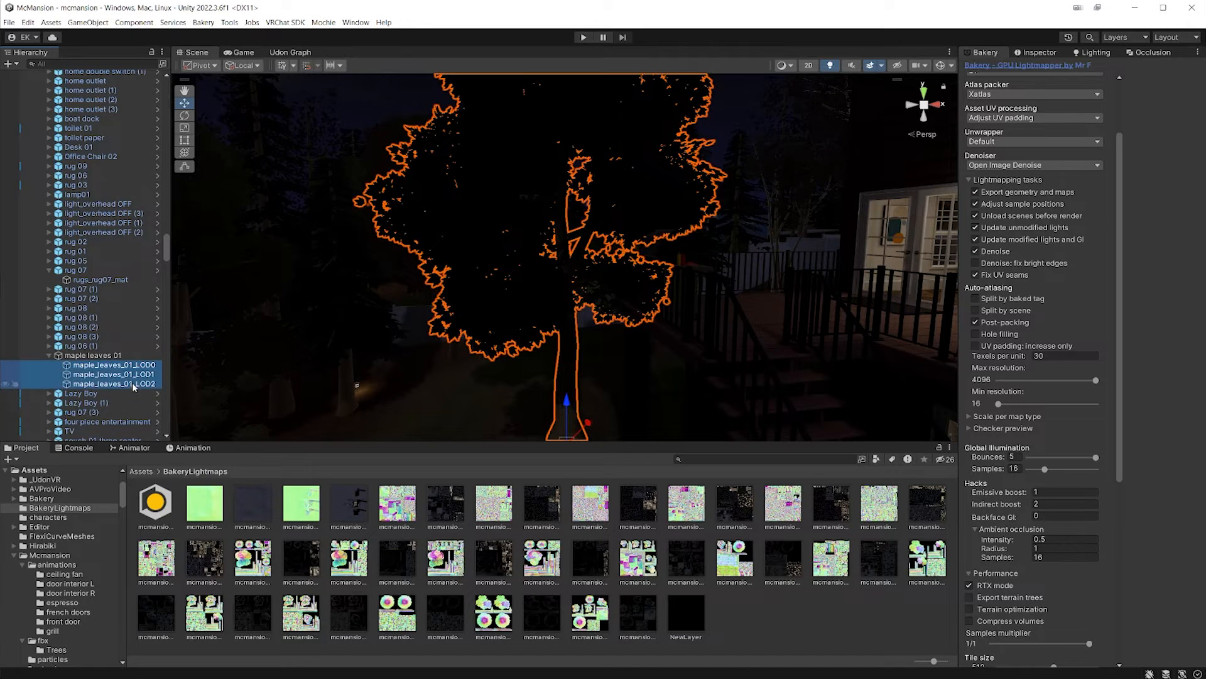
click(113, 364)
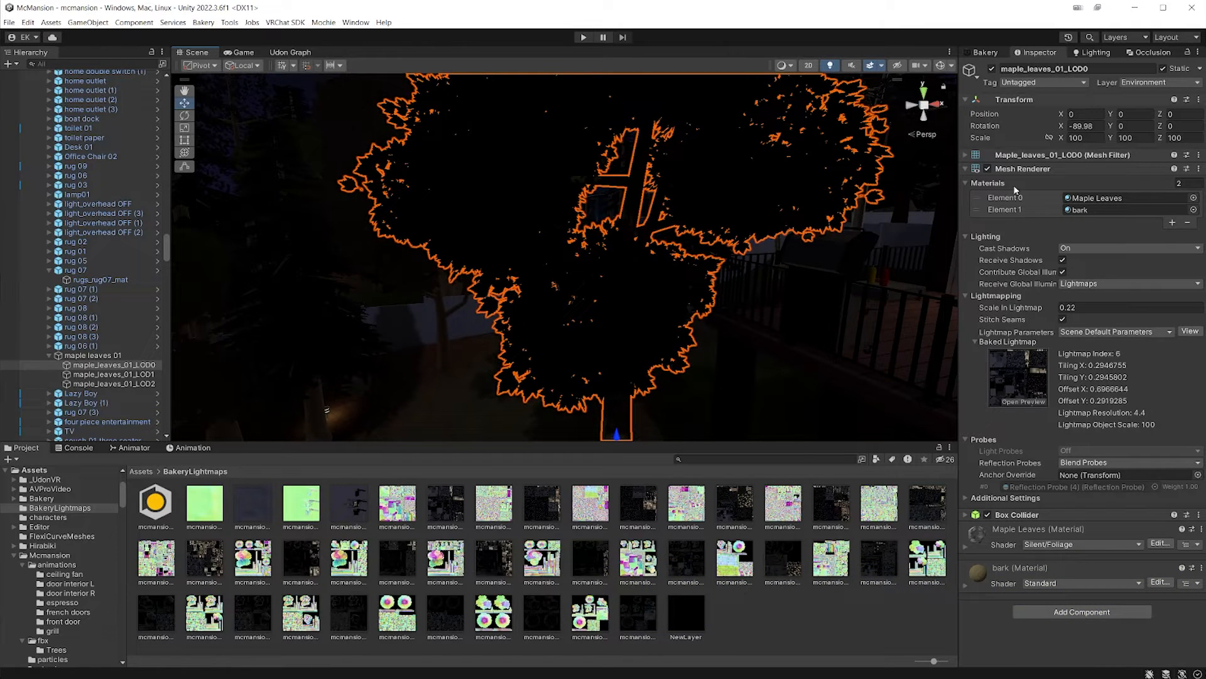
mouse_move(1045, 312)
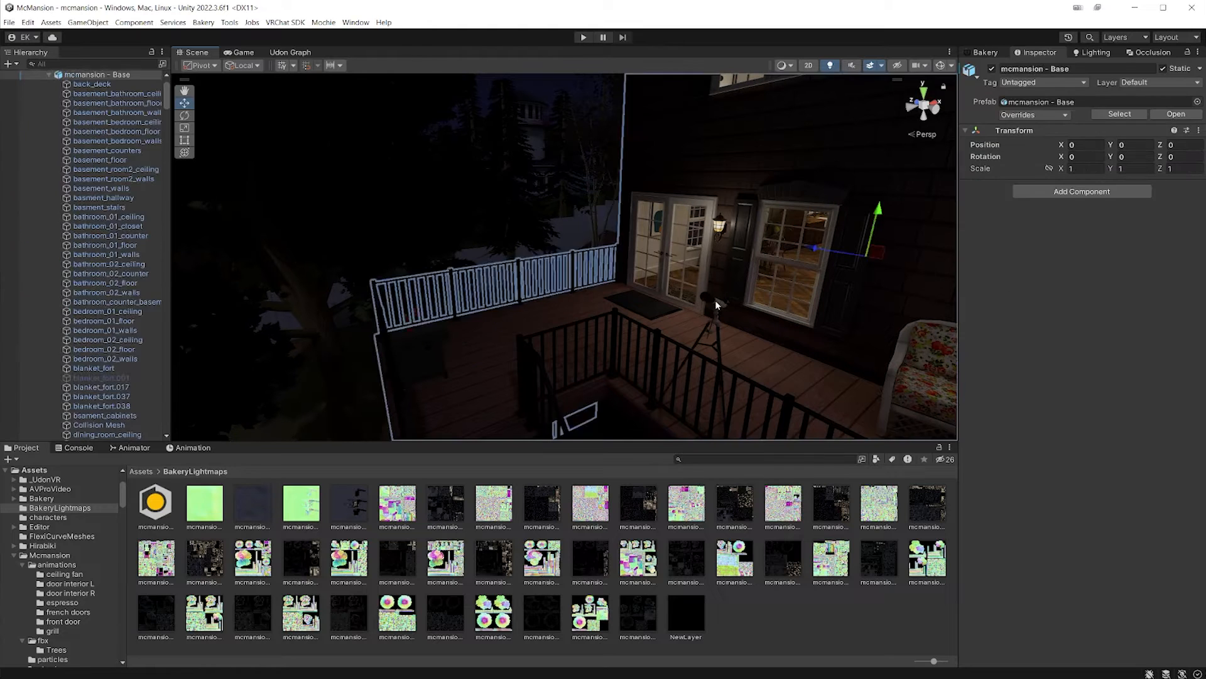
click(923, 362)
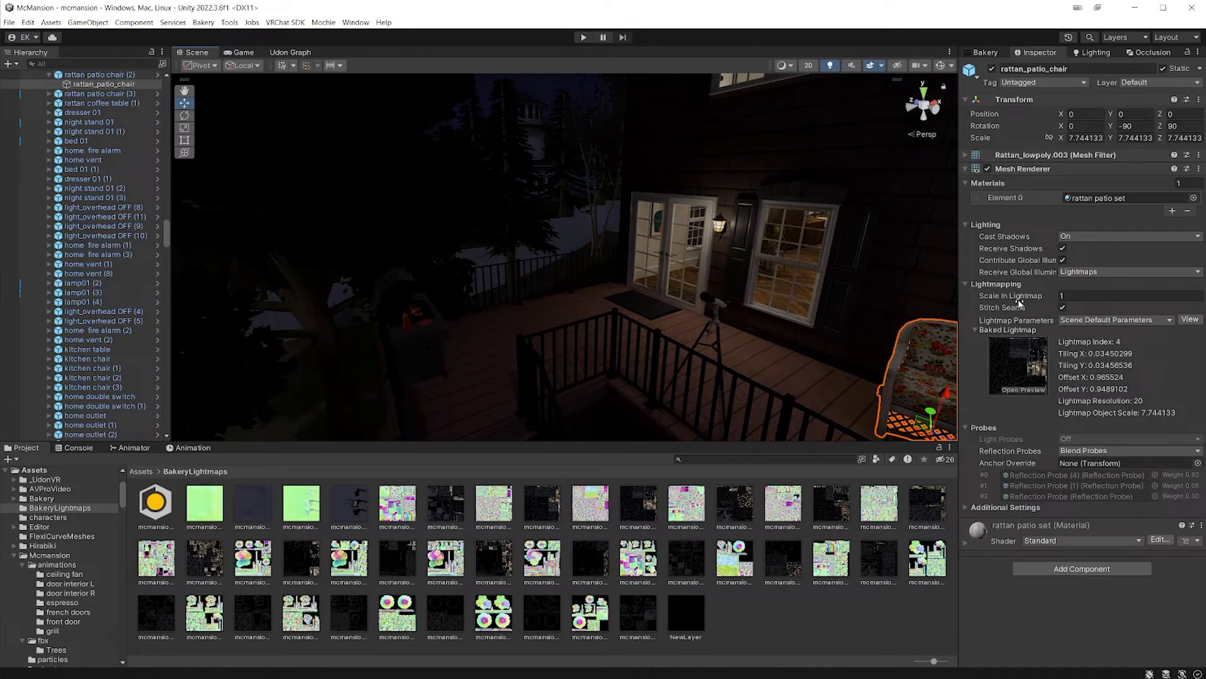
mouse_move(1024, 301)
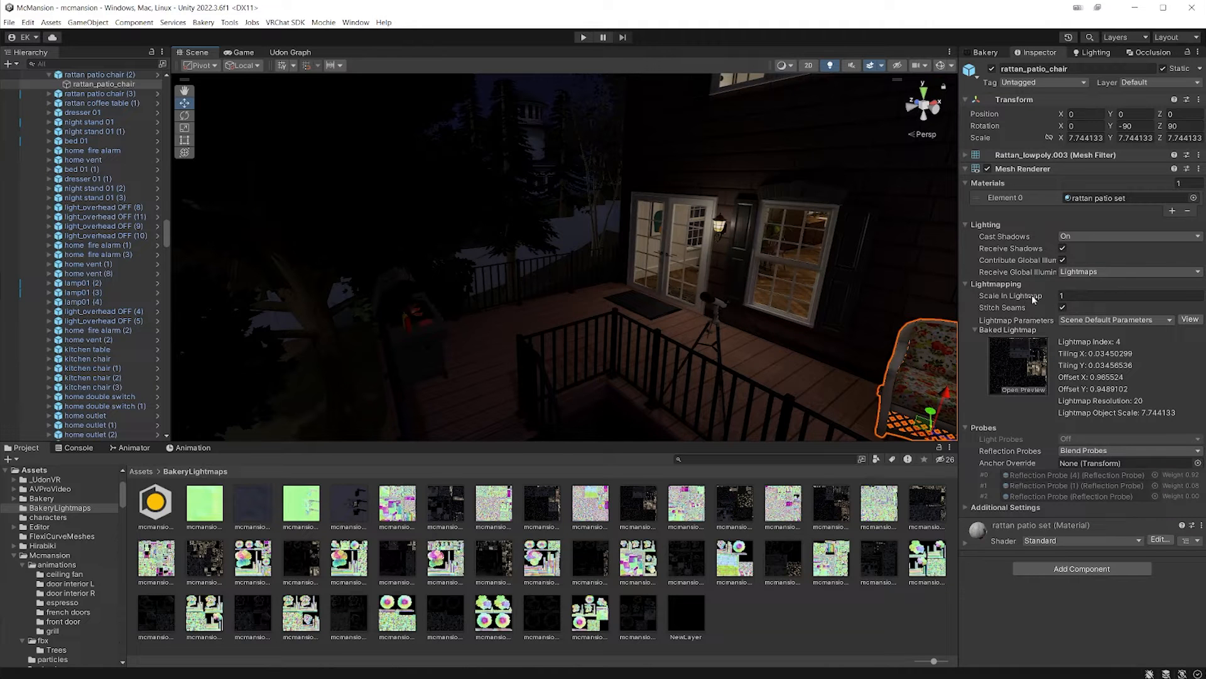
click(81, 435)
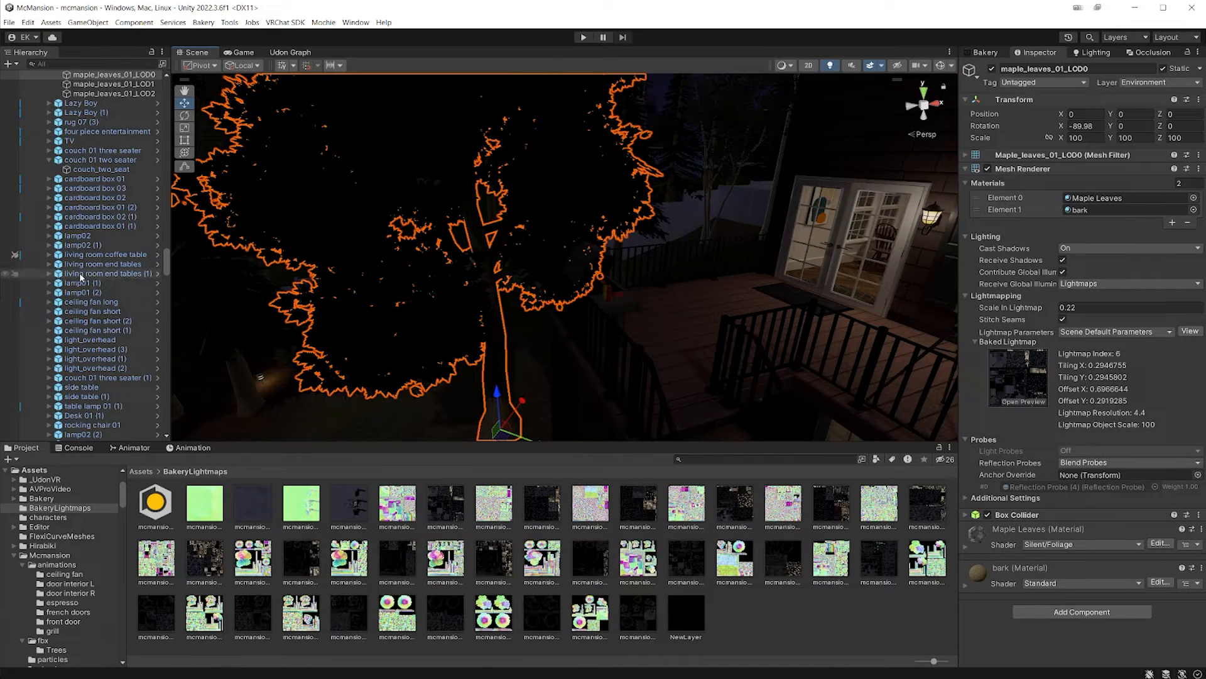
mouse_move(1115, 317)
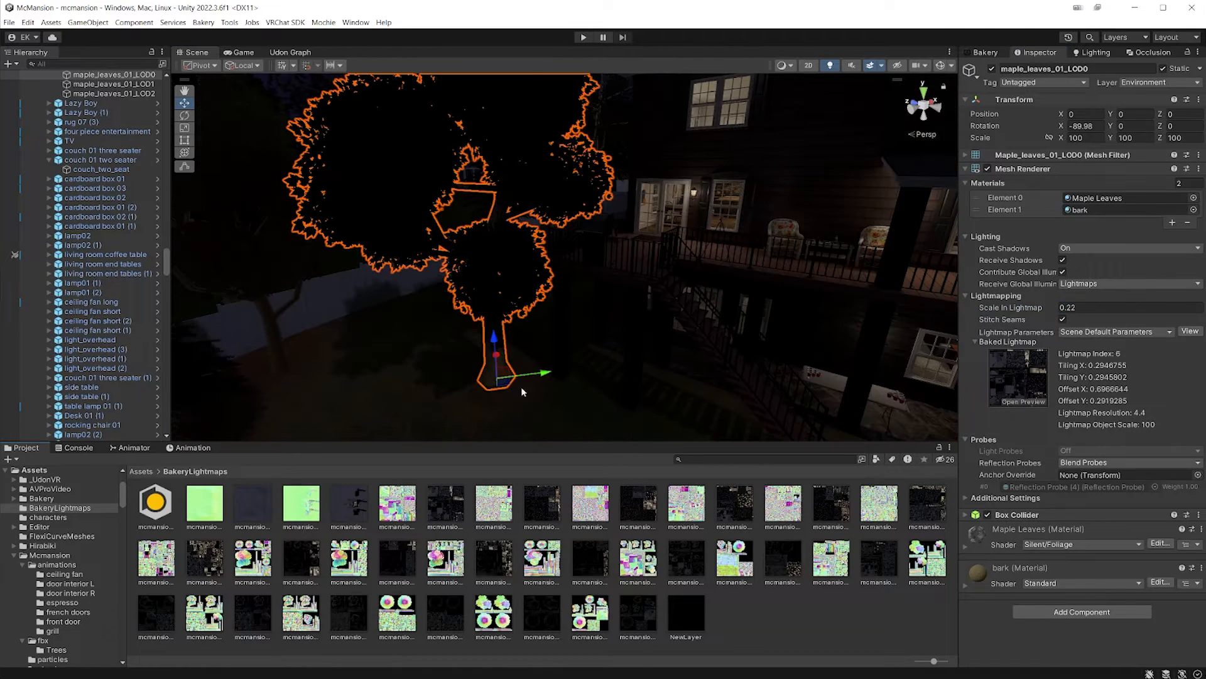
mouse_move(348, 292)
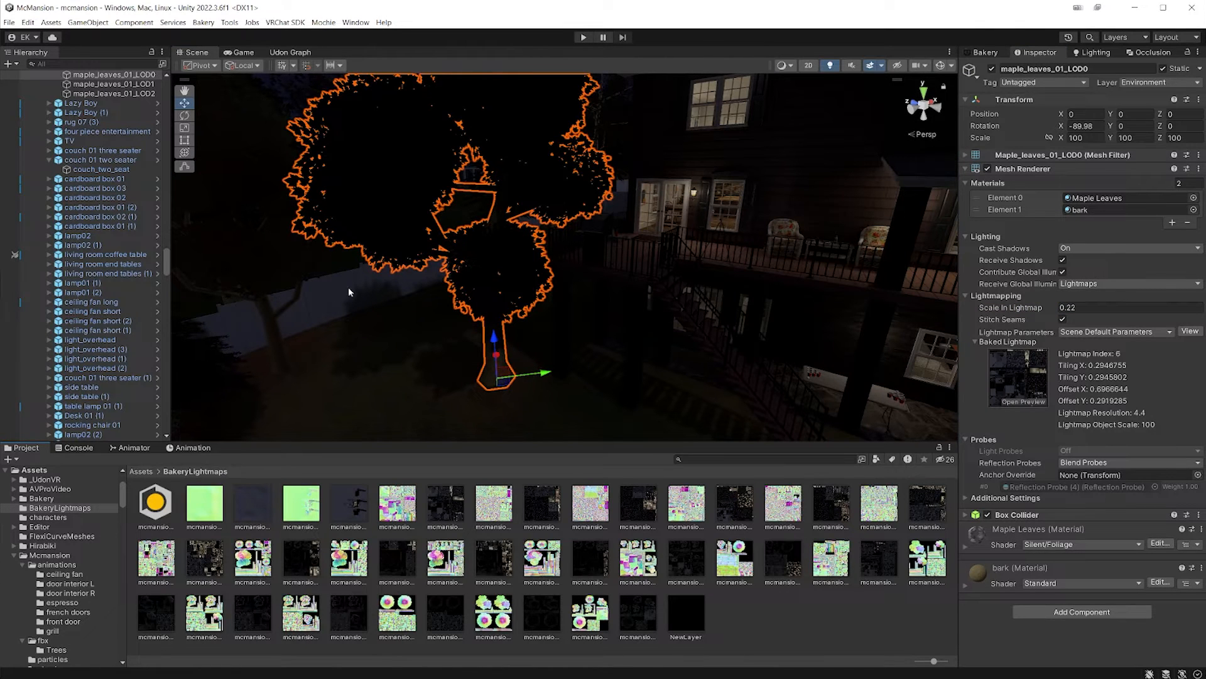
- Open the Scene view draw mode list of baked global illumination debug views
click(782, 66)
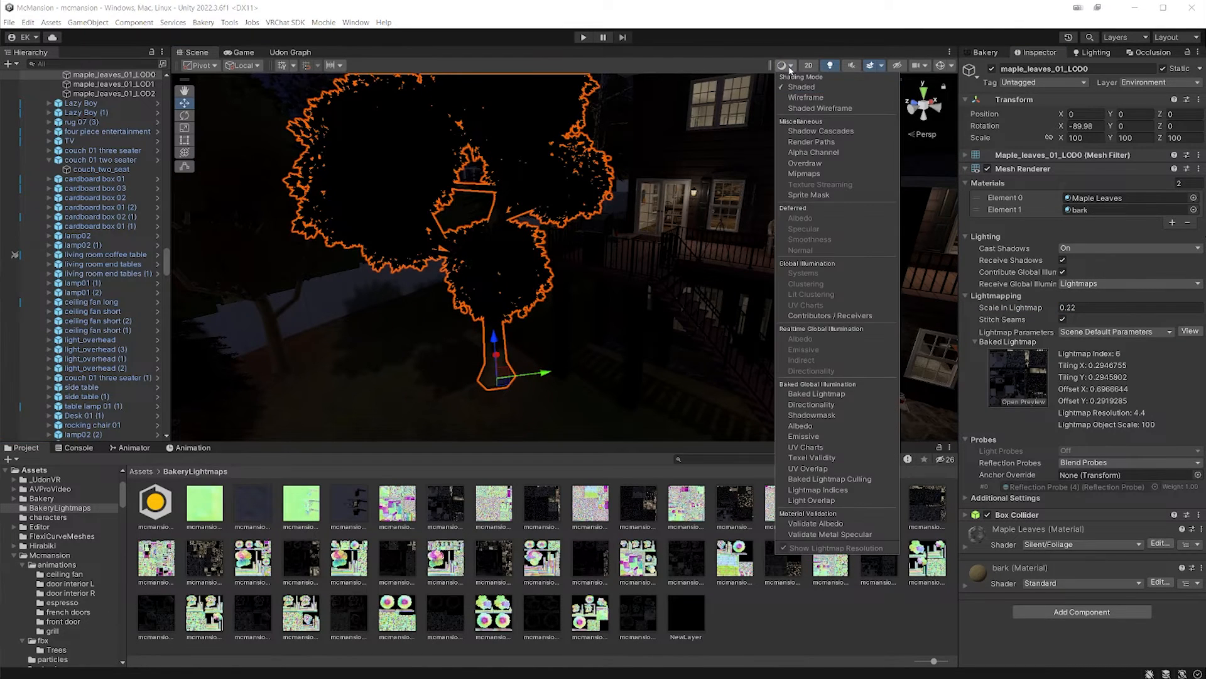
mouse_move(830, 316)
text(0.1)
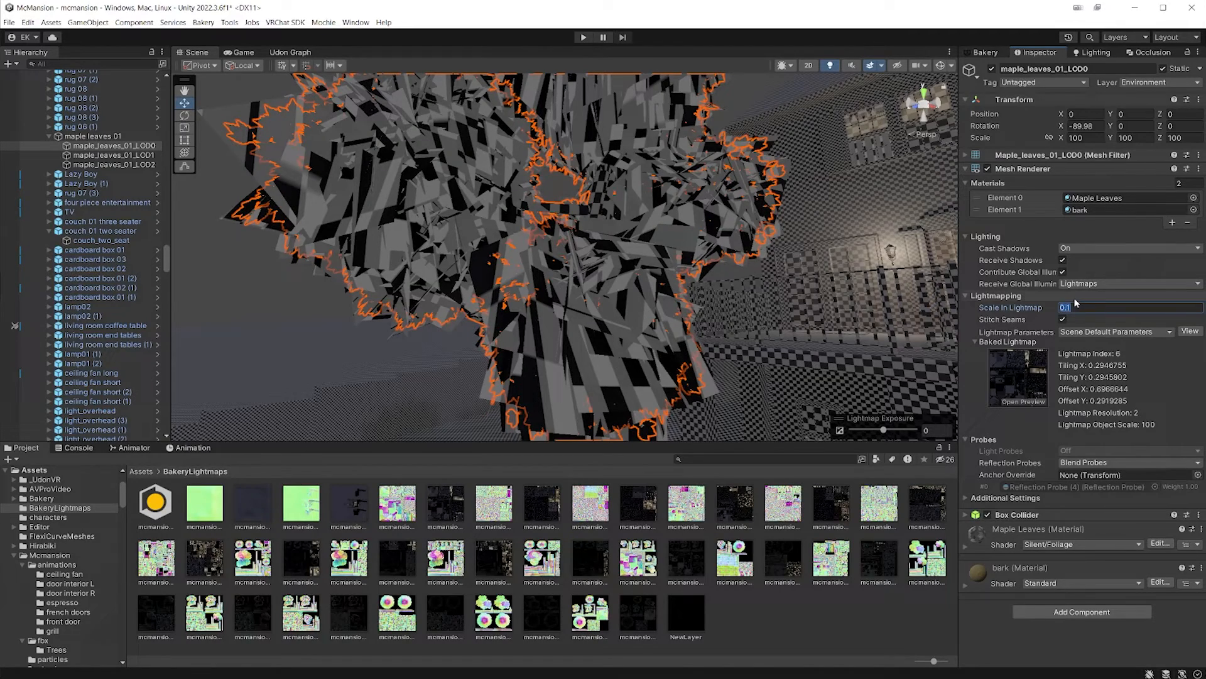
- Set the maple leaves' Scale In Lightmap to .05
text(.05)
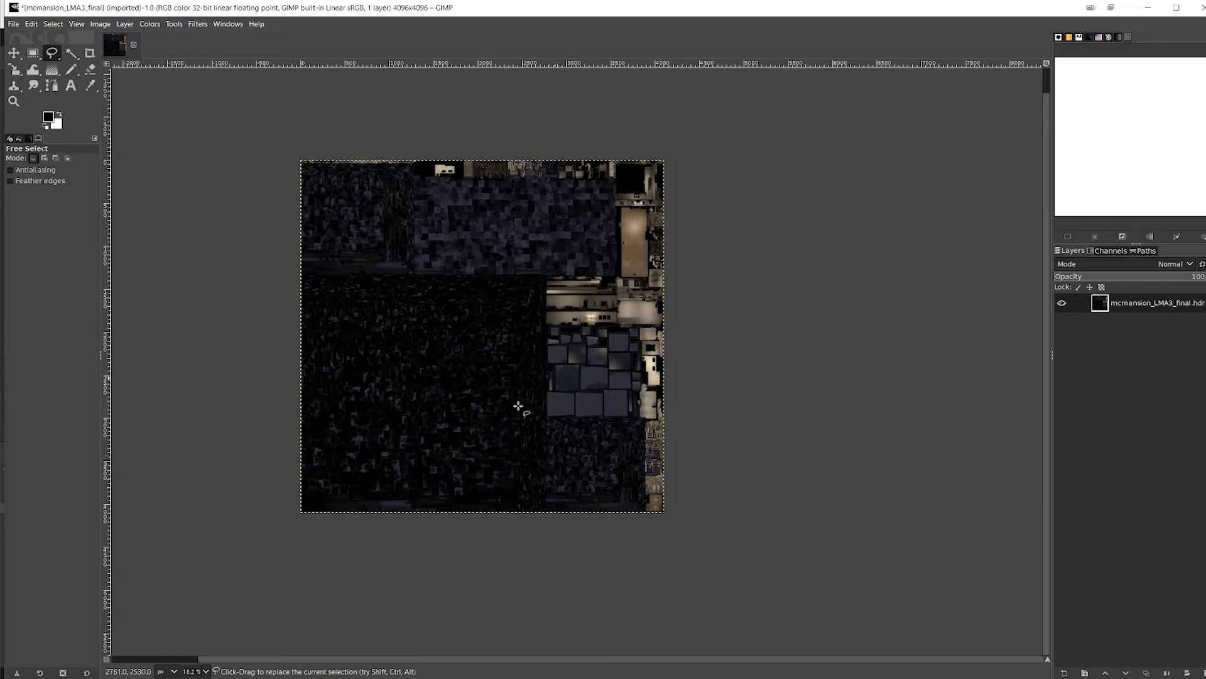
mouse_move(74, 320)
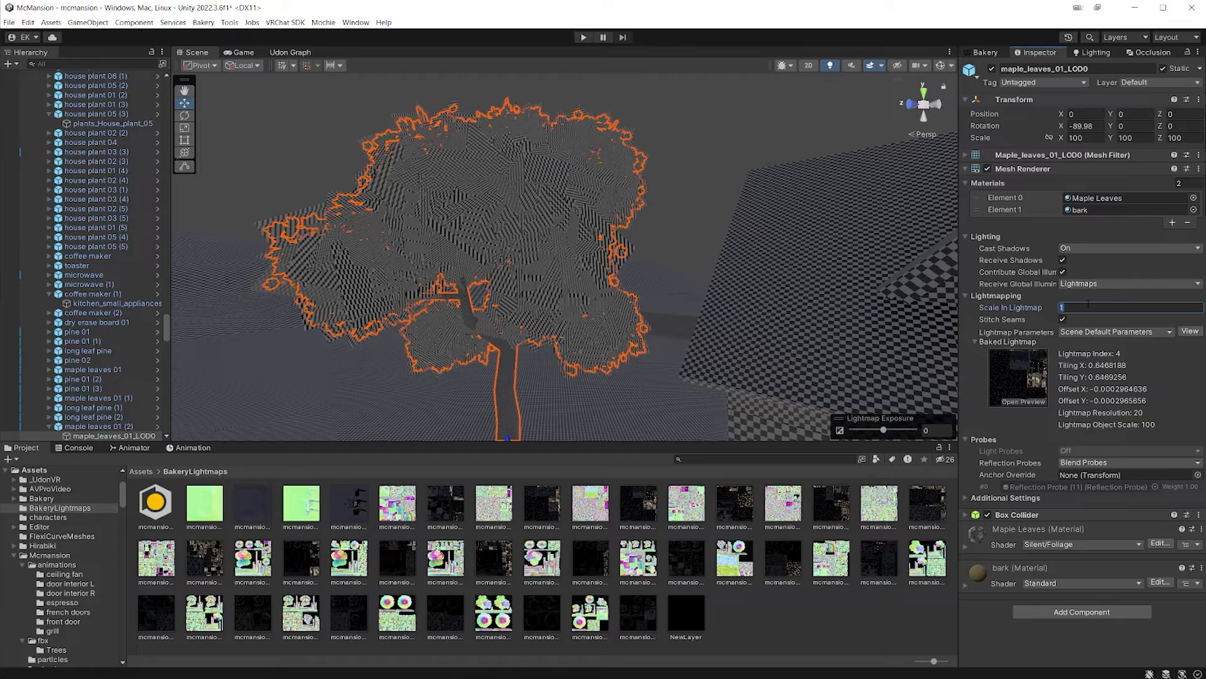
- Set the other maple_leaves_01_LOD0's Scale In Lightmap to 0.5
text(0.5)
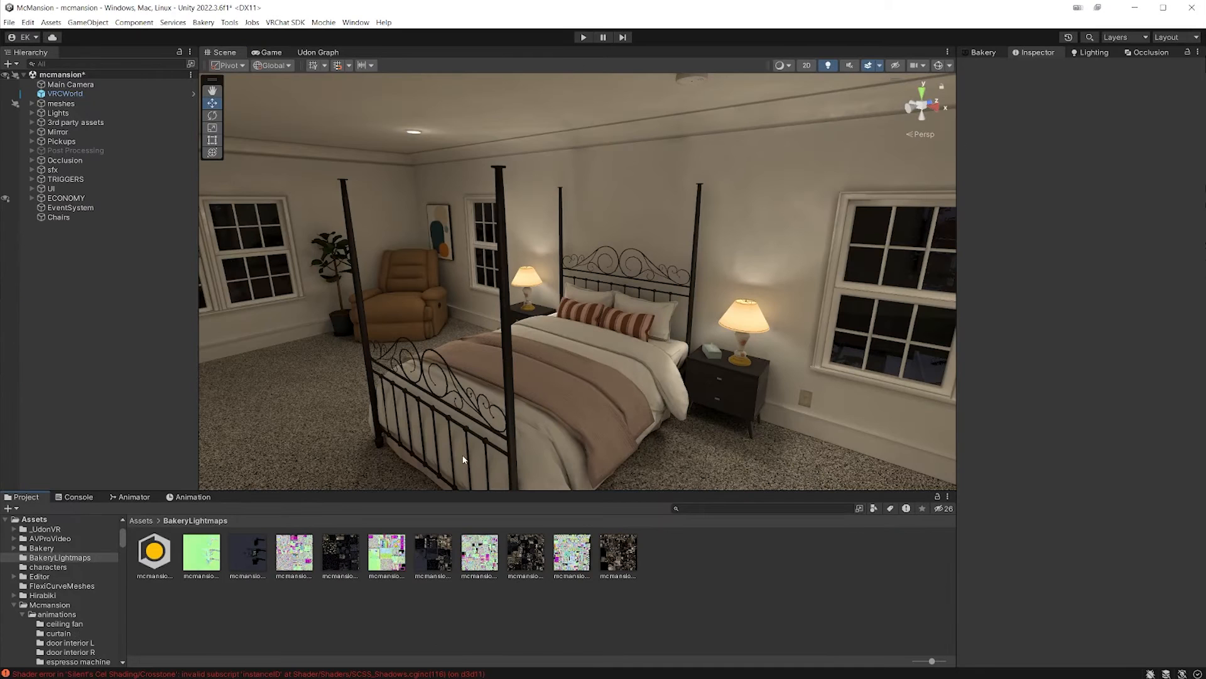
mouse_move(653, 507)
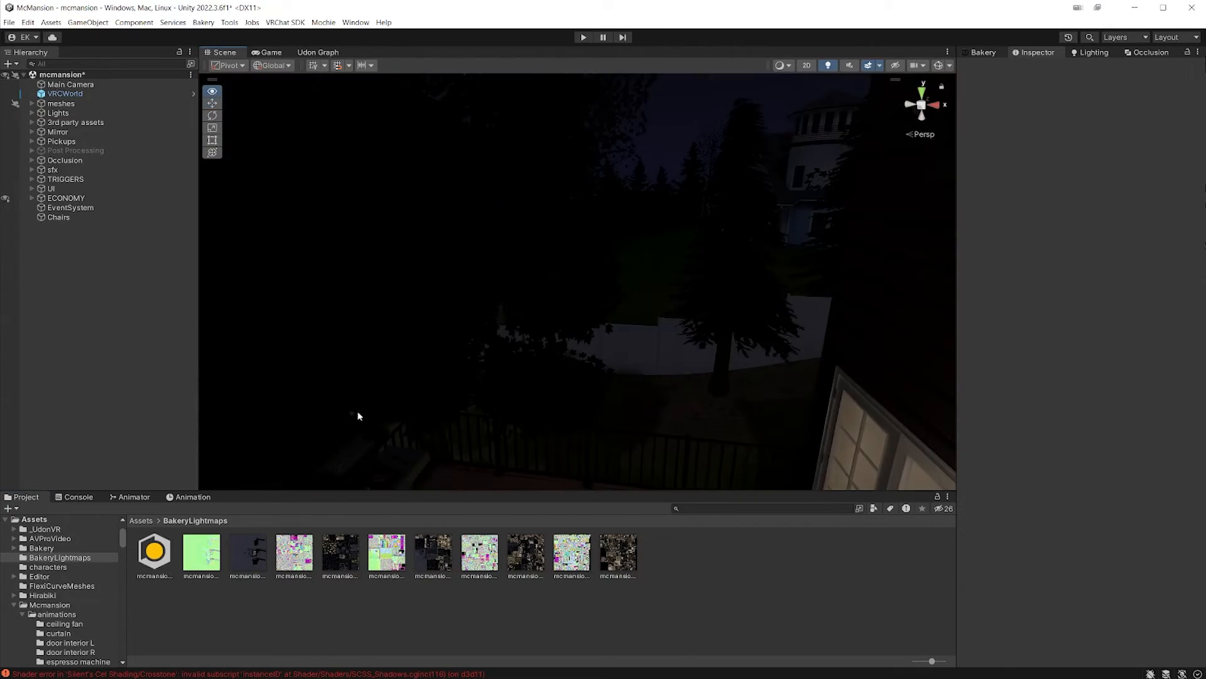
click(100, 485)
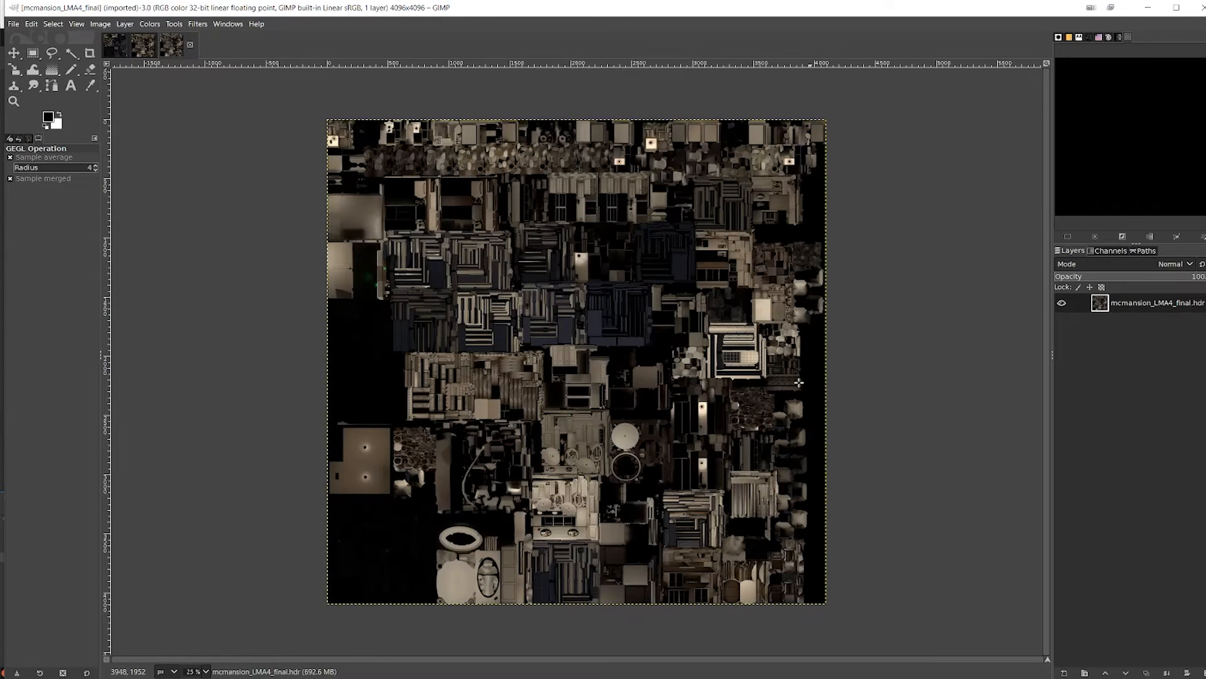
mouse_move(20, 384)
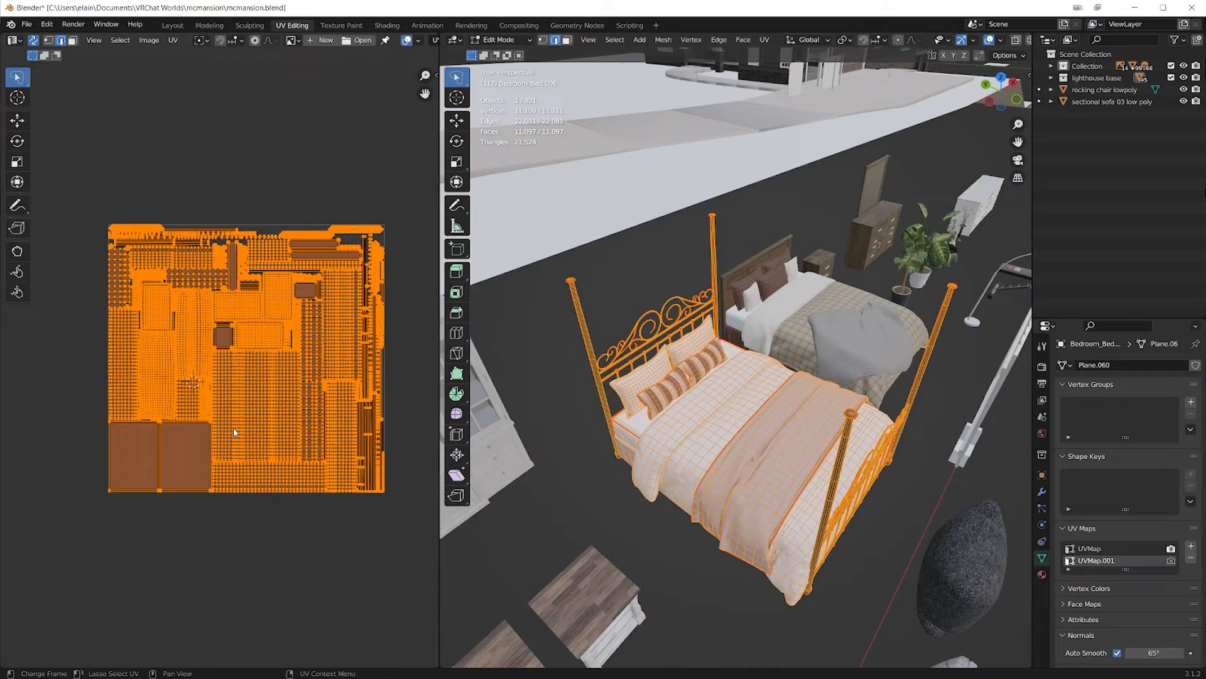
mouse_move(297, 421)
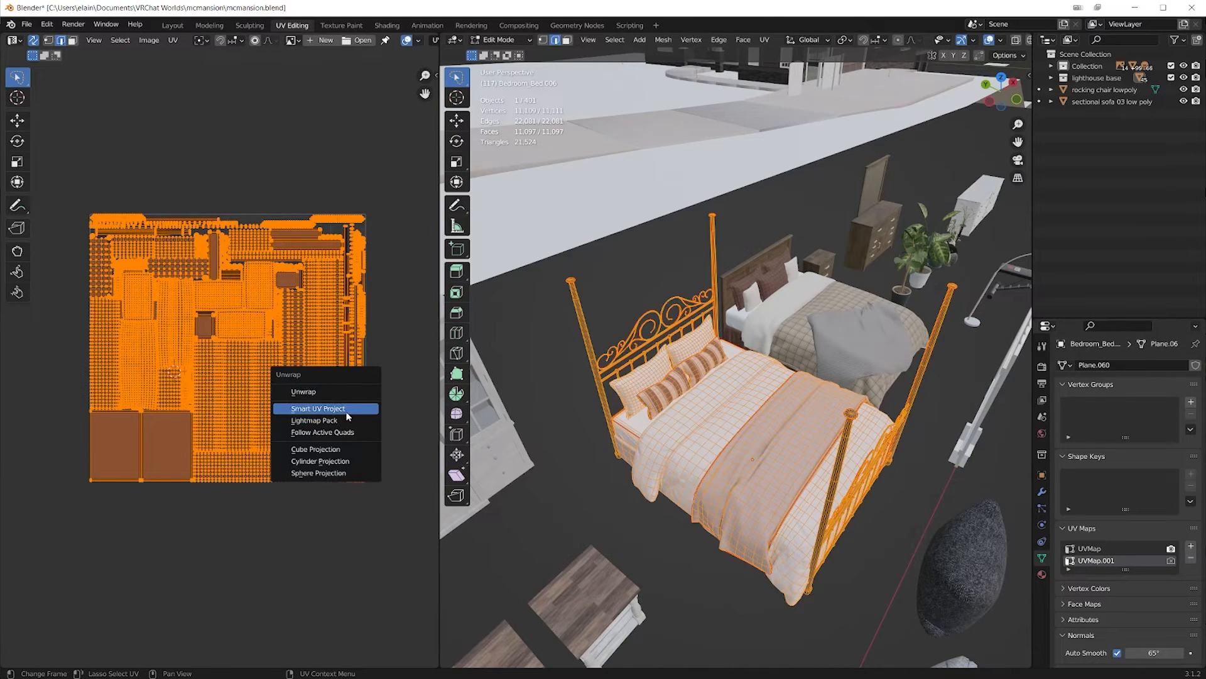
- Unwrap the bed's UVMap.001 with Cube Projection and exit Edit Mode
click(316, 449)
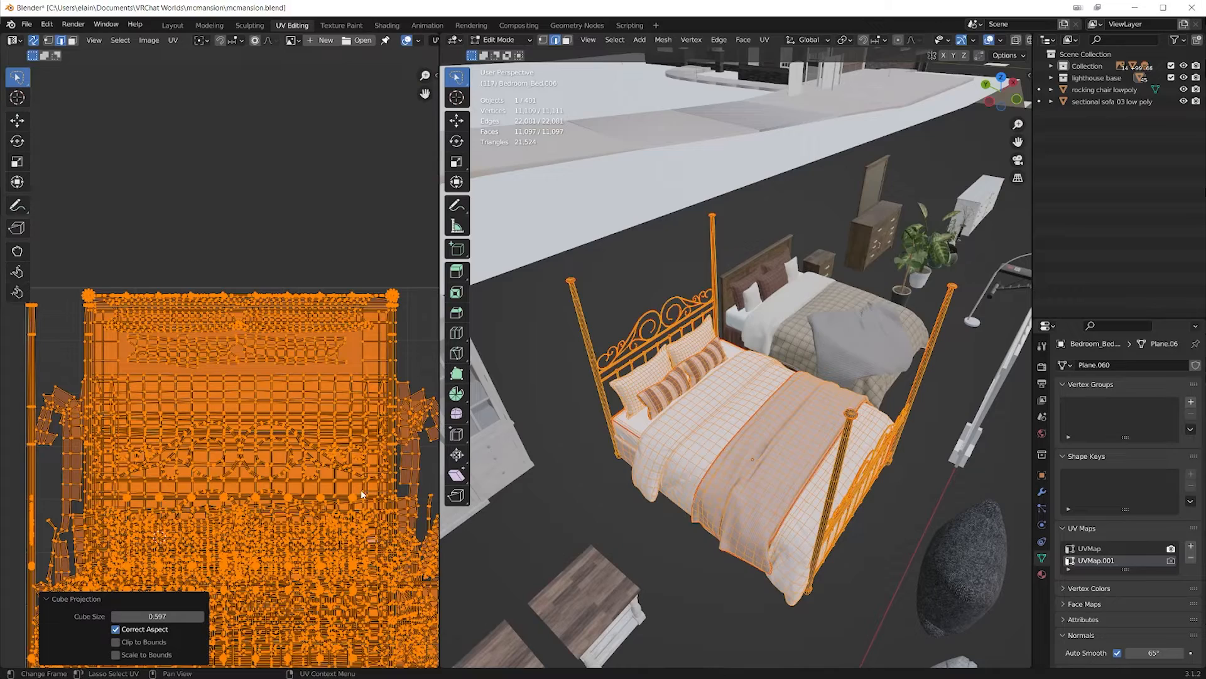
key(Tab)
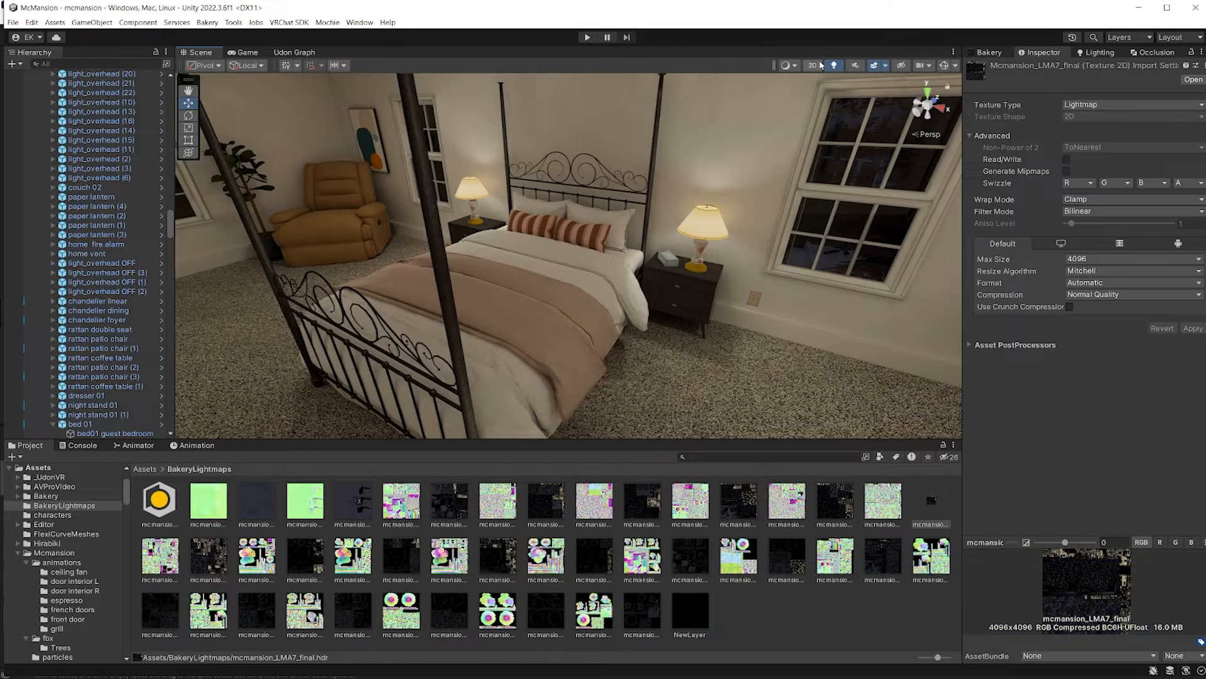
- Review the bake settings, then select mcmansion_LMA7_final and open its Format list
click(990, 52)
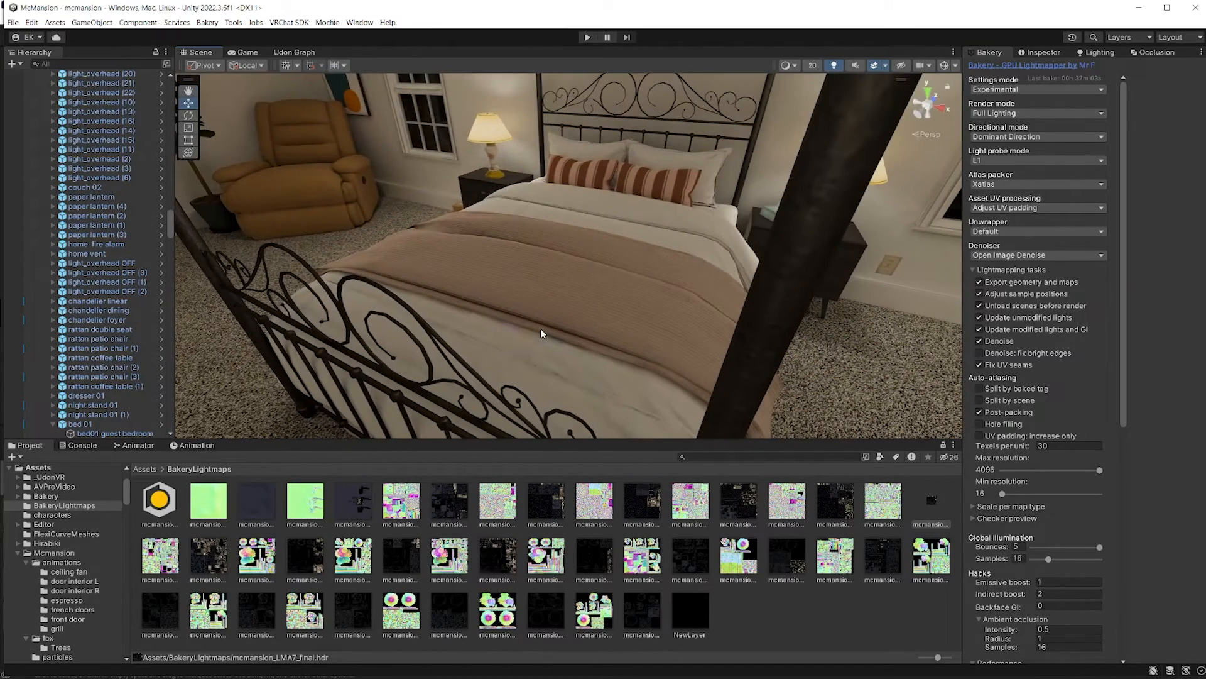
mouse_move(541, 331)
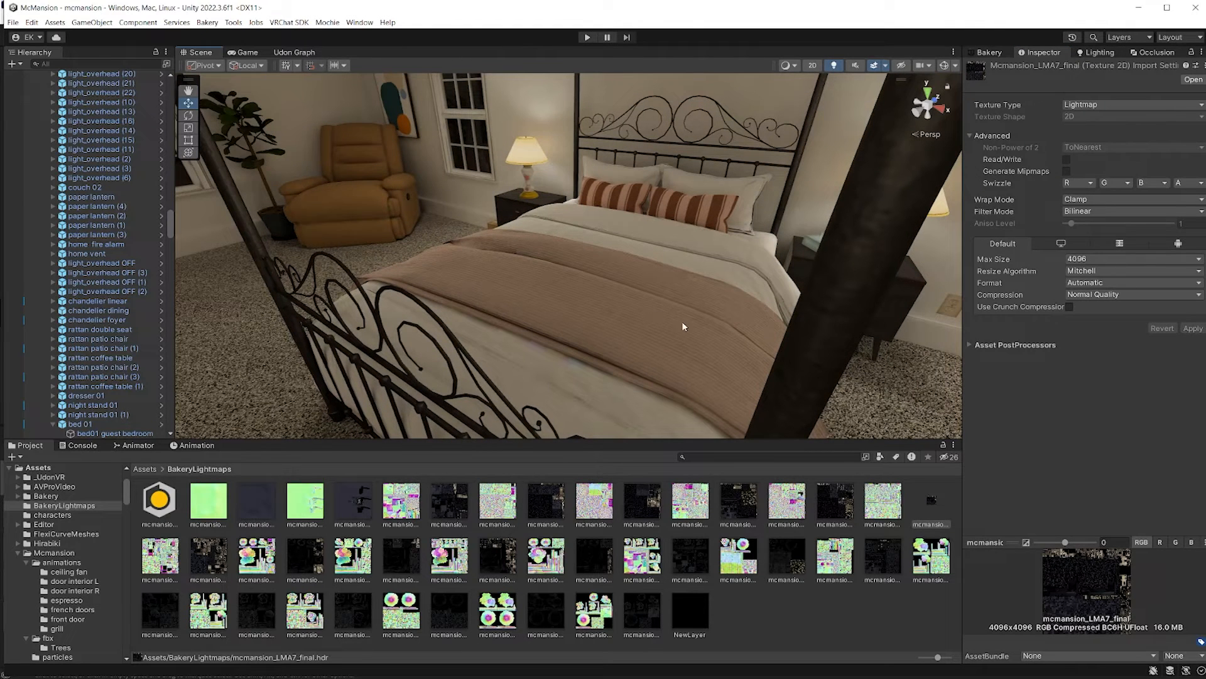
mouse_move(740, 418)
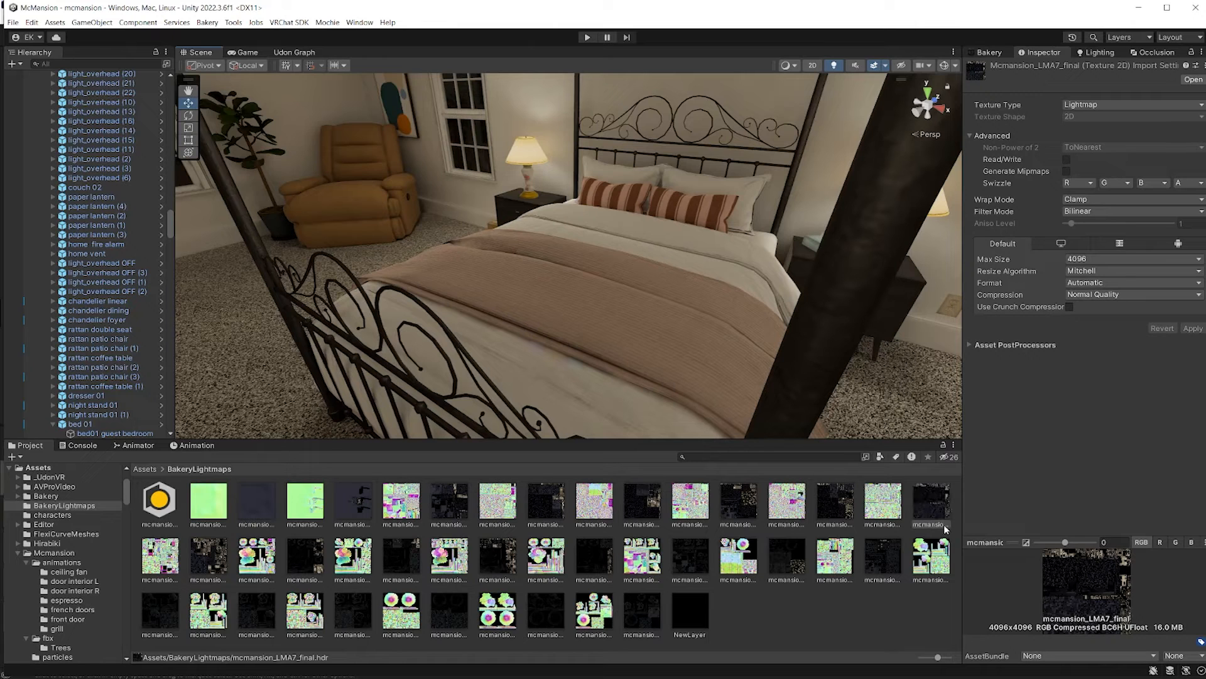
mouse_move(1045, 298)
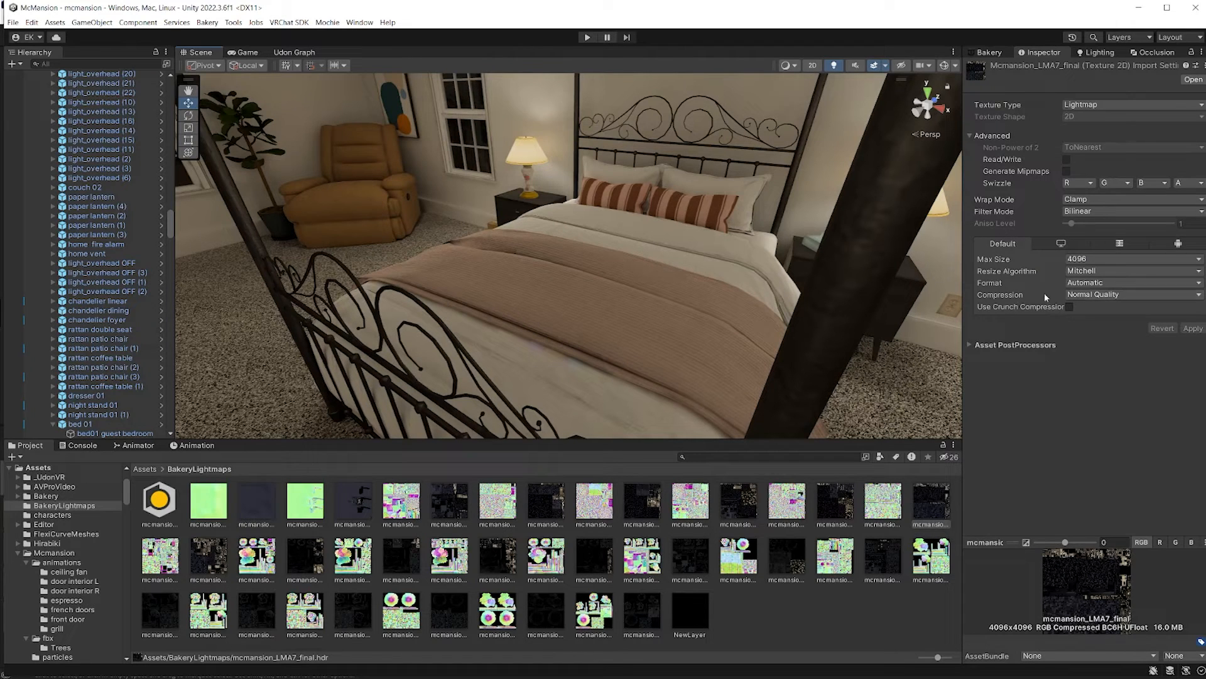
mouse_move(1011, 466)
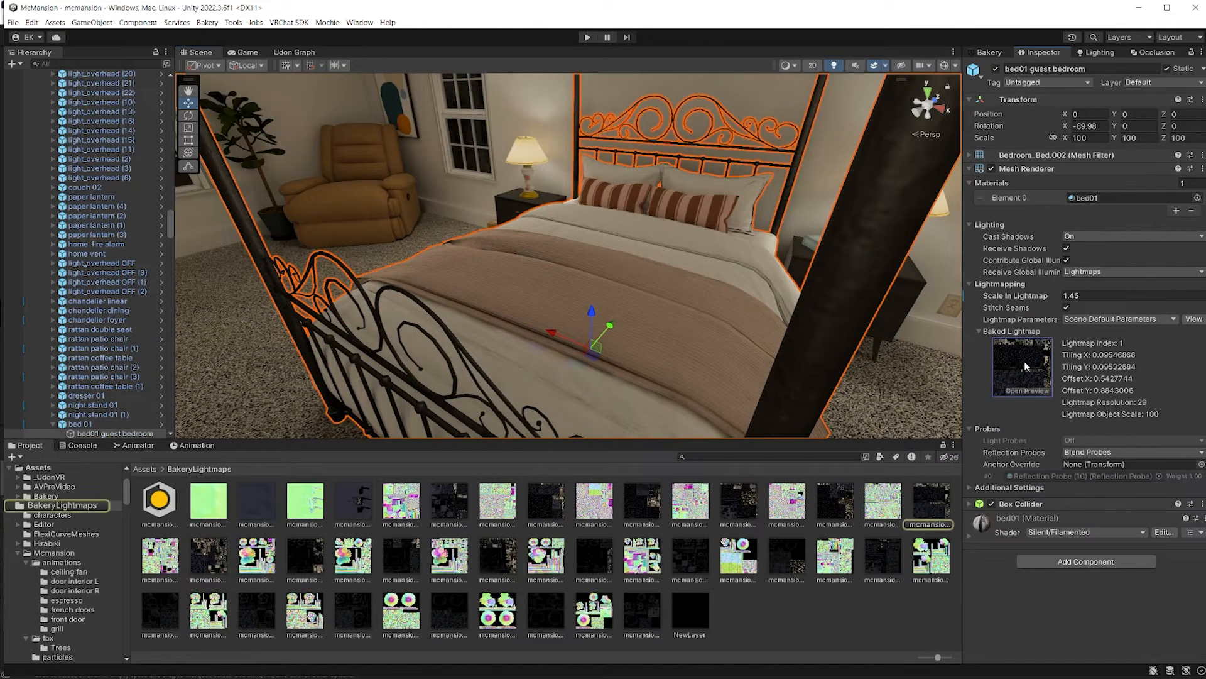
click(932, 504)
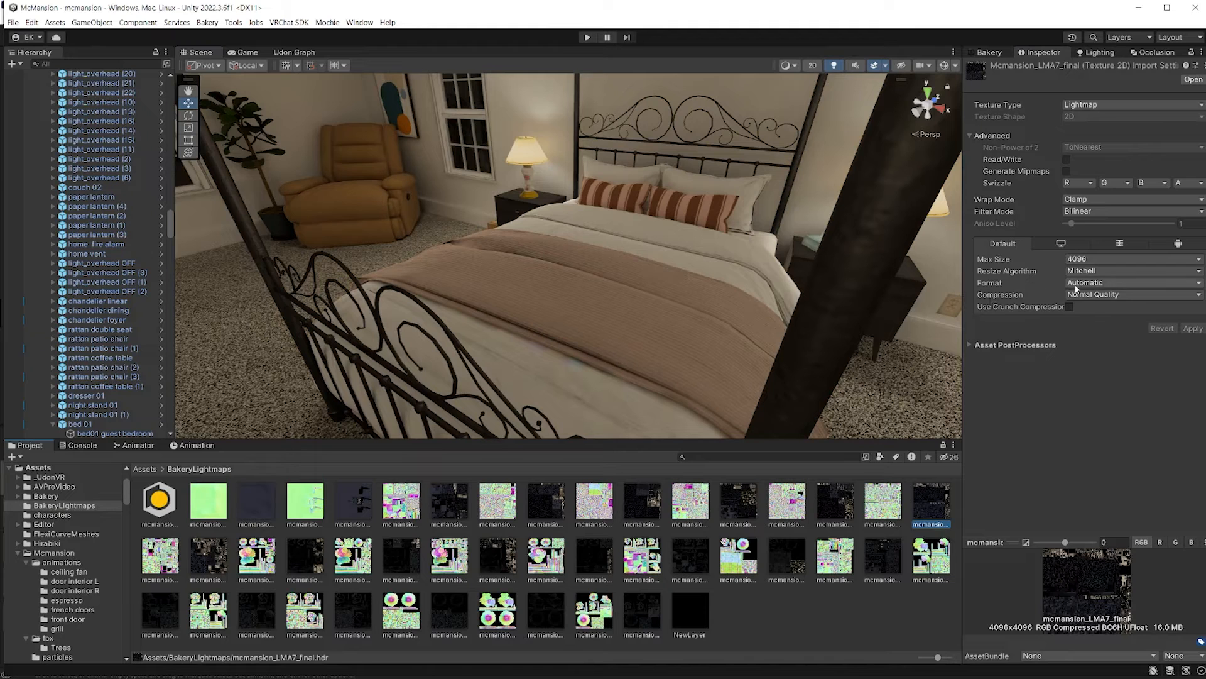
click(1131, 306)
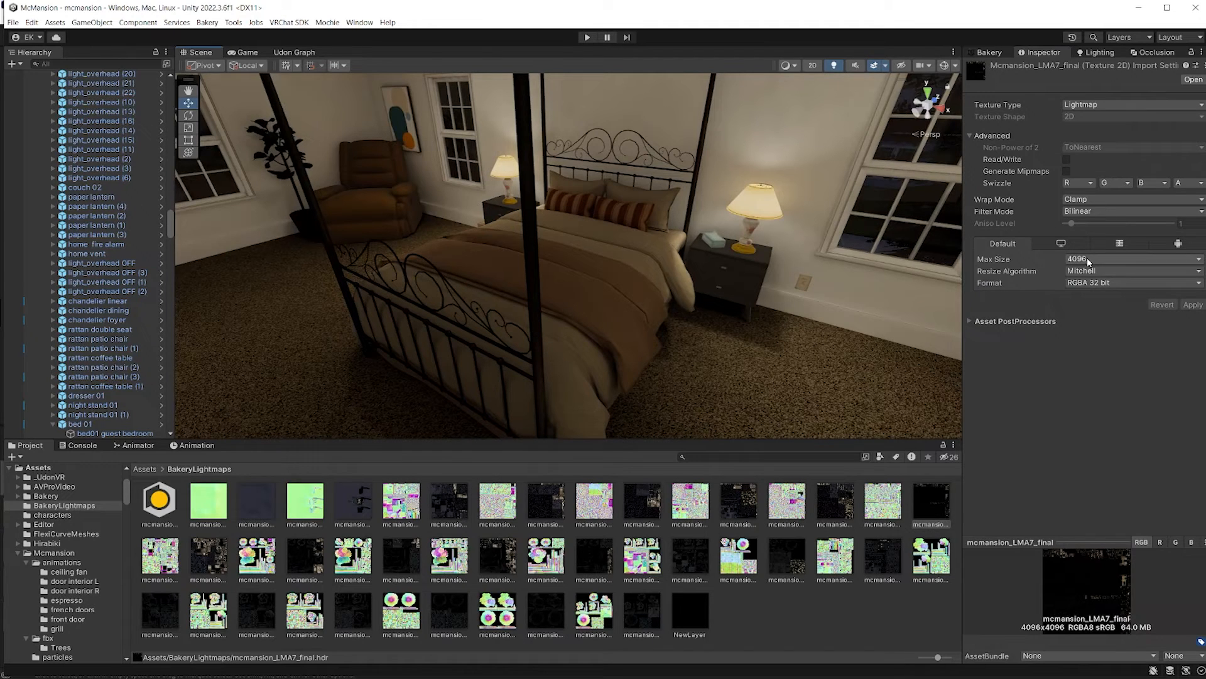
- Set the LMA7 lightmap Format to RGB9e5 32 bit Shared Exponent Float and apply
click(1131, 282)
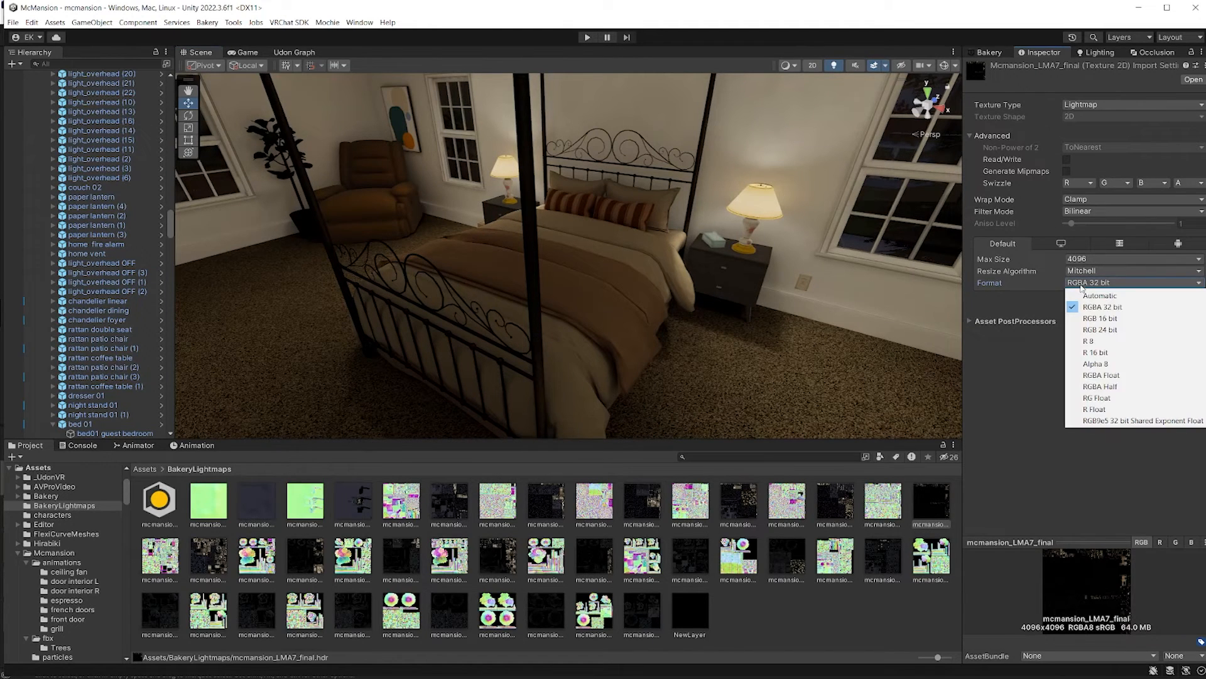
mouse_move(1101, 376)
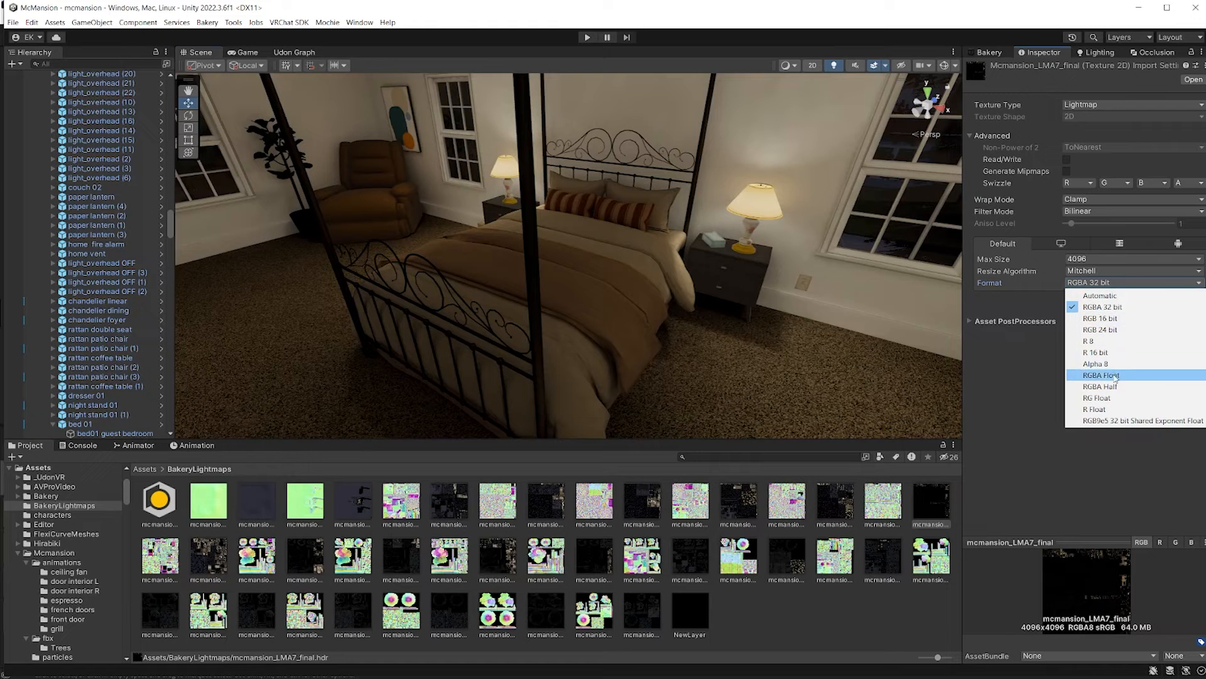
click(1101, 375)
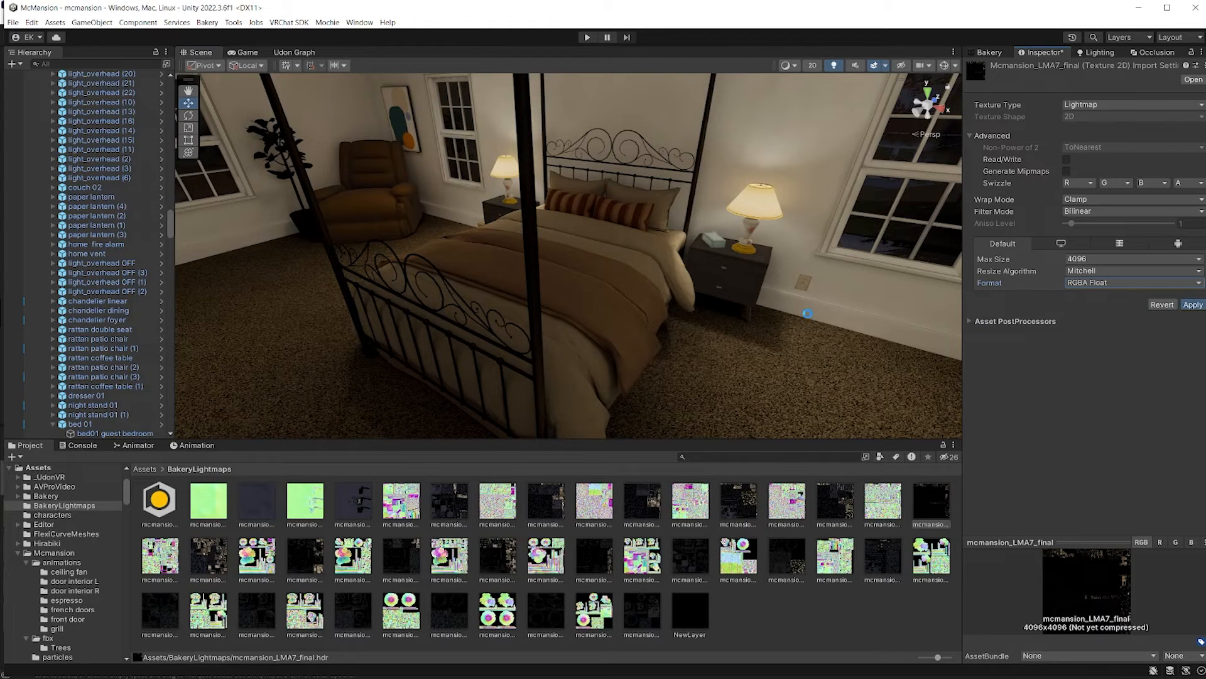
click(1193, 304)
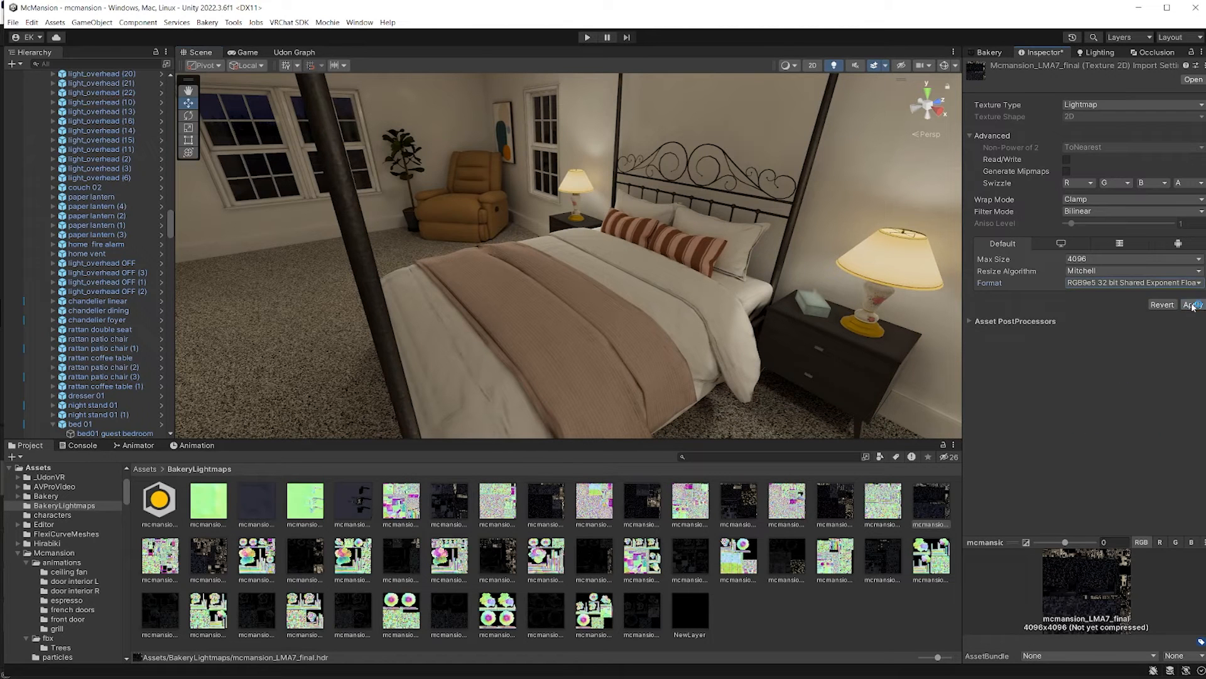
click(1192, 304)
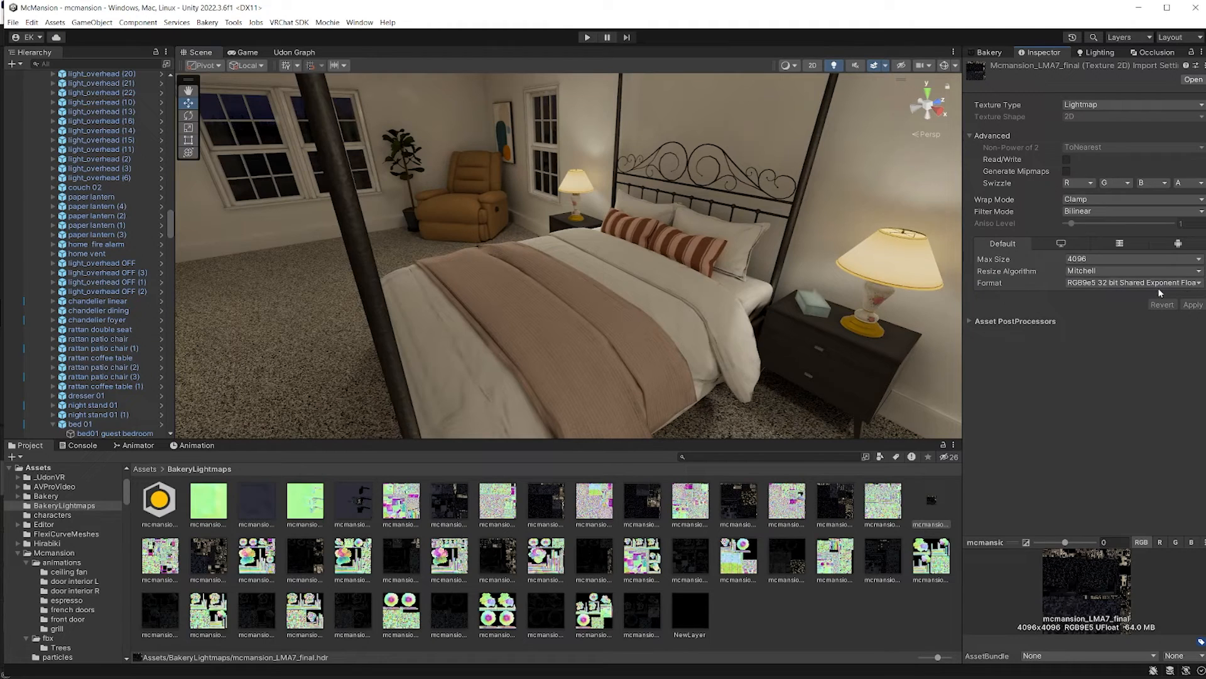
click(1131, 282)
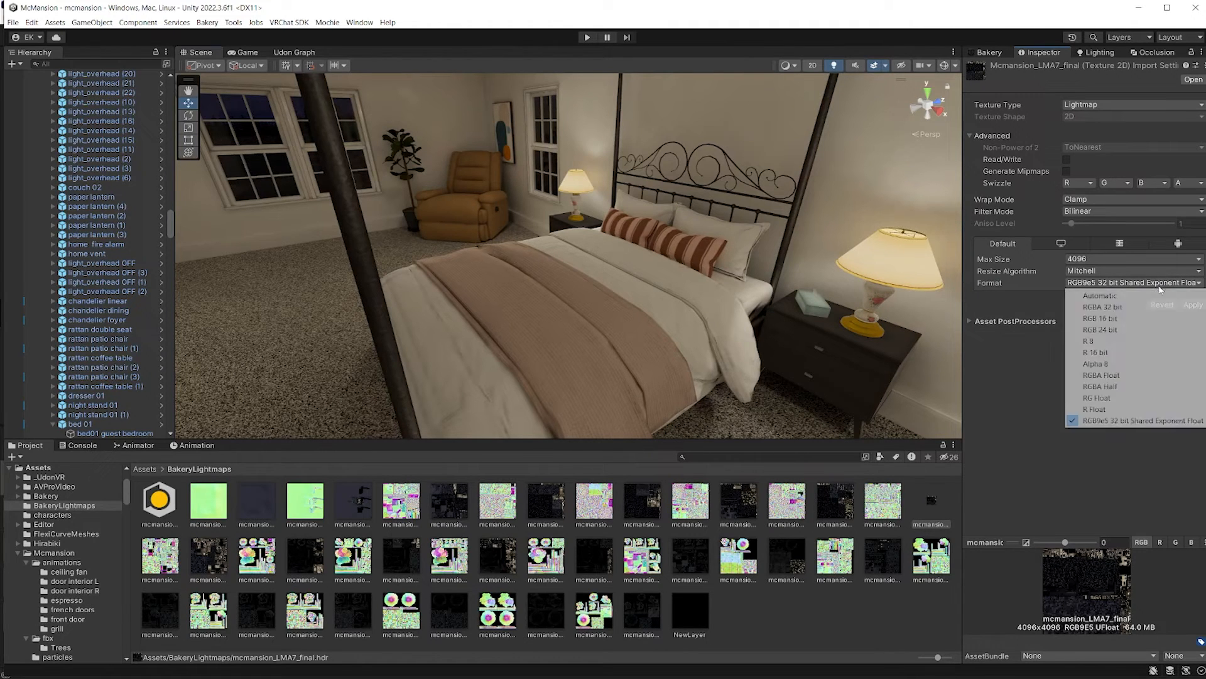
click(1134, 420)
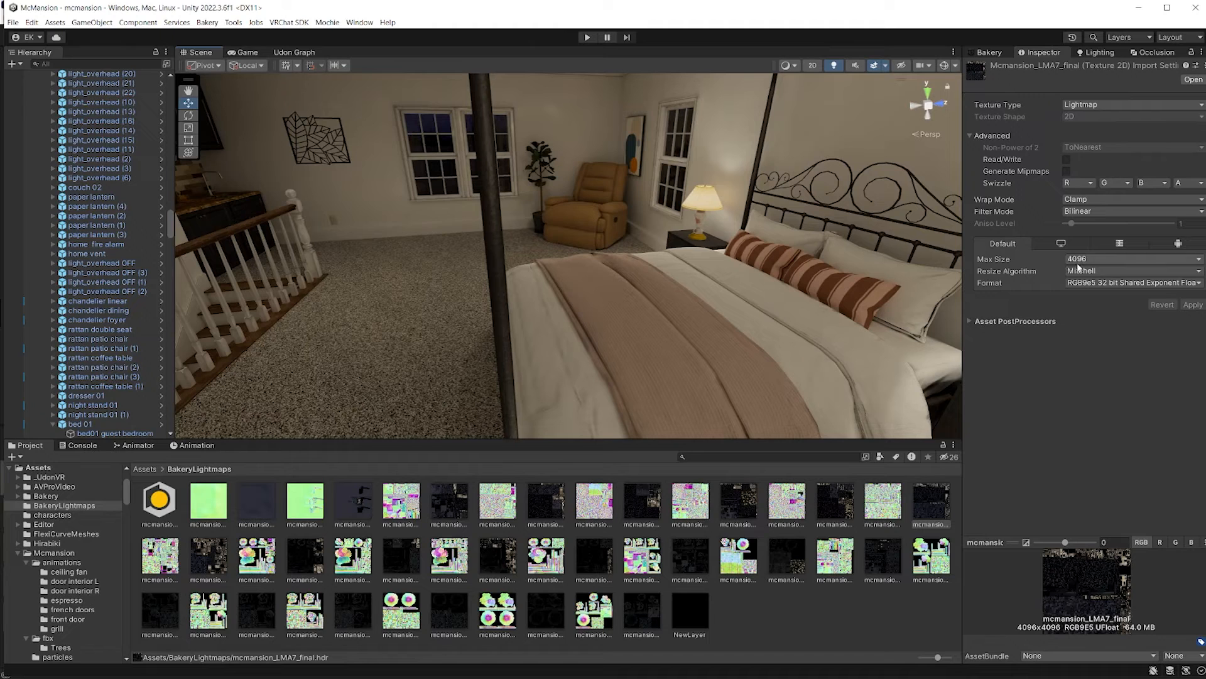
- Limit the lightmap's Max Size to 2048 and apply, shrinking it to 16 MB
click(1131, 258)
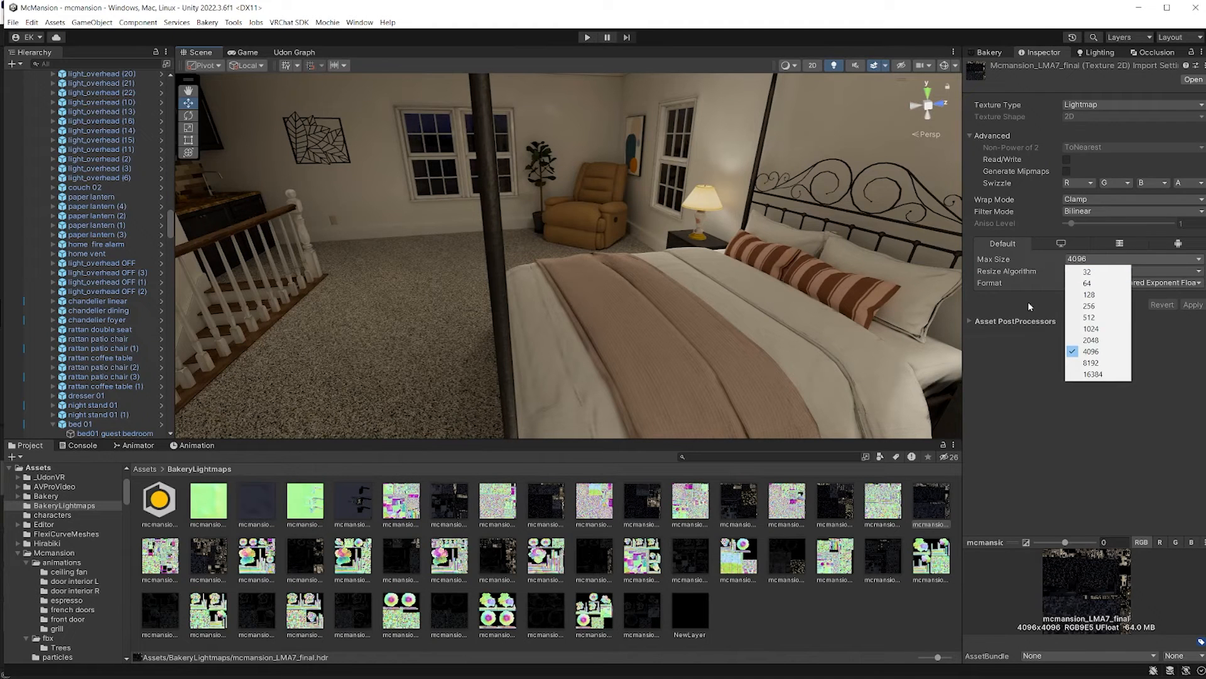
click(1089, 339)
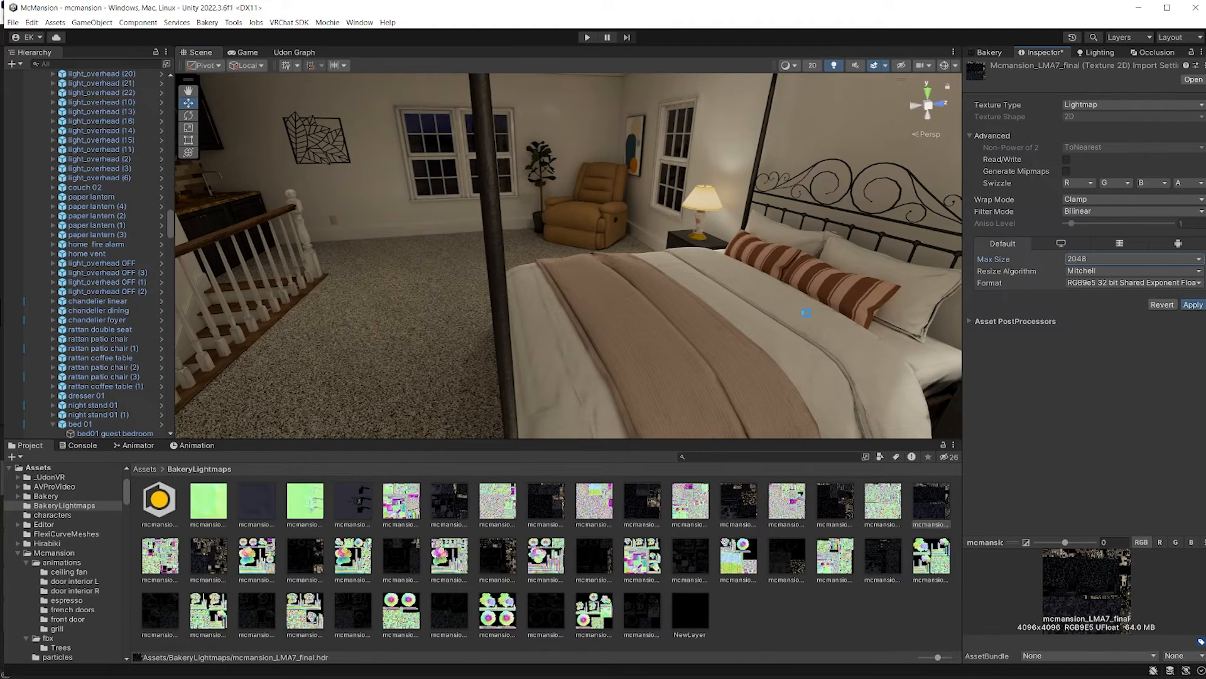
click(1192, 305)
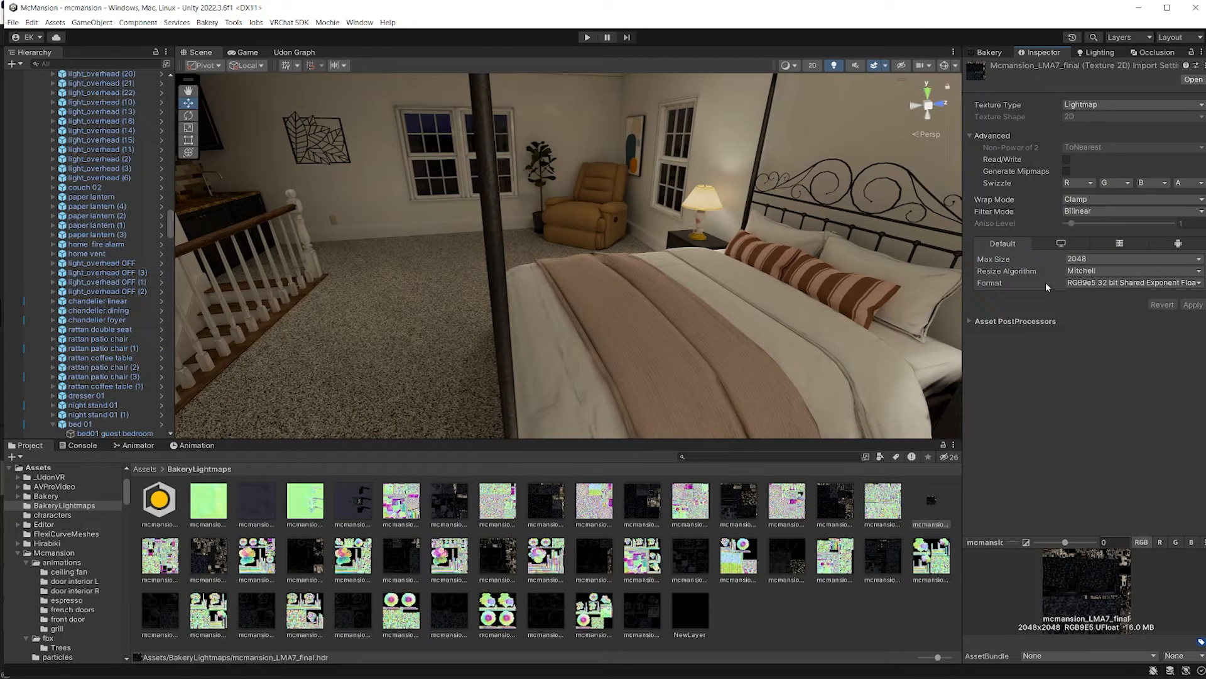
mouse_move(745, 155)
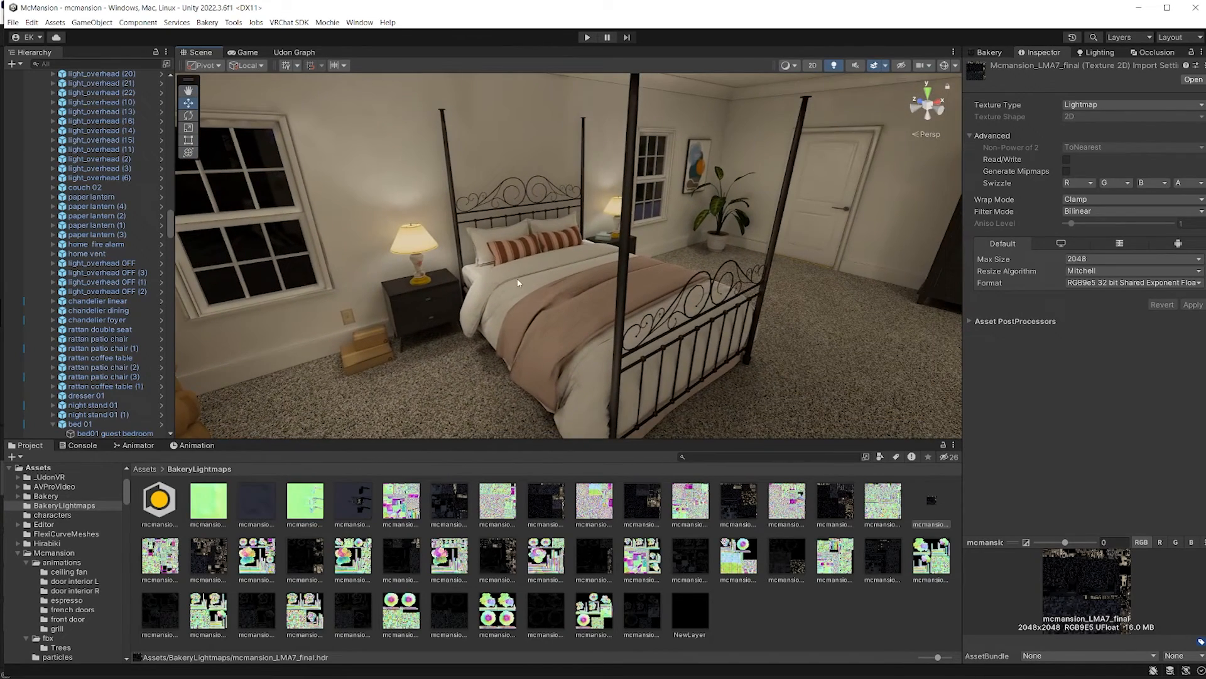
mouse_move(523, 291)
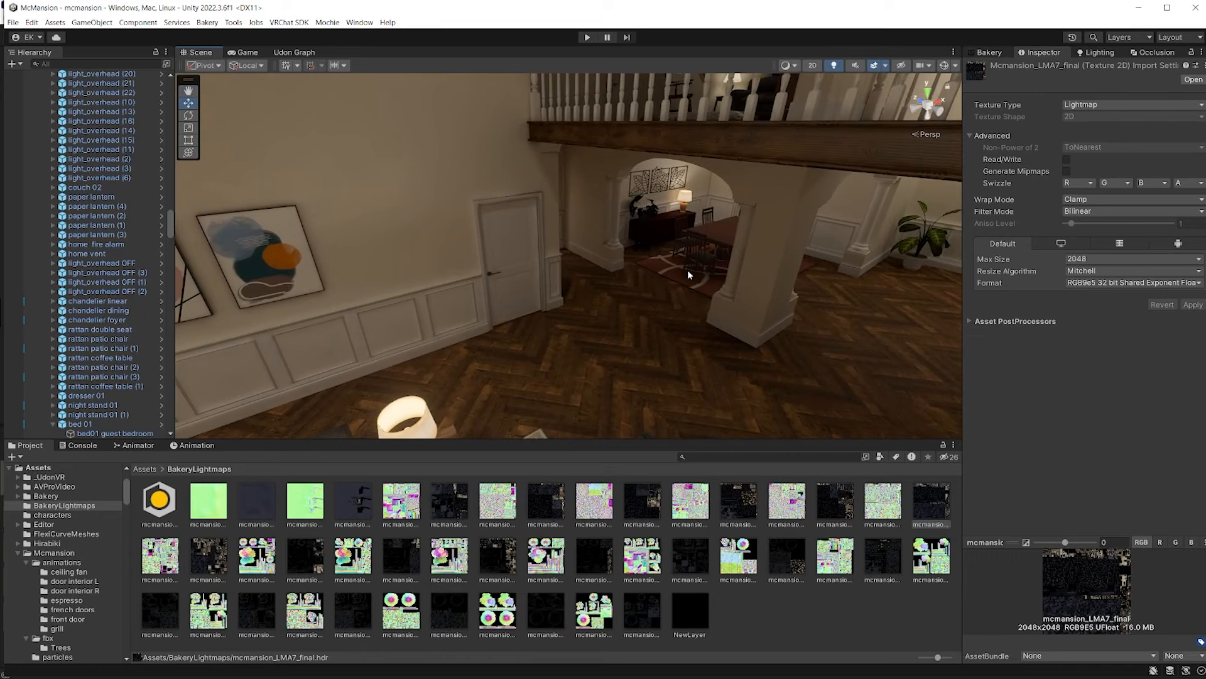
click(988, 53)
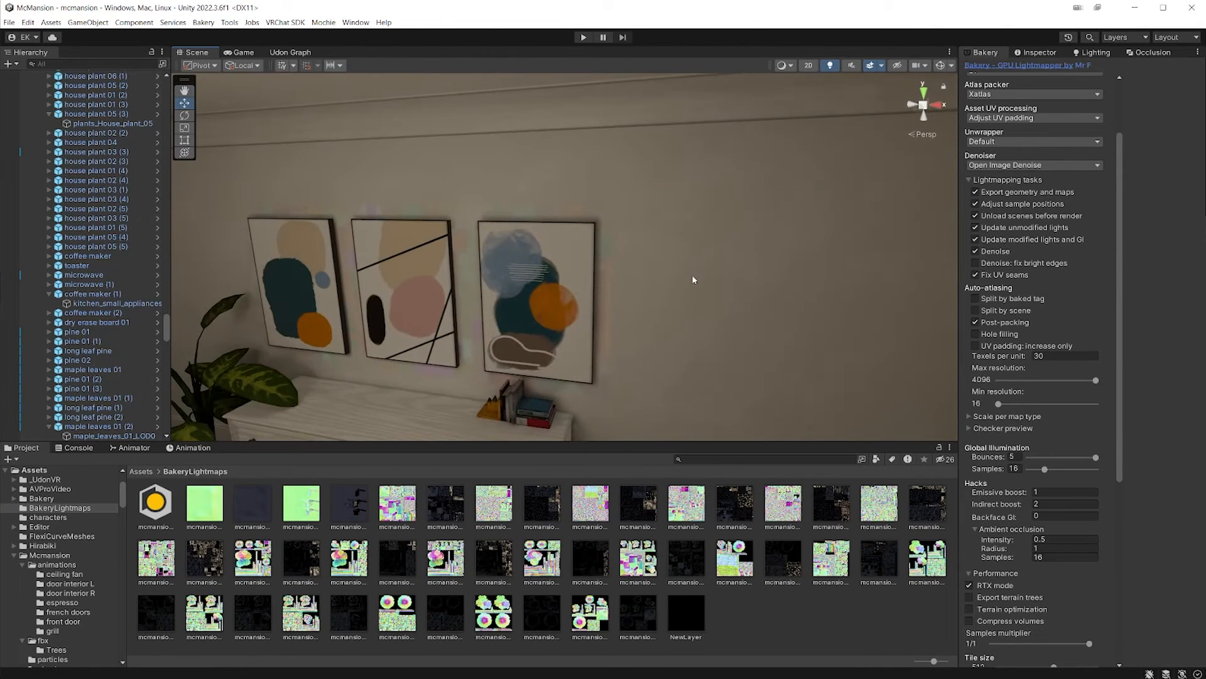
mouse_move(771, 250)
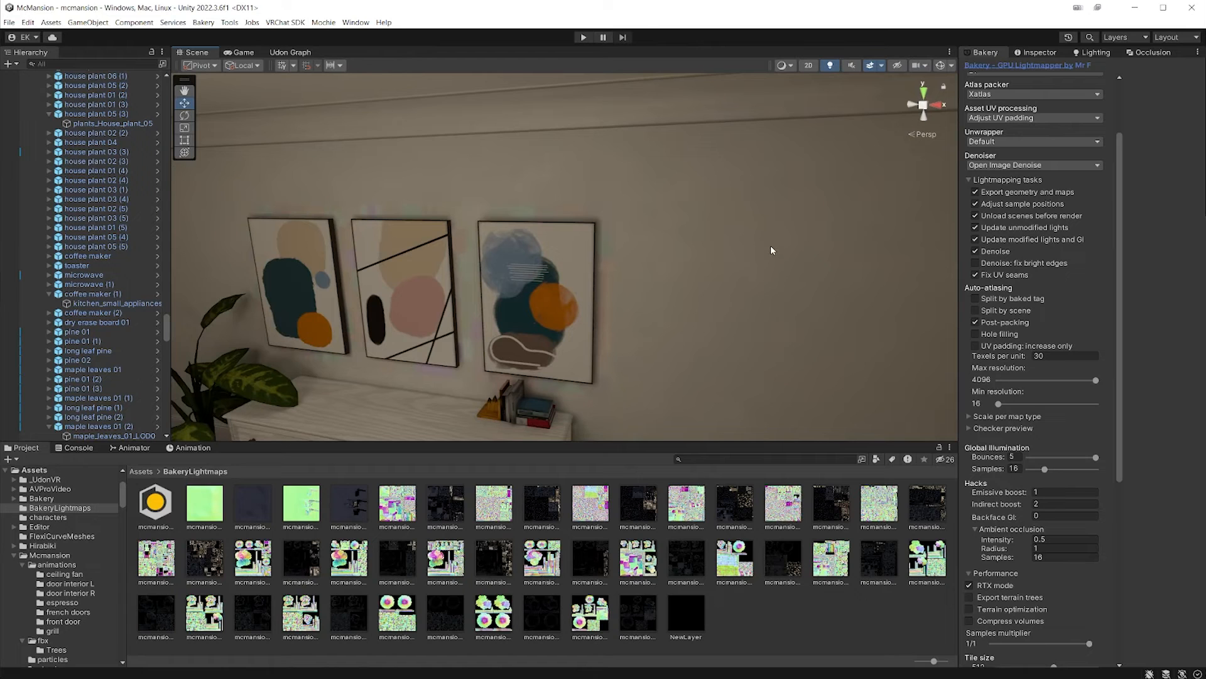
- Select master_bedroom_walls and check its Baked Lightmap index and preview in the Inspector
click(140, 471)
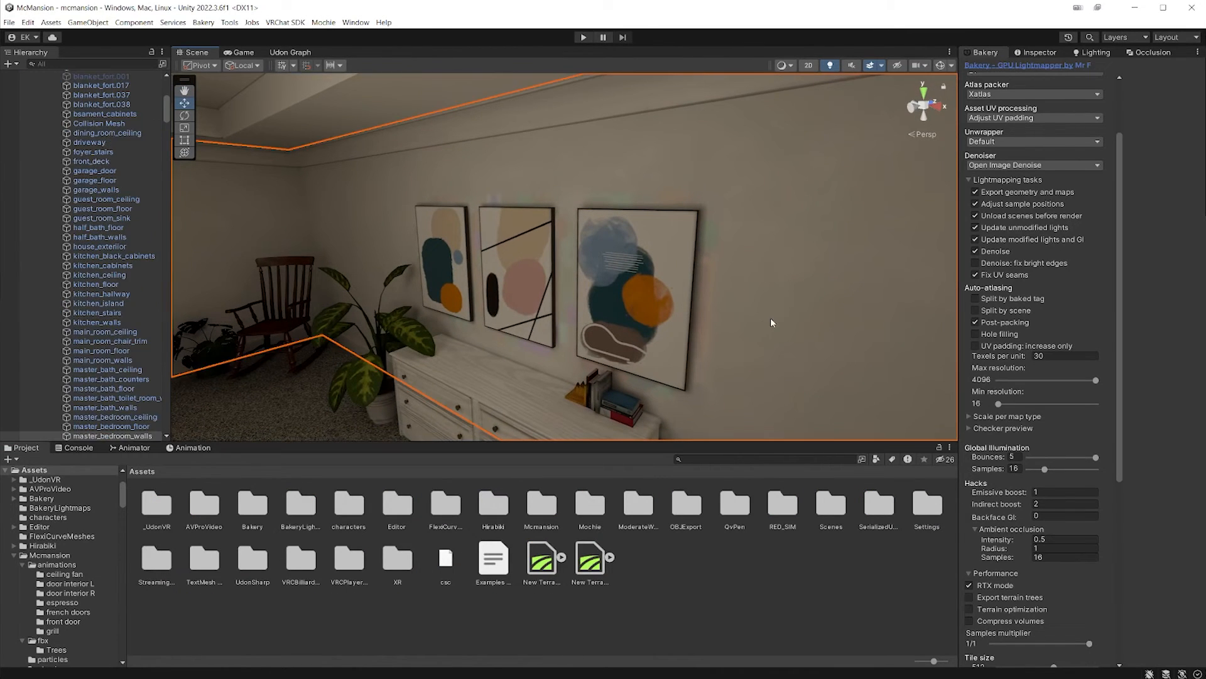
click(1040, 52)
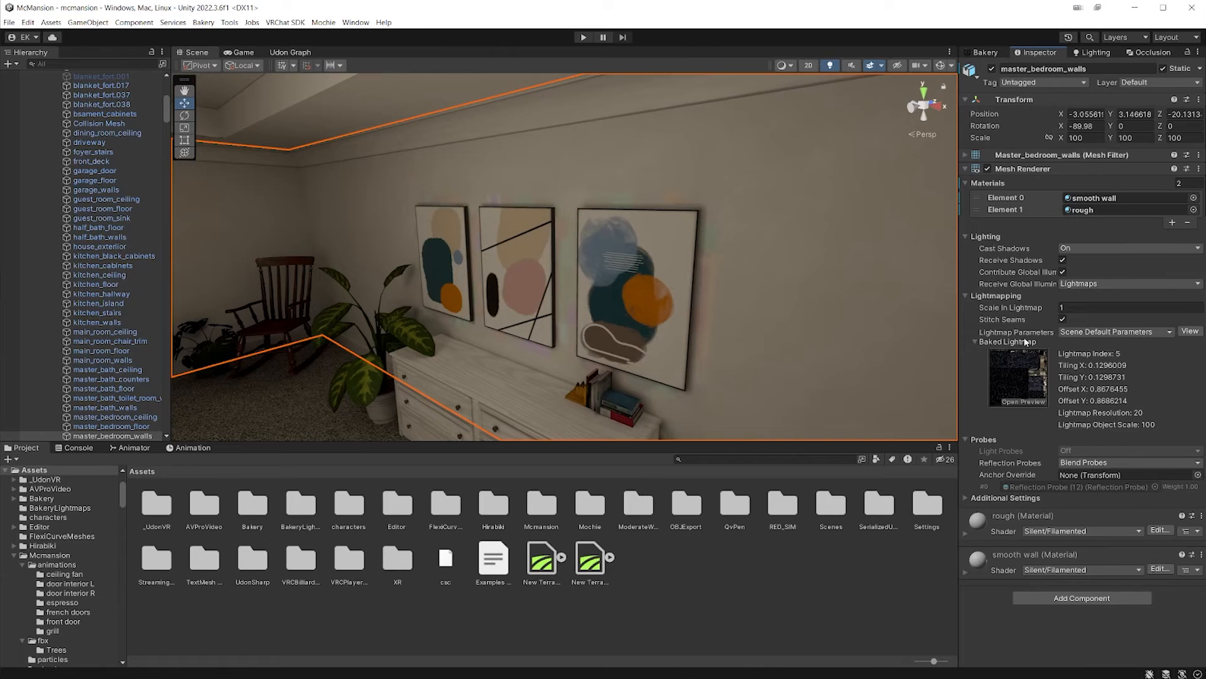
click(59, 508)
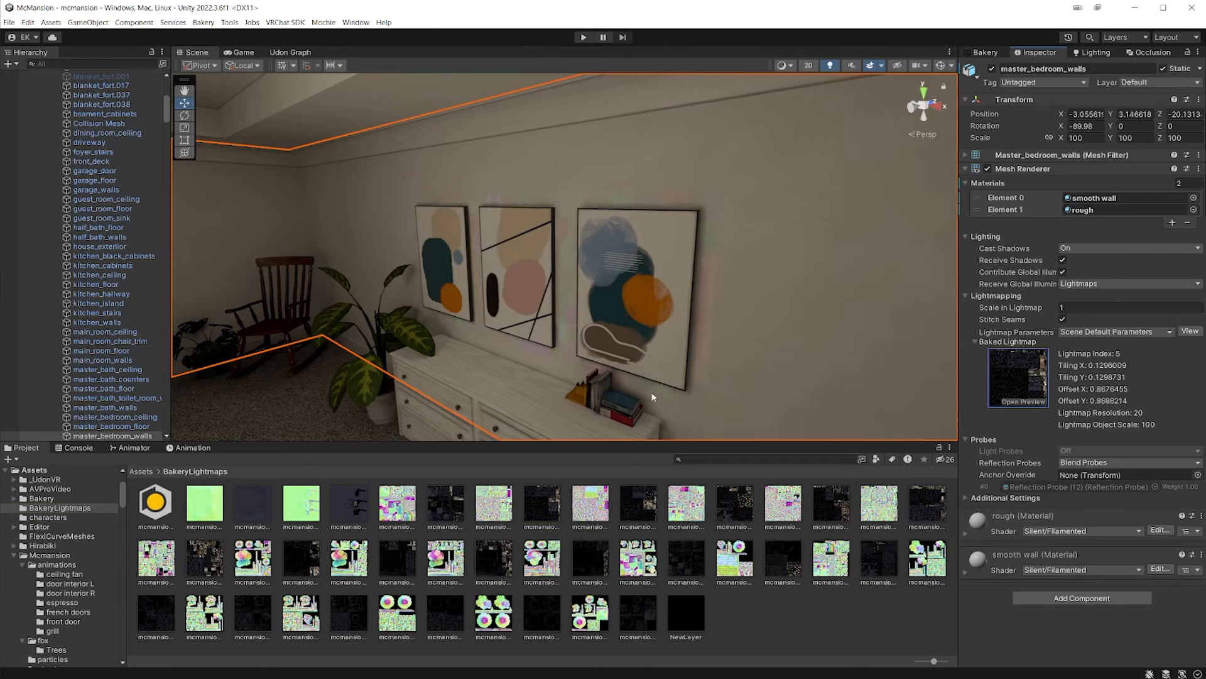
click(541, 507)
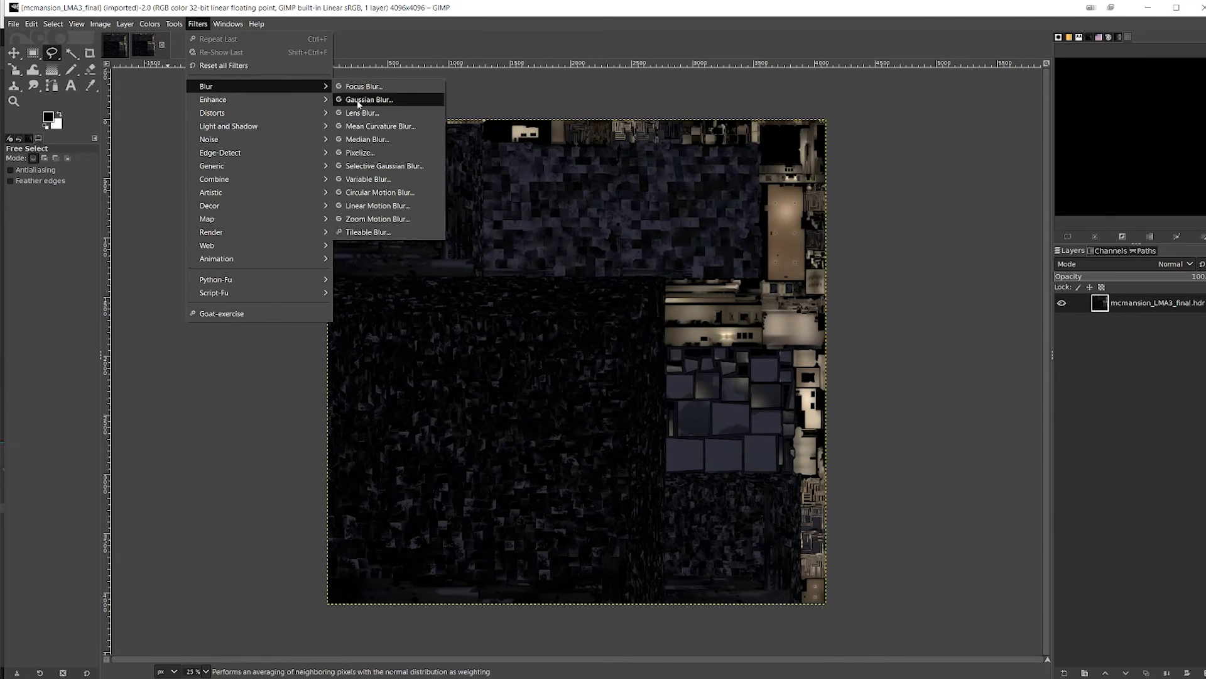
- Gaussian-blur mcmansion_LMA3_final and export it over mcmansion_LMA3_final.hdr, confirming Replace
click(370, 99)
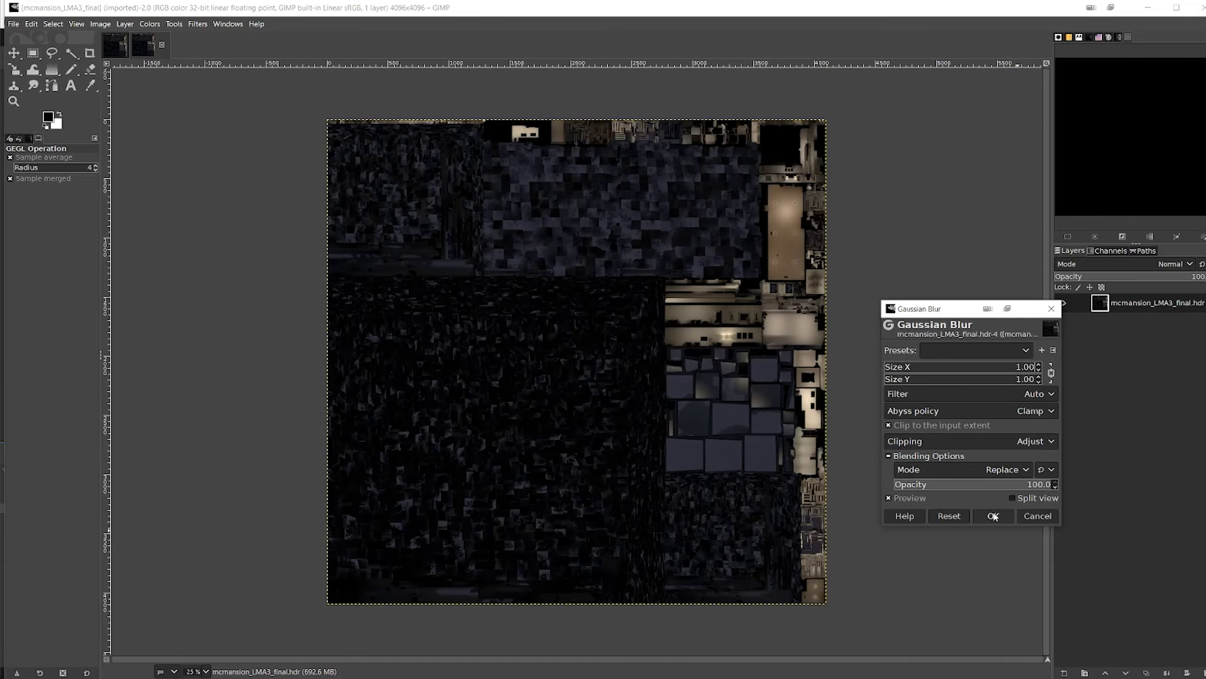
click(994, 515)
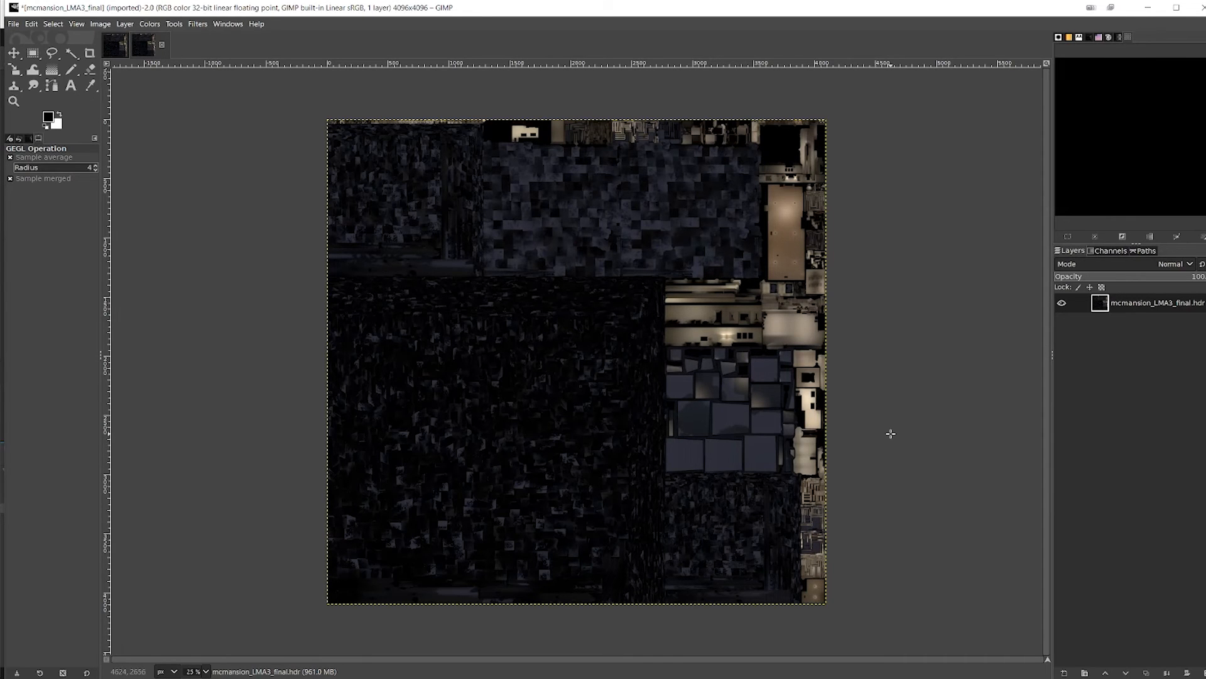
click(525, 540)
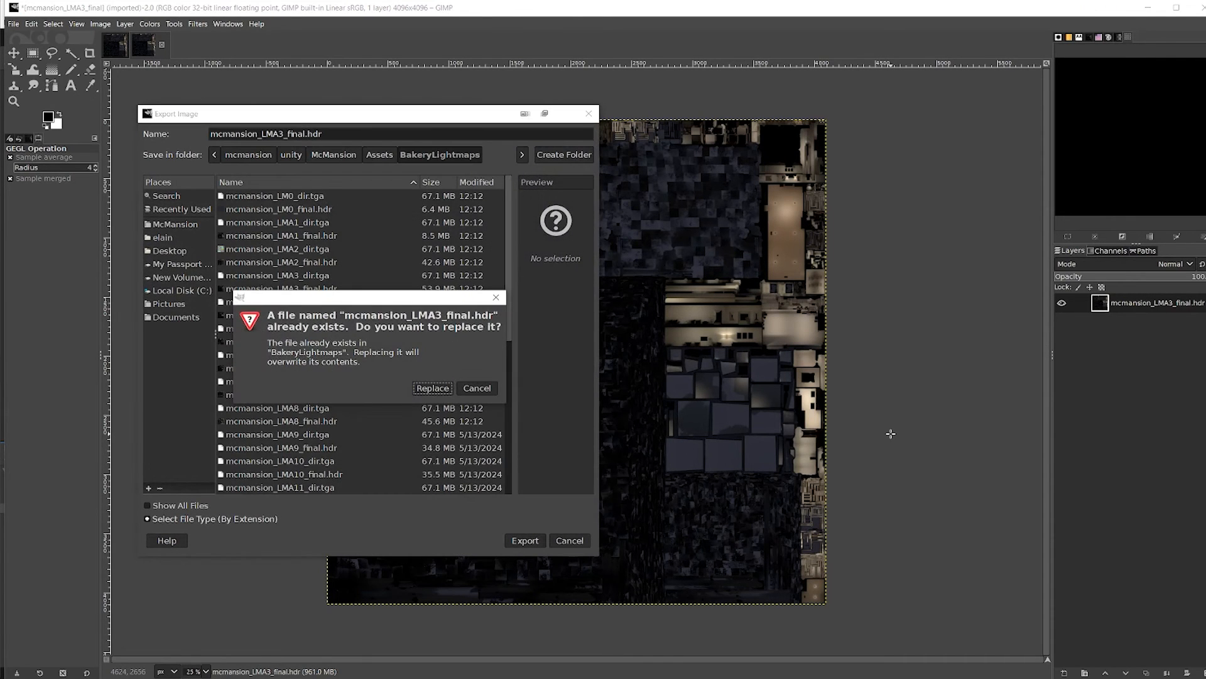
click(432, 388)
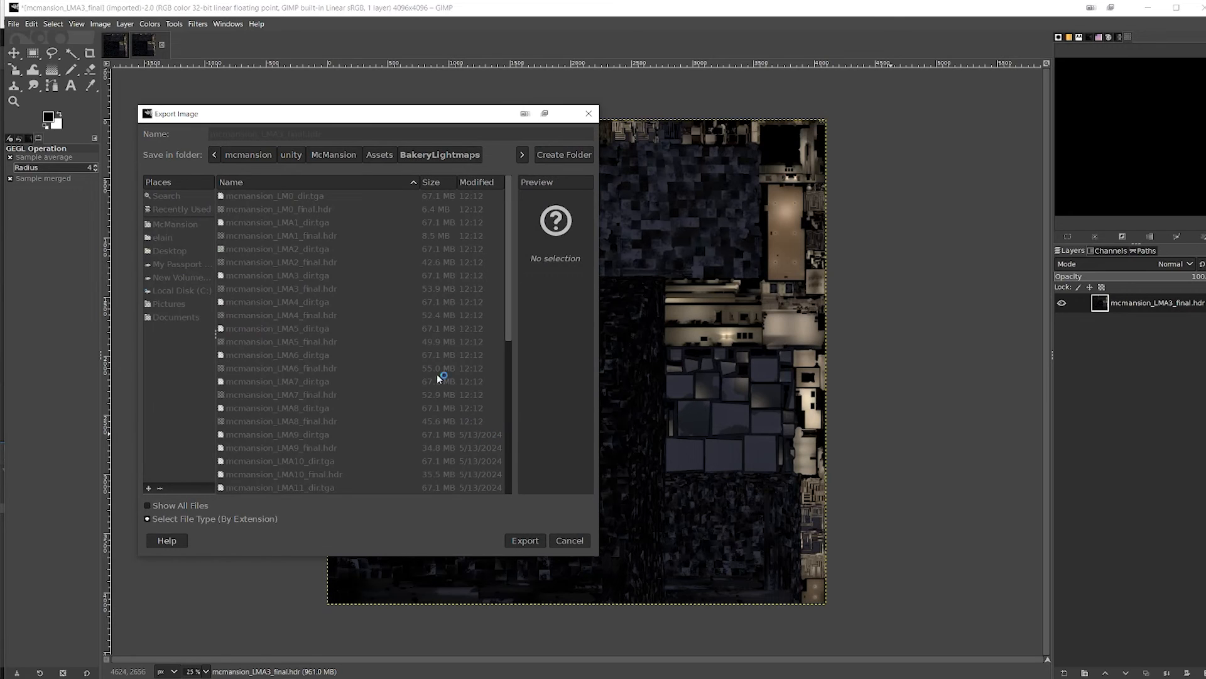
click(525, 540)
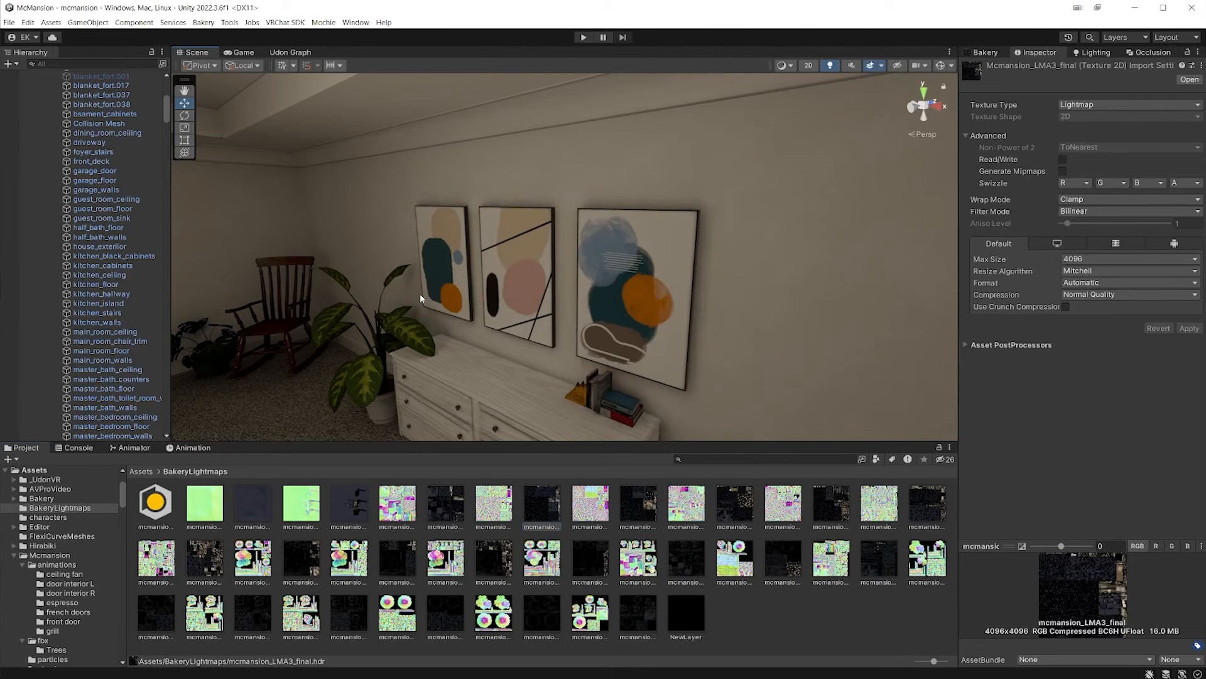
mouse_move(771, 306)
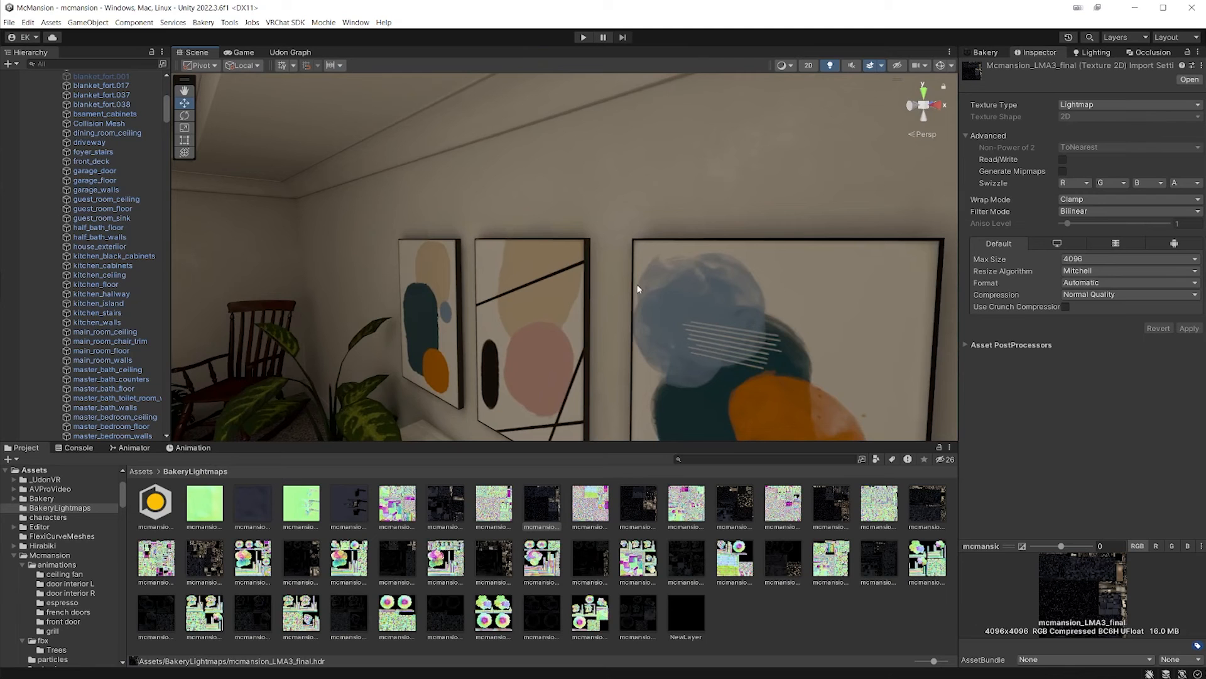
mouse_move(549, 234)
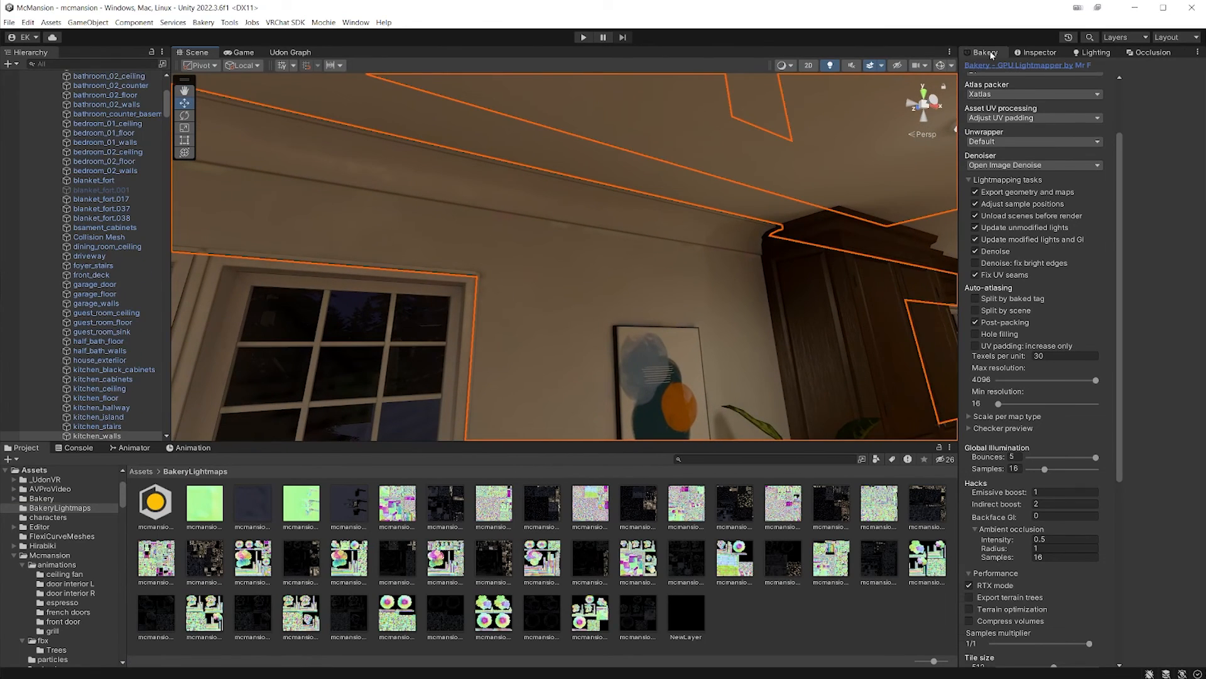
- Open the Bakery tab after viewing the bedroom paintings with the reimported lightmap
click(830, 507)
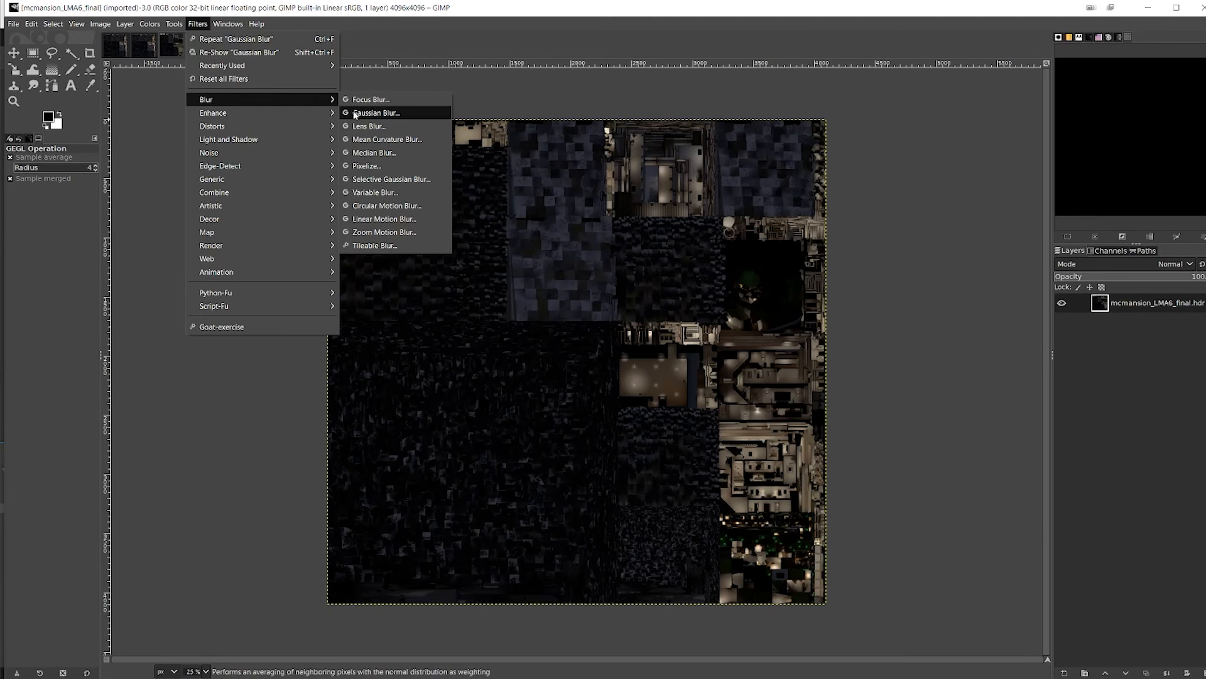
- Blur mcmansion_LMA6_final with Gaussian Blur at size 1.00
click(376, 113)
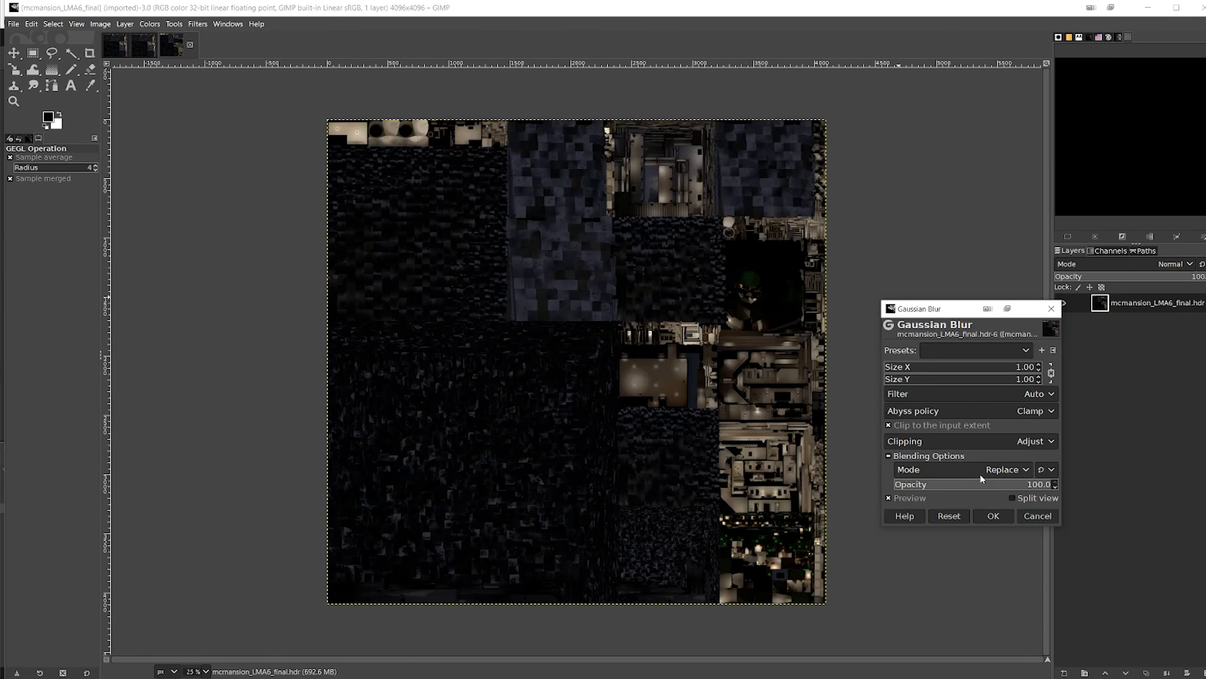
click(993, 515)
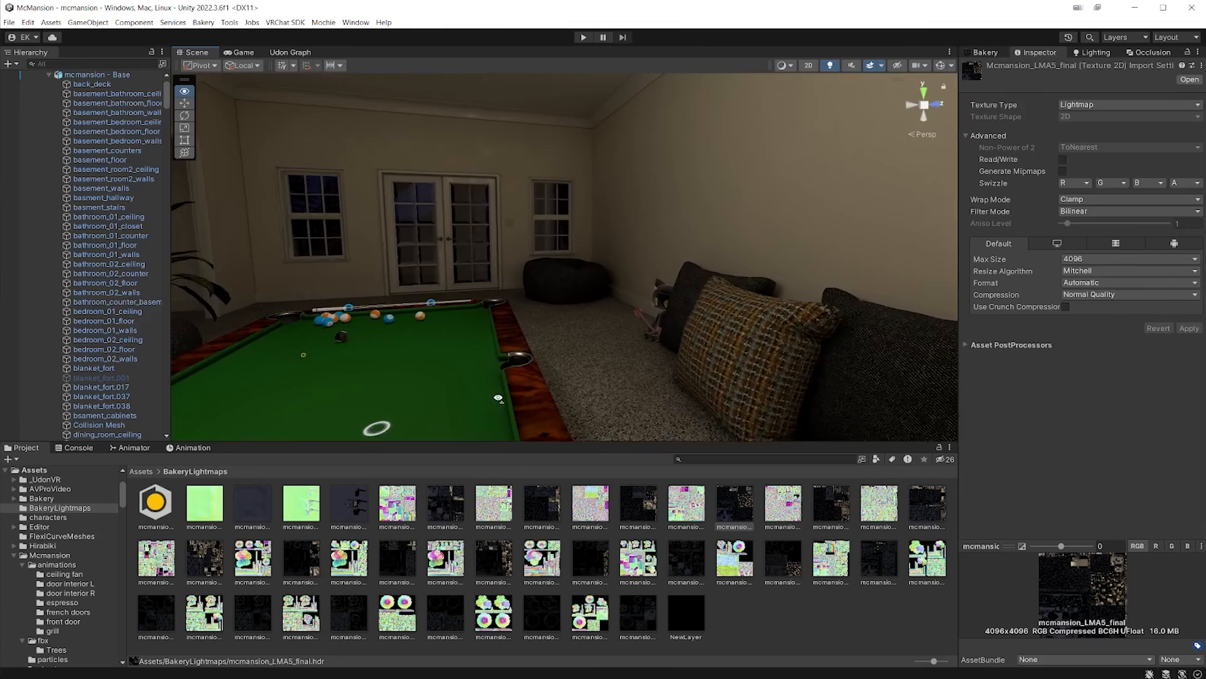
- Open the Bakery tab while viewing the basement bar and sectional sofa
click(983, 52)
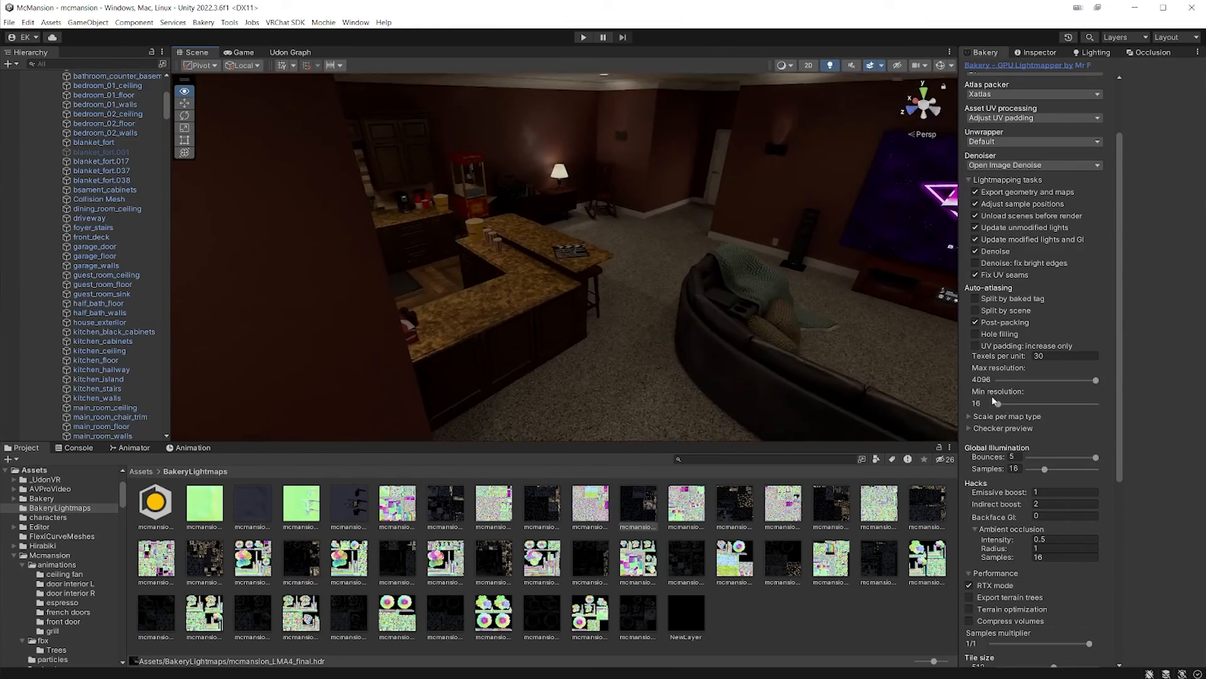